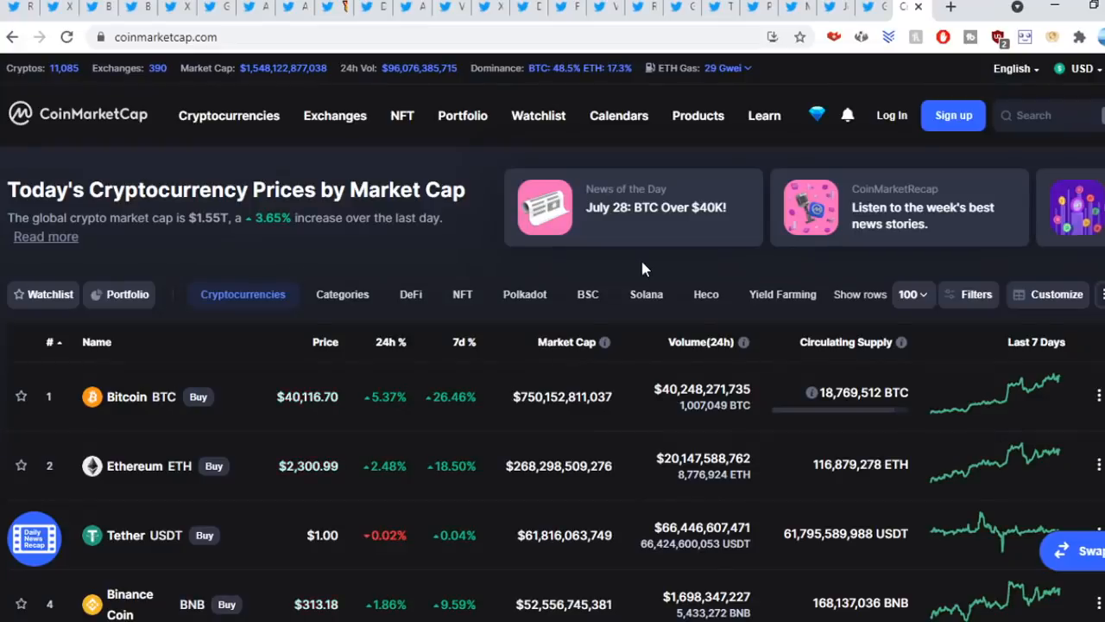
Read through the XRP 20% pump tweet down to its 37,000%+ rise in 2017 and back up.
{"action": "scroll", "scroll_direction": "down", "scroll_amount": 3}
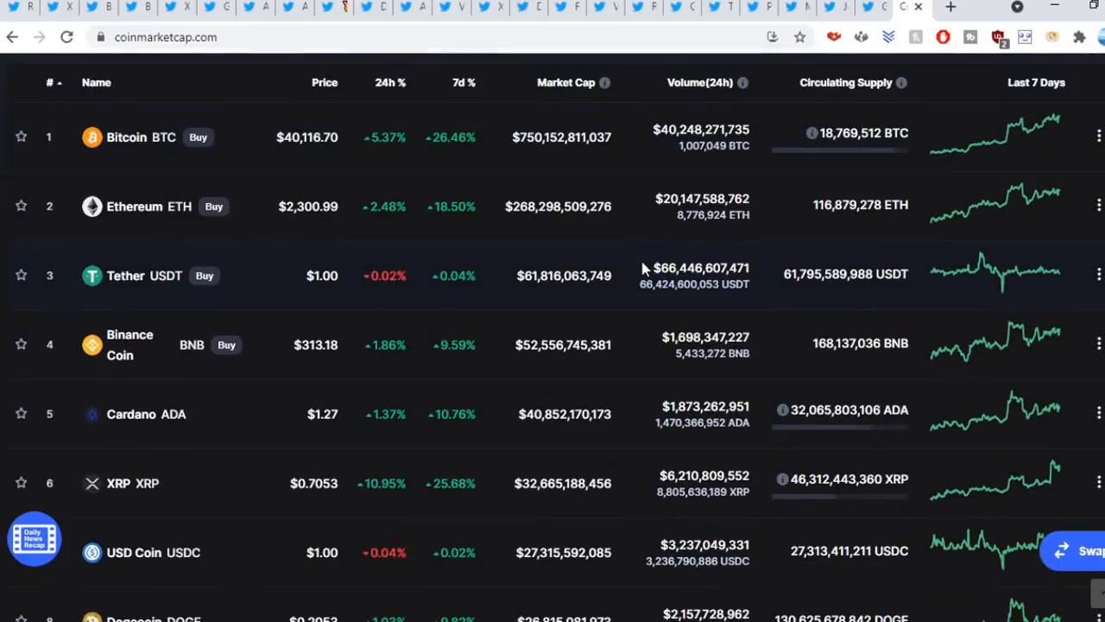
{"action": "mouse_move", "coordinate": [418, 480]}
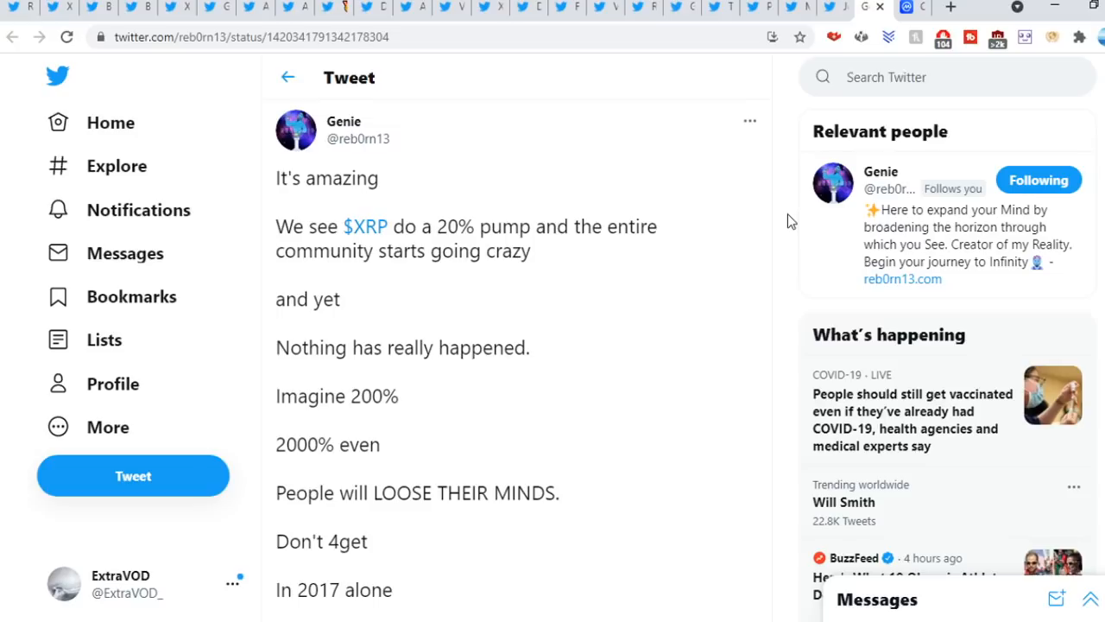
{"action": "scroll", "scroll_direction": "down", "scroll_amount": 3}
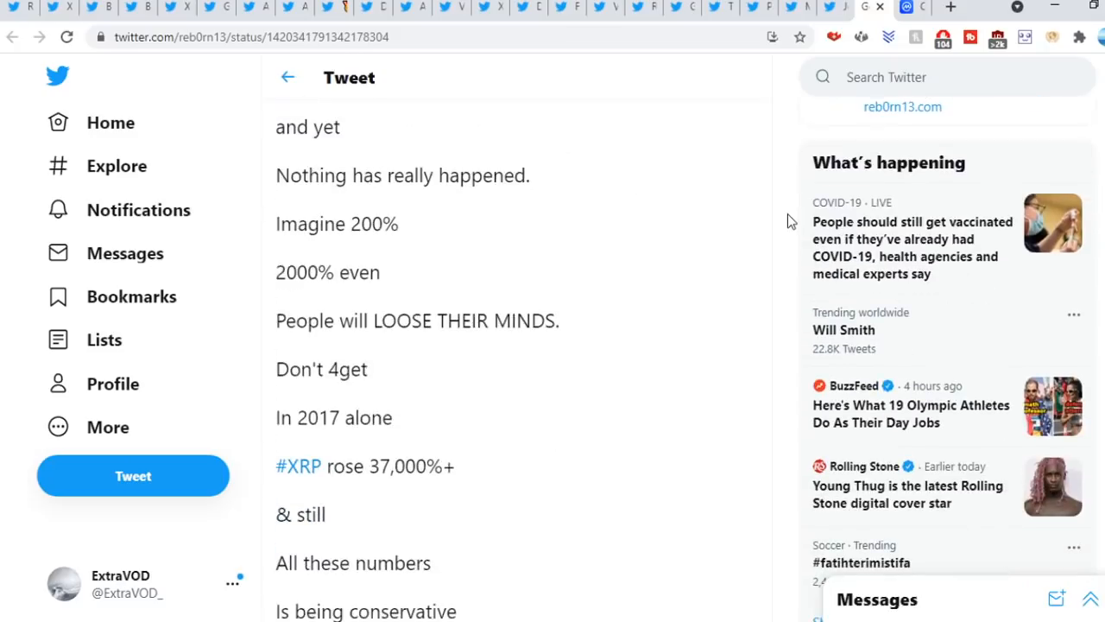
{"action": "scroll", "scroll_direction": "down", "scroll_amount": 3}
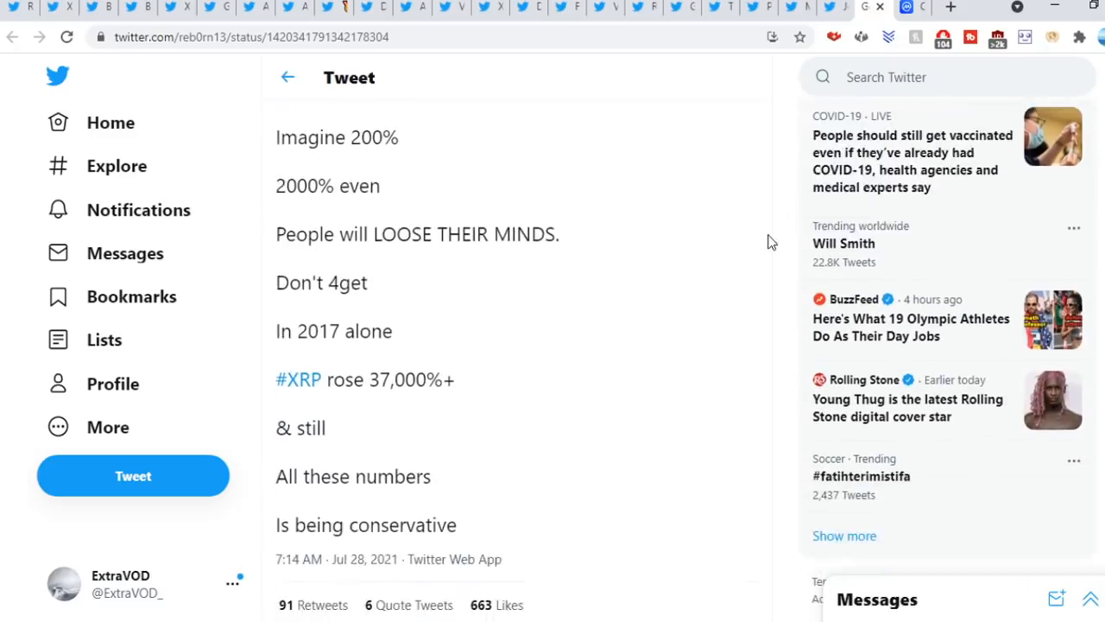
{"action": "mouse_move", "coordinate": [362, 518]}
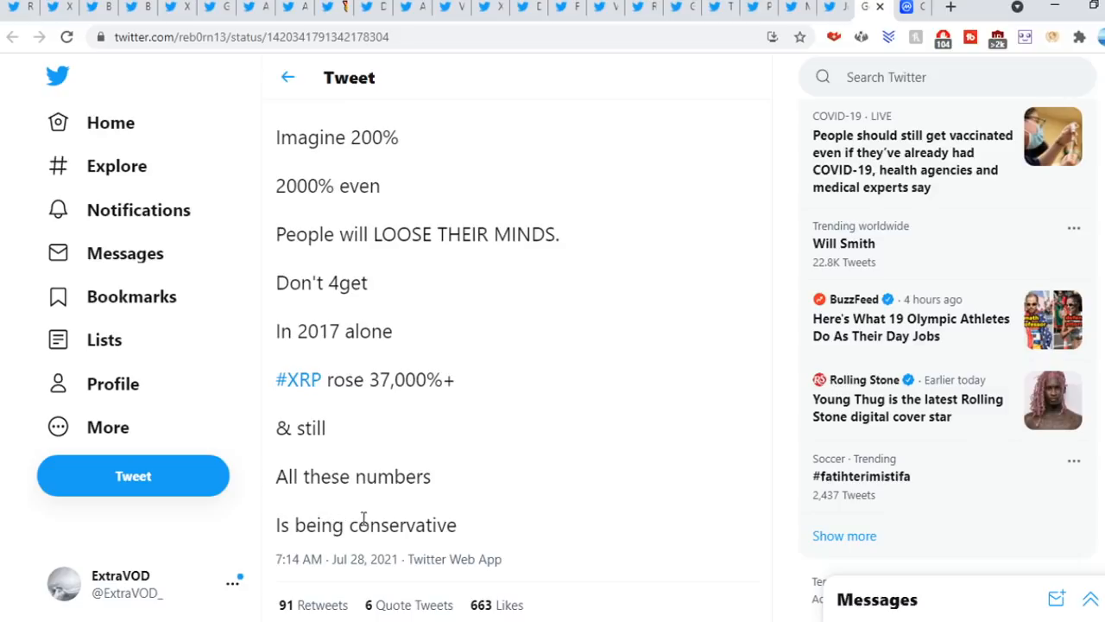
{"action": "mouse_move", "coordinate": [780, 366]}
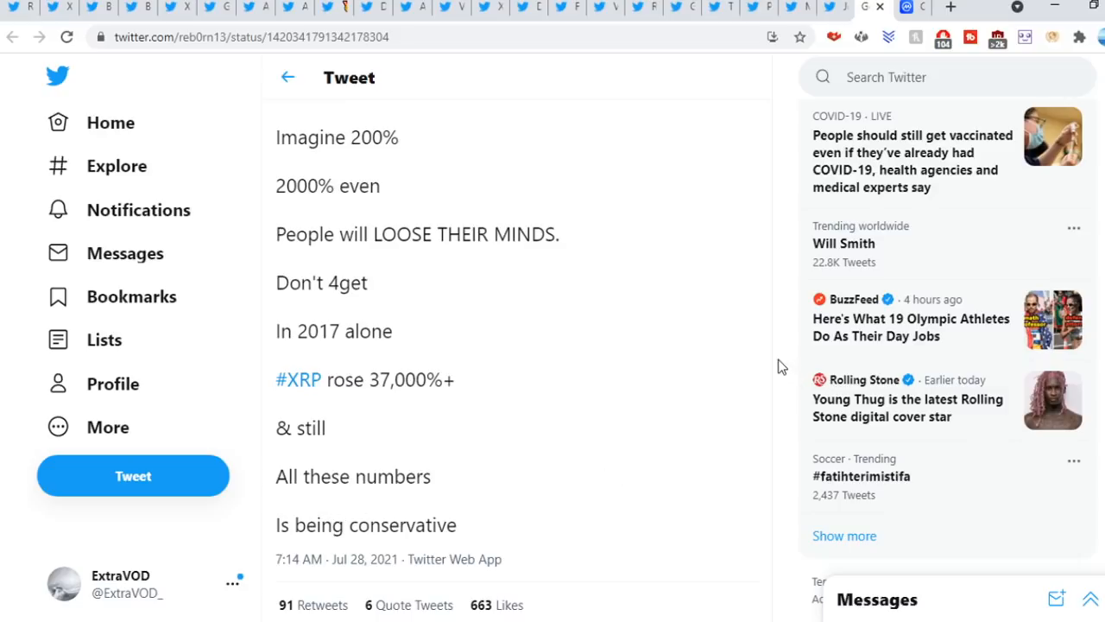
{"action": "scroll", "scroll_direction": "up", "scroll_amount": 3}
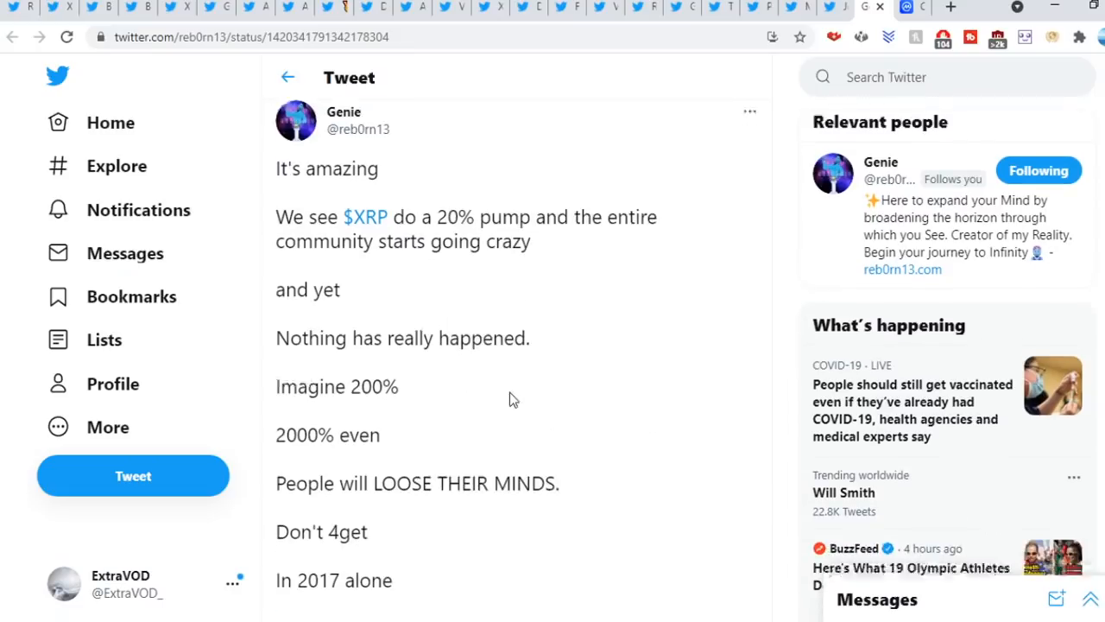
{"action": "scroll", "scroll_direction": "down", "scroll_amount": 3}
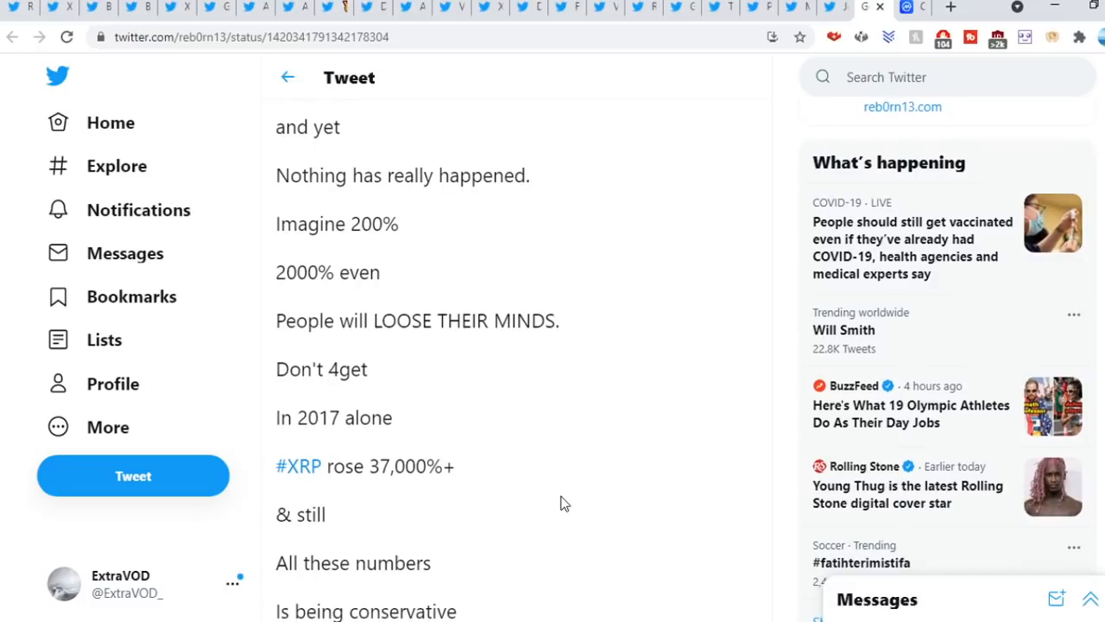
{"action": "scroll", "scroll_direction": "up", "scroll_amount": 3}
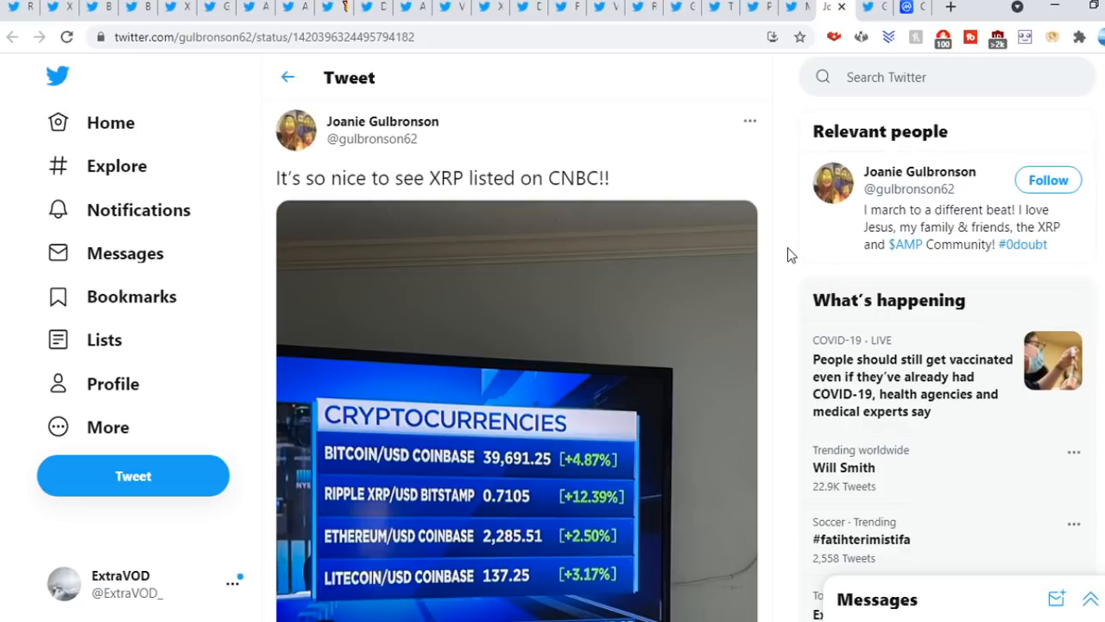
View the CNBC cryptocurrency price board photo, with XRP up 12.39%, full-size.
{"action": "left_click", "coordinate": [670, 321]}
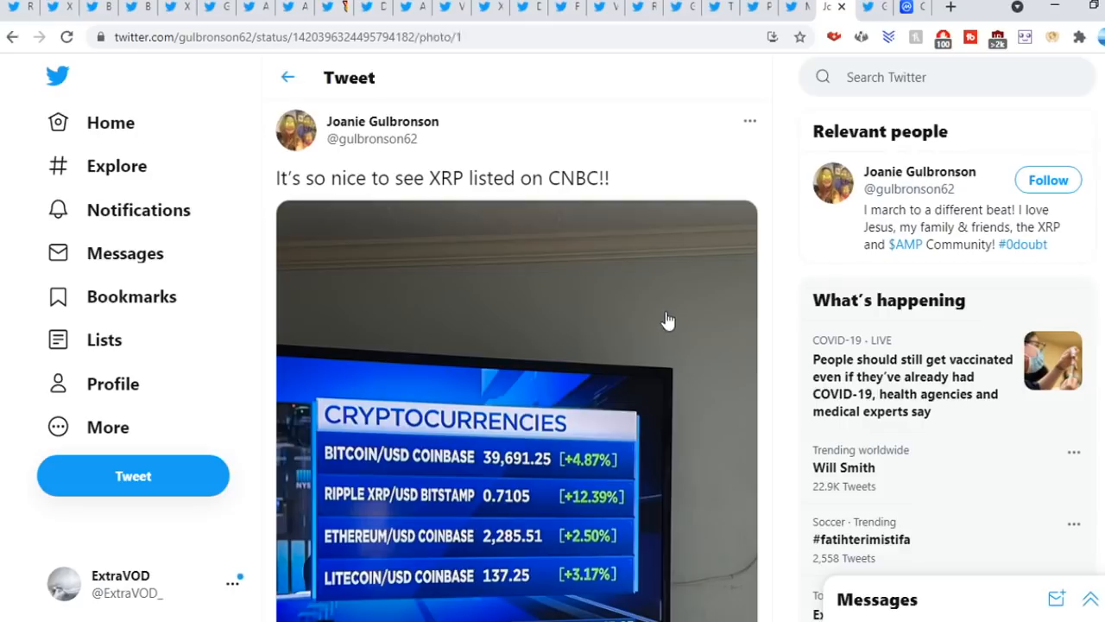
{"action": "left_click", "coordinate": [519, 414]}
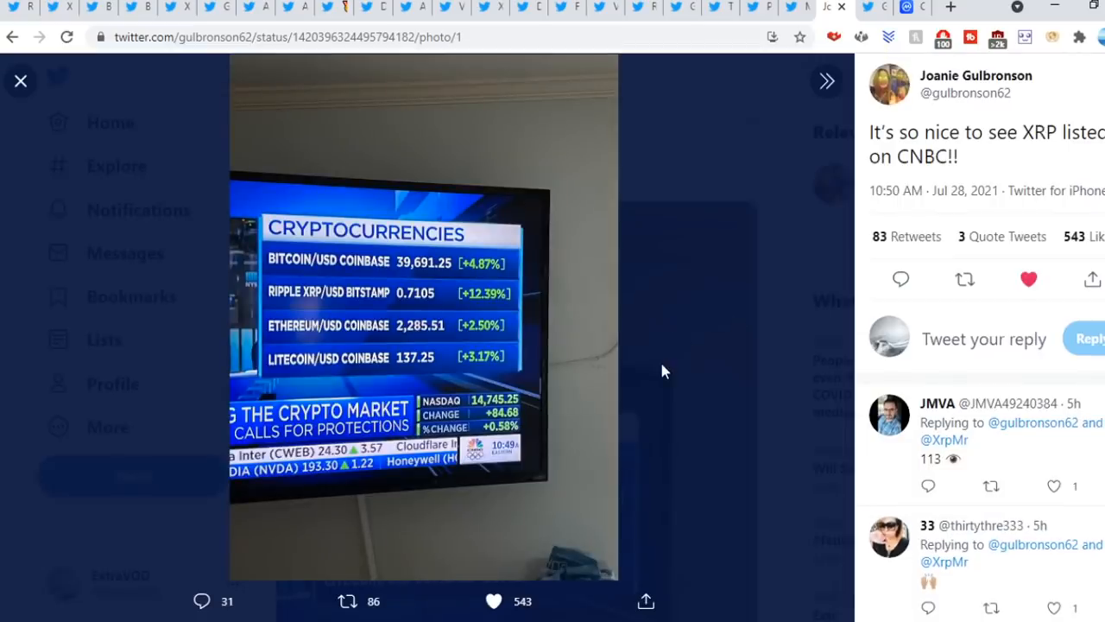
{"action": "mouse_move", "coordinate": [337, 302]}
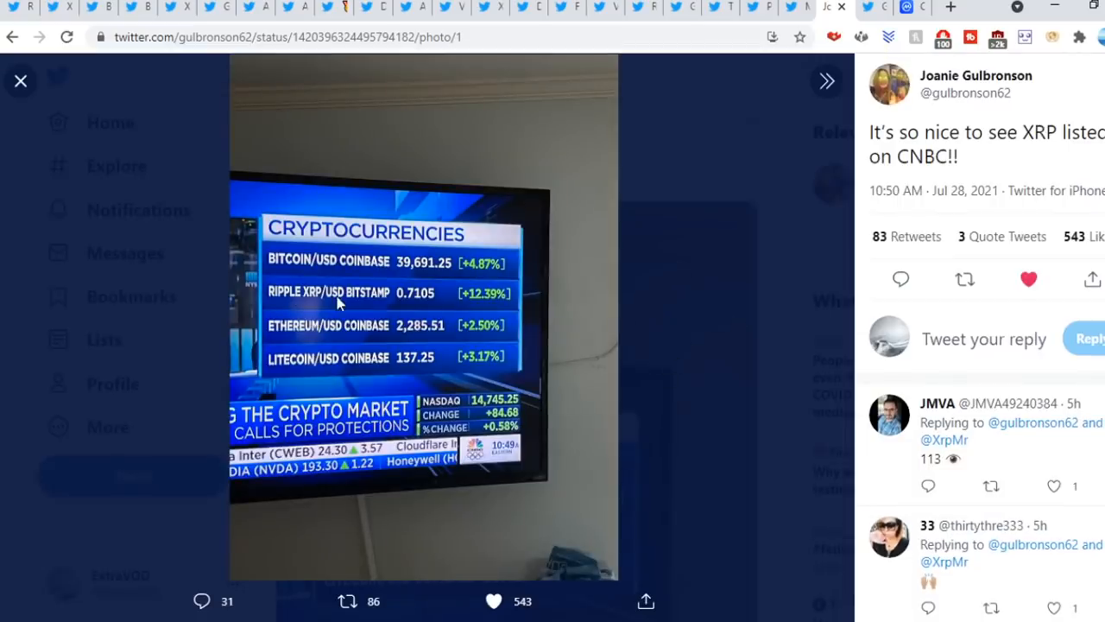
{"action": "mouse_move", "coordinate": [431, 311]}
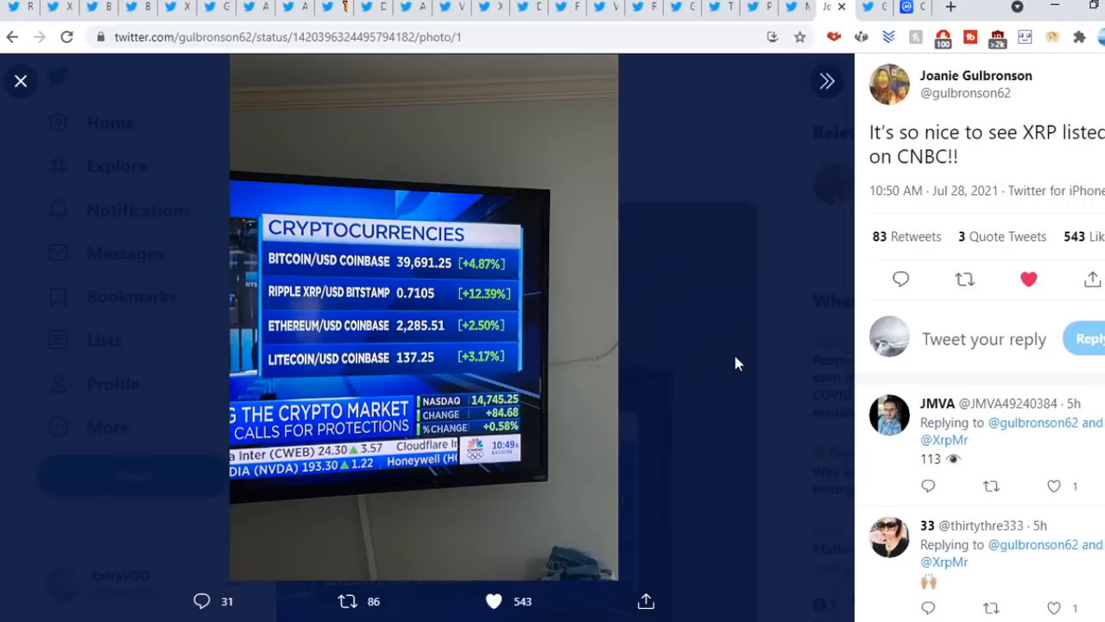
{"action": "mouse_move", "coordinate": [809, 366]}
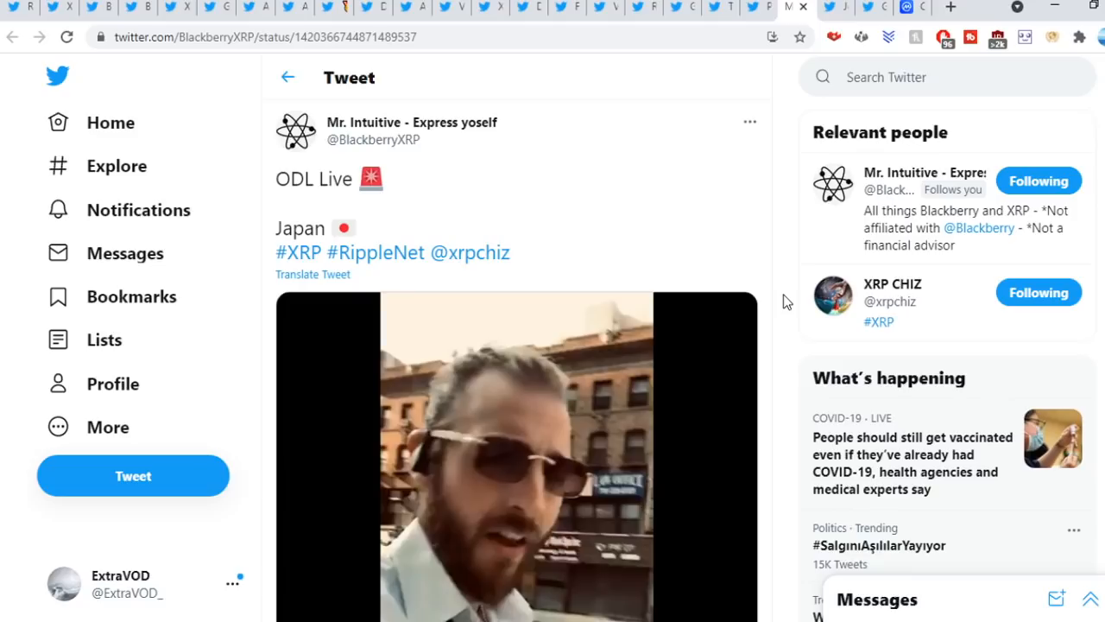
Scroll the BlackberryXRP 'ODL Live Japan' tweet down to its 17-second video.
{"action": "scroll", "scroll_direction": "down", "scroll_amount": 3}
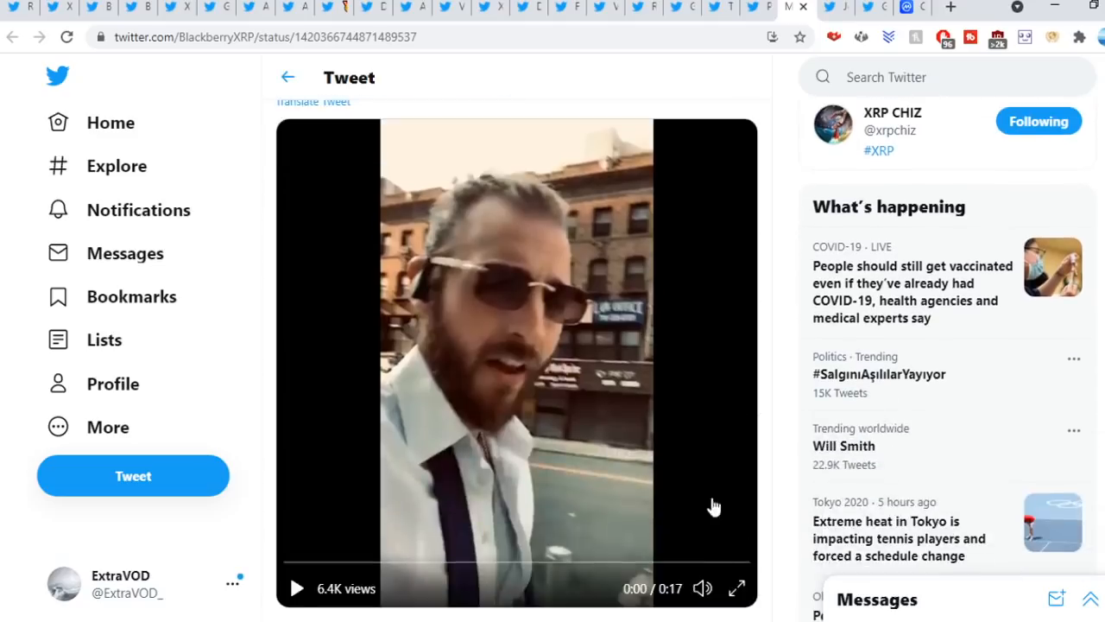
{"action": "scroll", "scroll_direction": "down", "scroll_amount": 3}
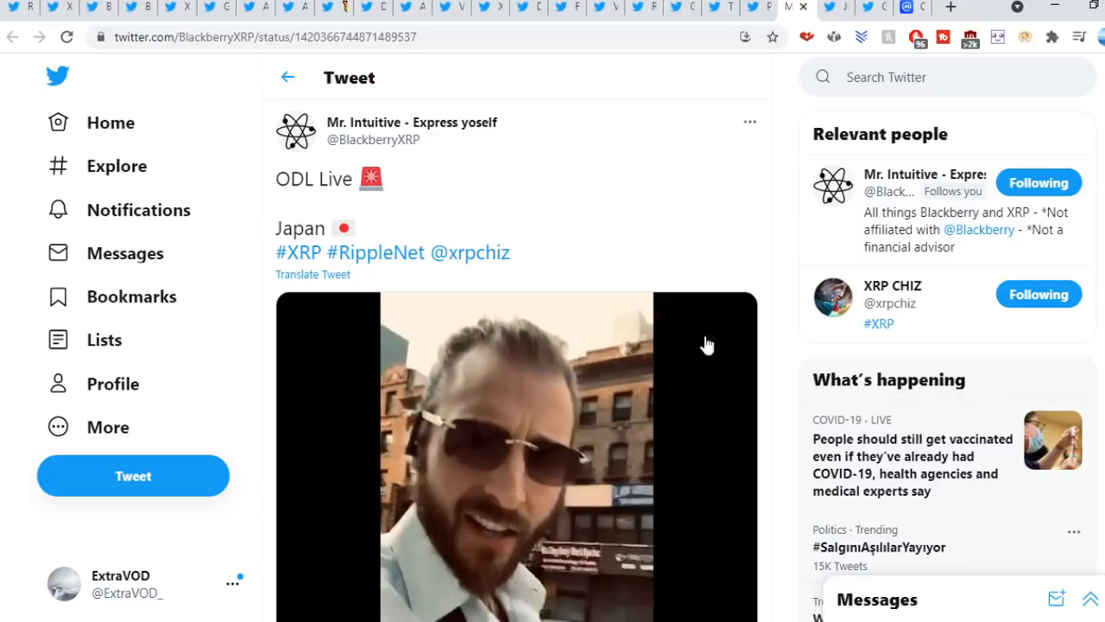
{"action": "mouse_move", "coordinate": [786, 275]}
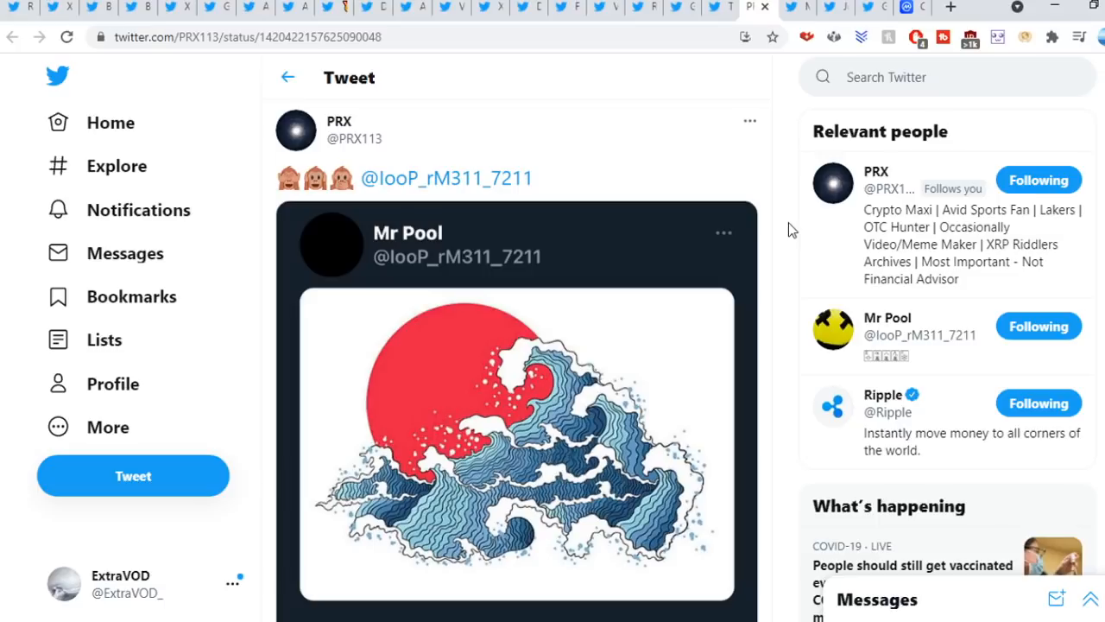
Enlarge the red sun wave image and view Ripple's quoted Japan On-Demand Liquidity announcement, highlighting some text.
{"action": "left_click", "coordinate": [516, 432]}
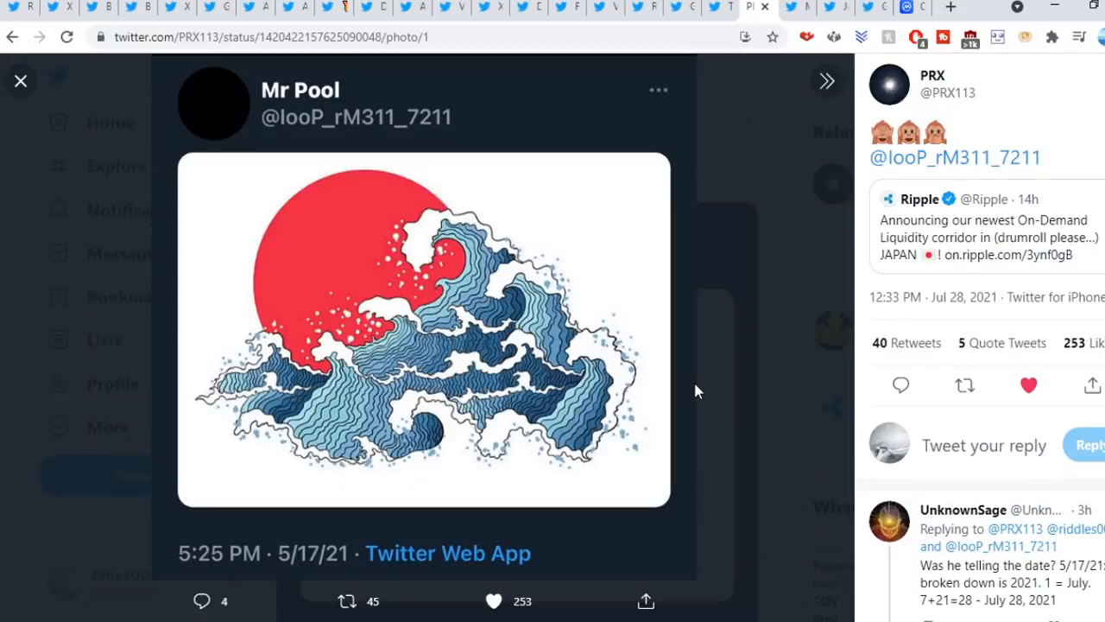
{"action": "mouse_move", "coordinate": [445, 193]}
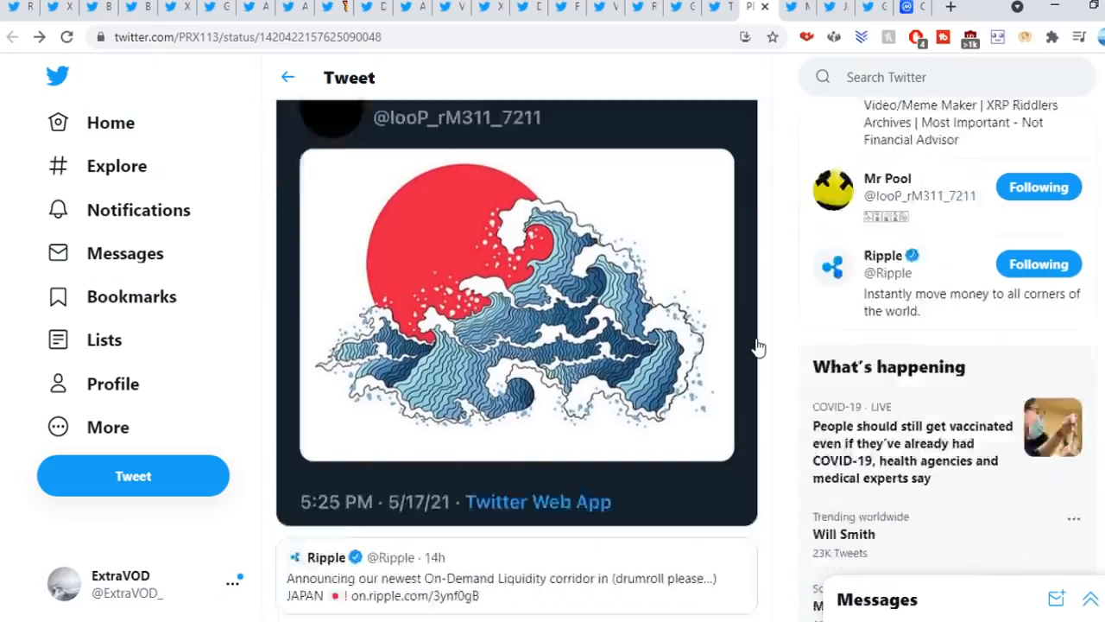
{"action": "left_click", "coordinate": [500, 577]}
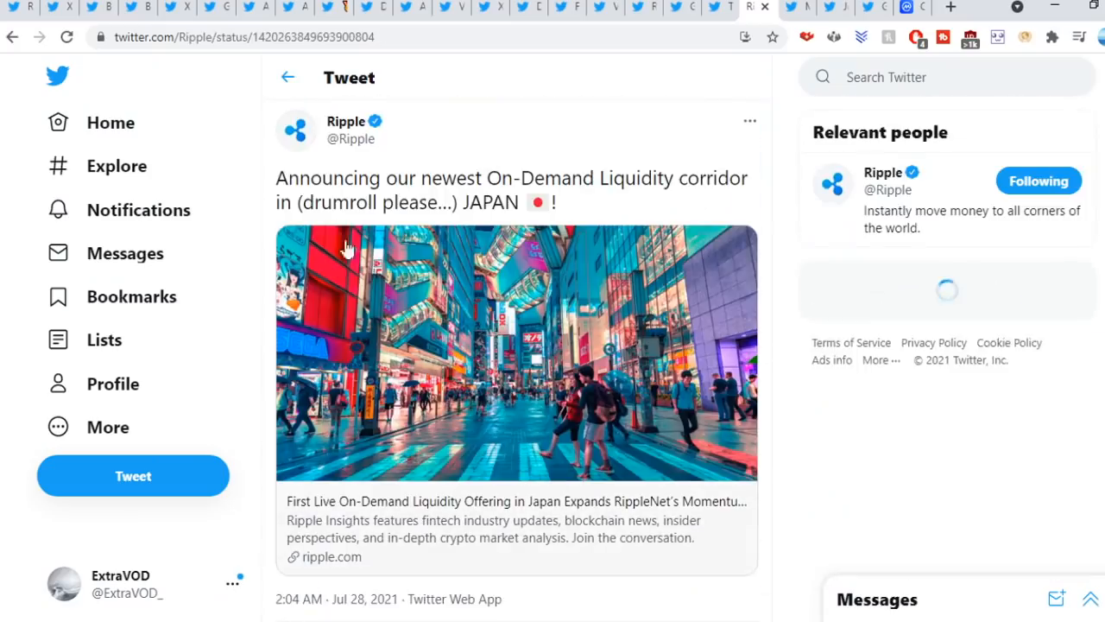
{"action": "left_click_drag", "start_coordinate": [298, 178], "coordinate": [596, 178]}
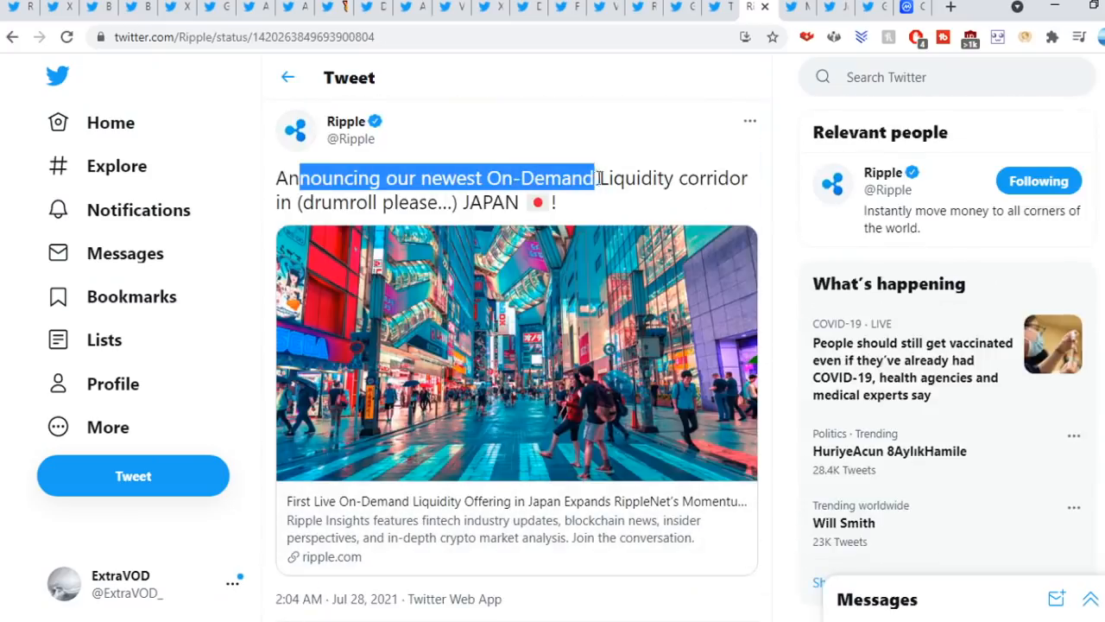
{"action": "left_click_drag", "start_coordinate": [594, 178], "coordinate": [380, 202]}
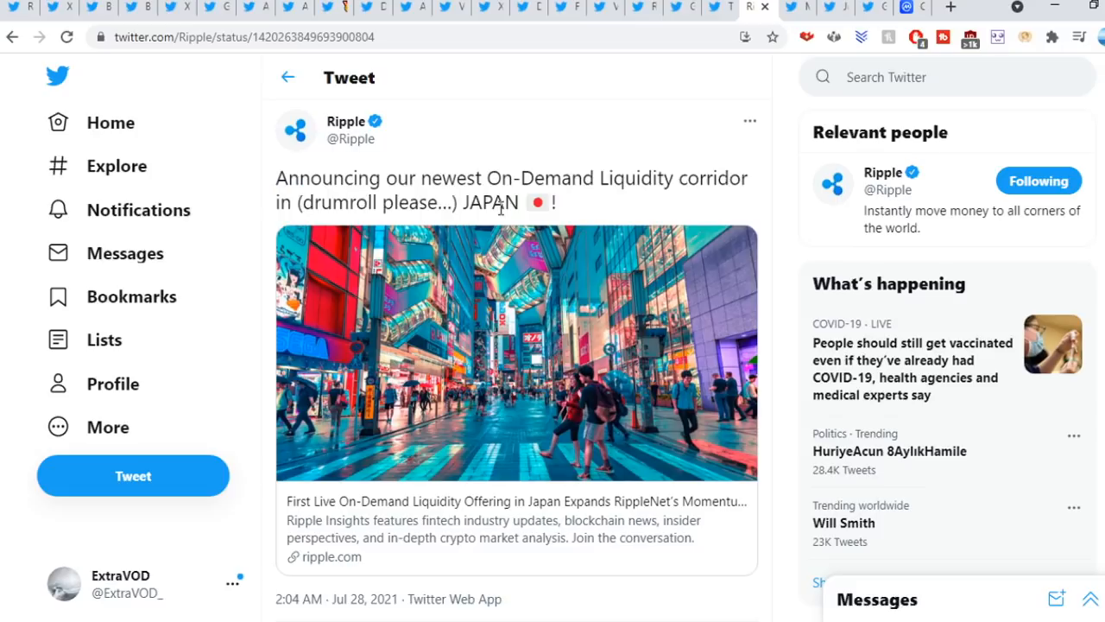
Scroll the announcement and move on to the next tweet, the Breath In Joe's Nostrils thread.
{"action": "scroll", "scroll_direction": "down", "scroll_amount": 3}
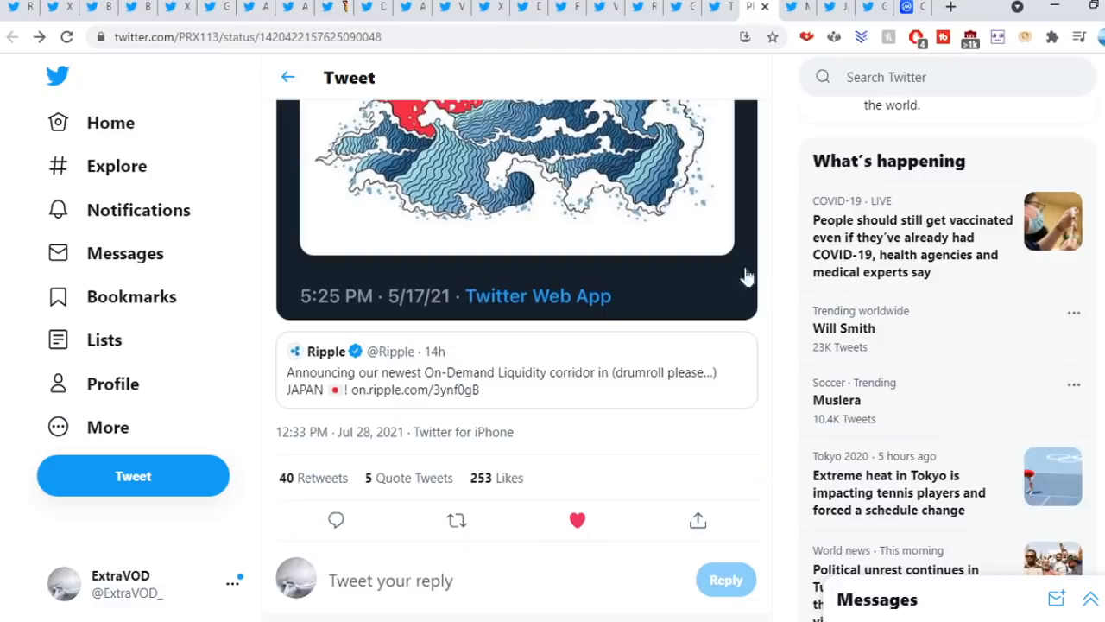
{"action": "scroll", "scroll_direction": "up", "scroll_amount": 3}
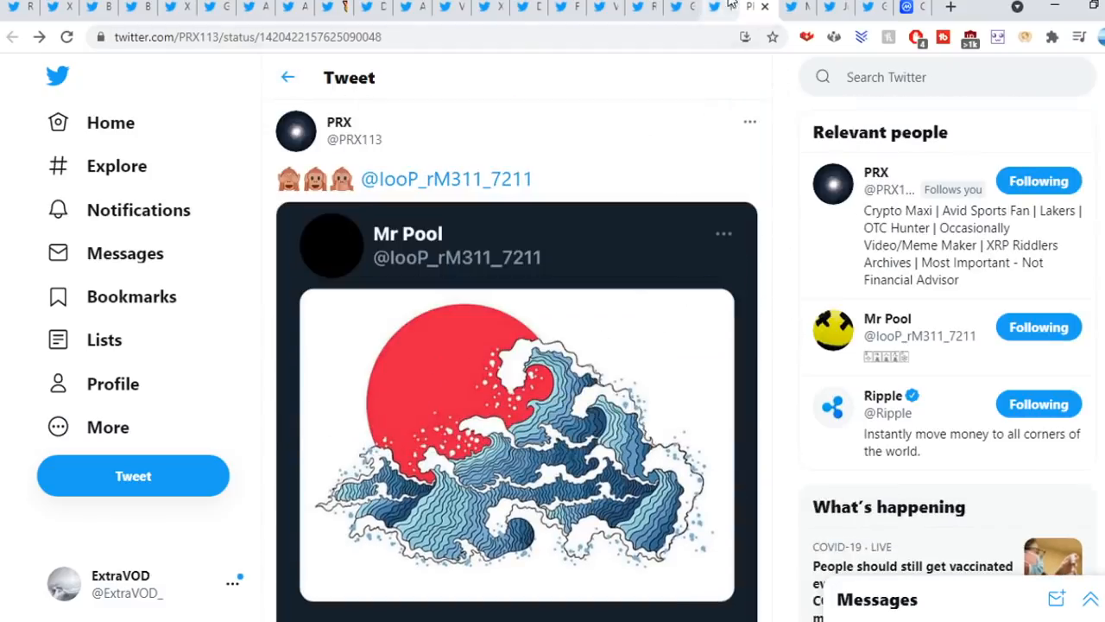
{"action": "left_click", "coordinate": [718, 7]}
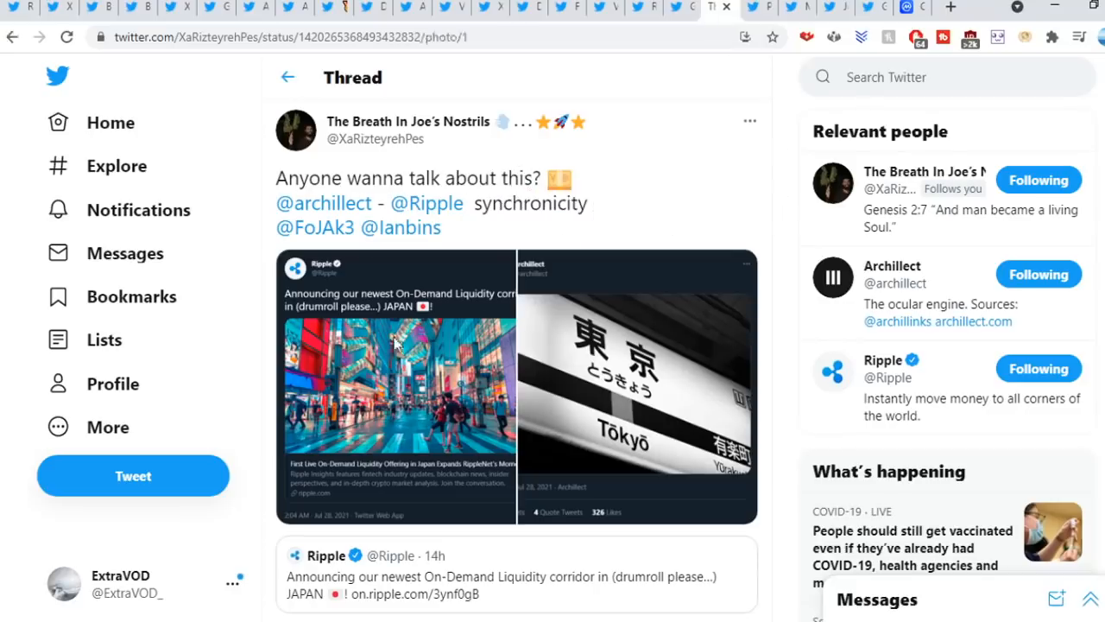
View the thread's pictures enlarged, including the black-and-white Tokyo station sign.
{"action": "left_click", "coordinate": [398, 384]}
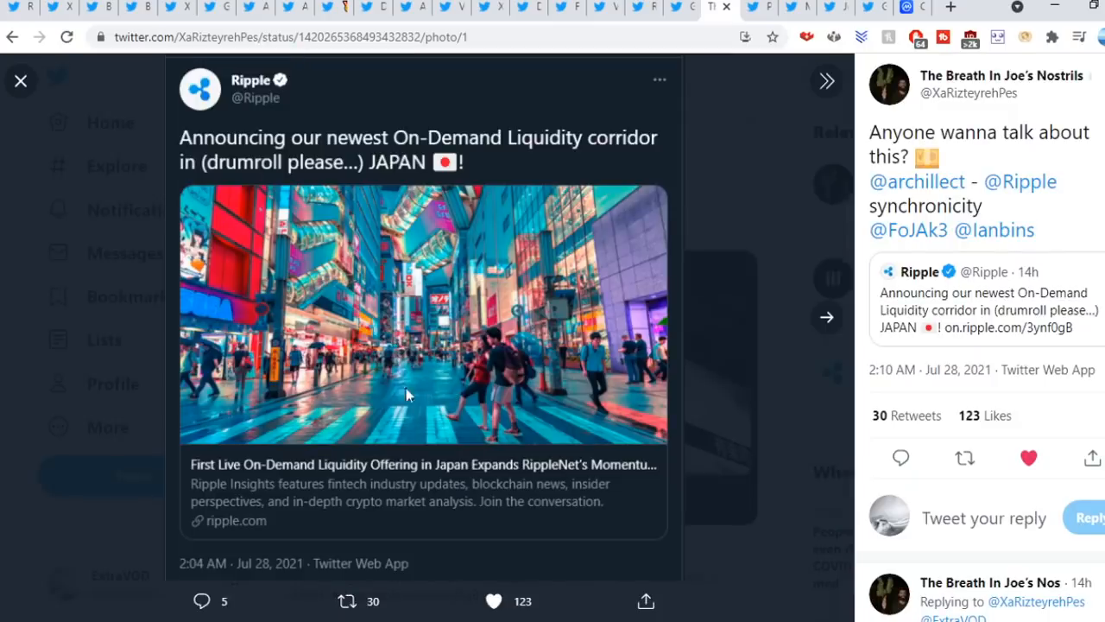
{"action": "mouse_move", "coordinate": [470, 245]}
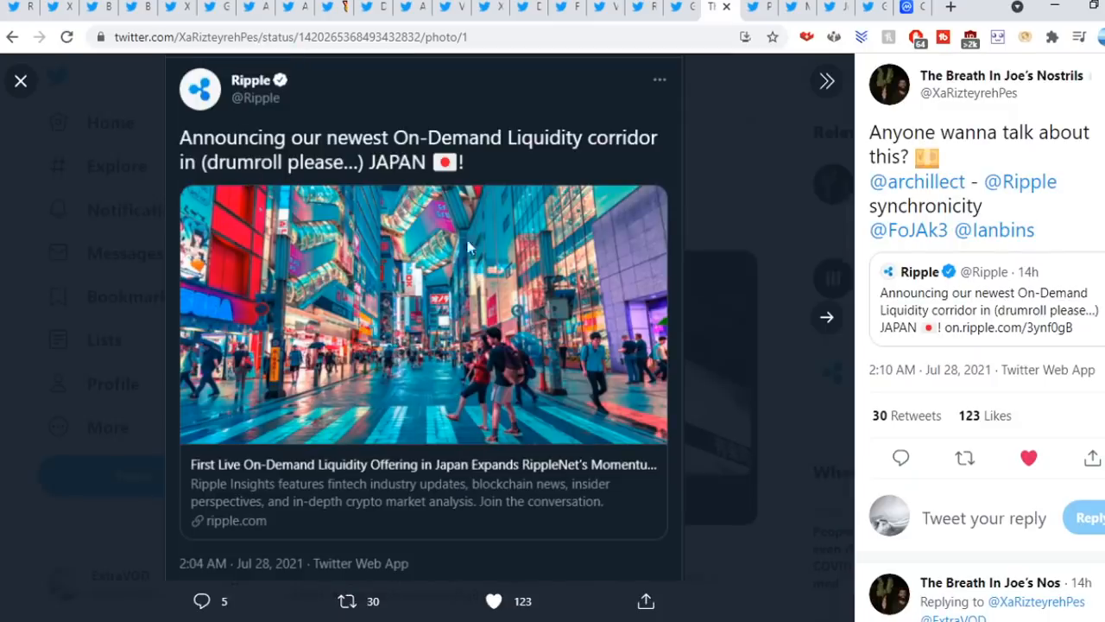
{"action": "mouse_move", "coordinate": [221, 570]}
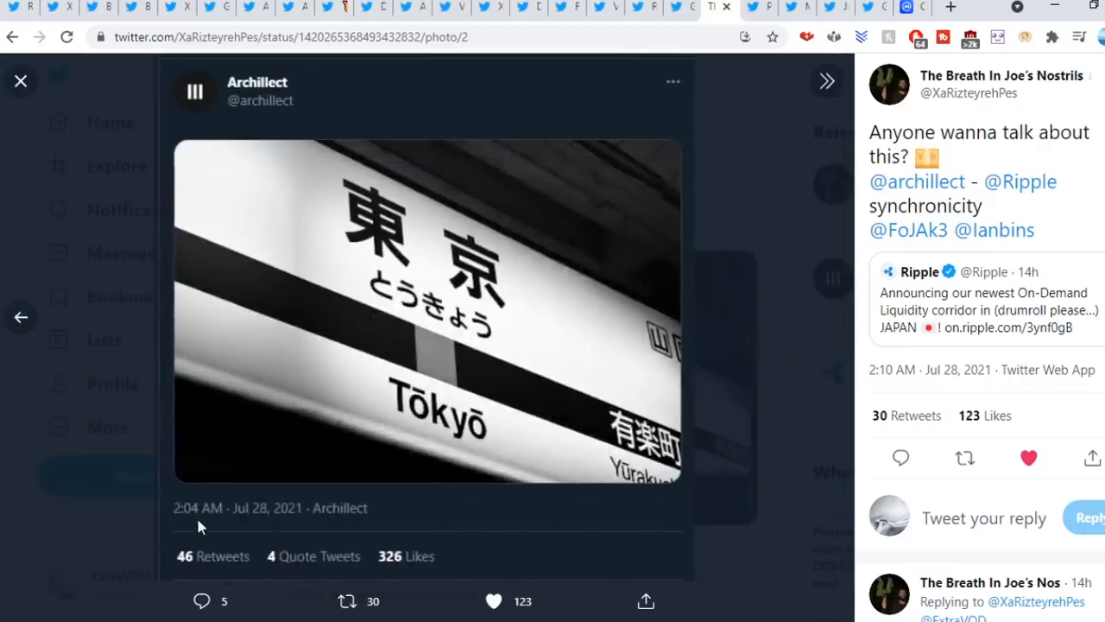
{"action": "mouse_move", "coordinate": [447, 432]}
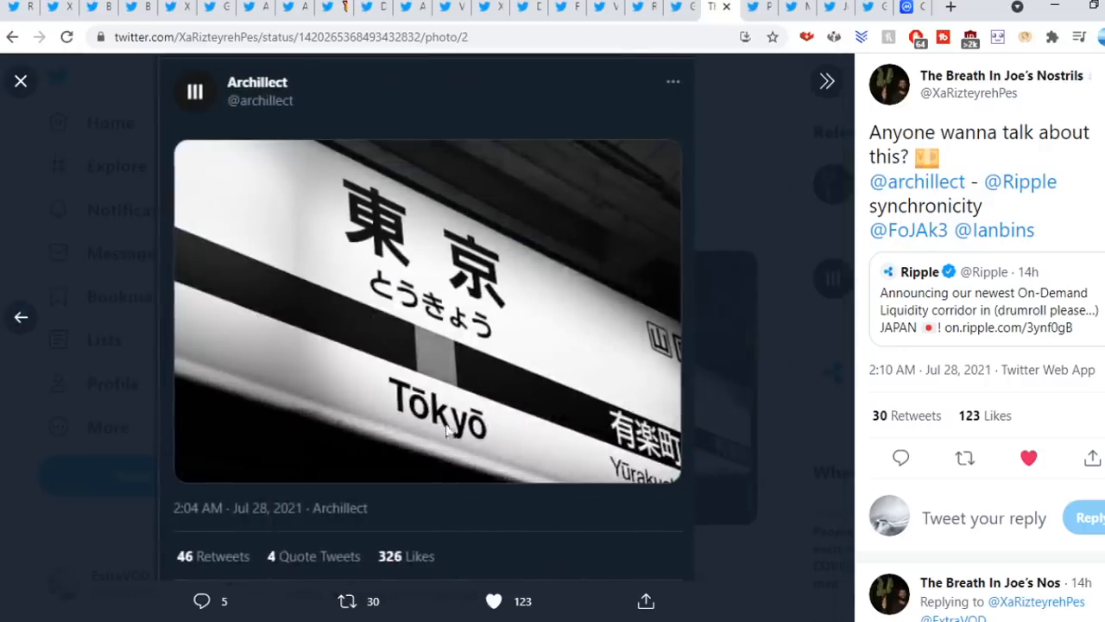
{"action": "mouse_move", "coordinate": [781, 294]}
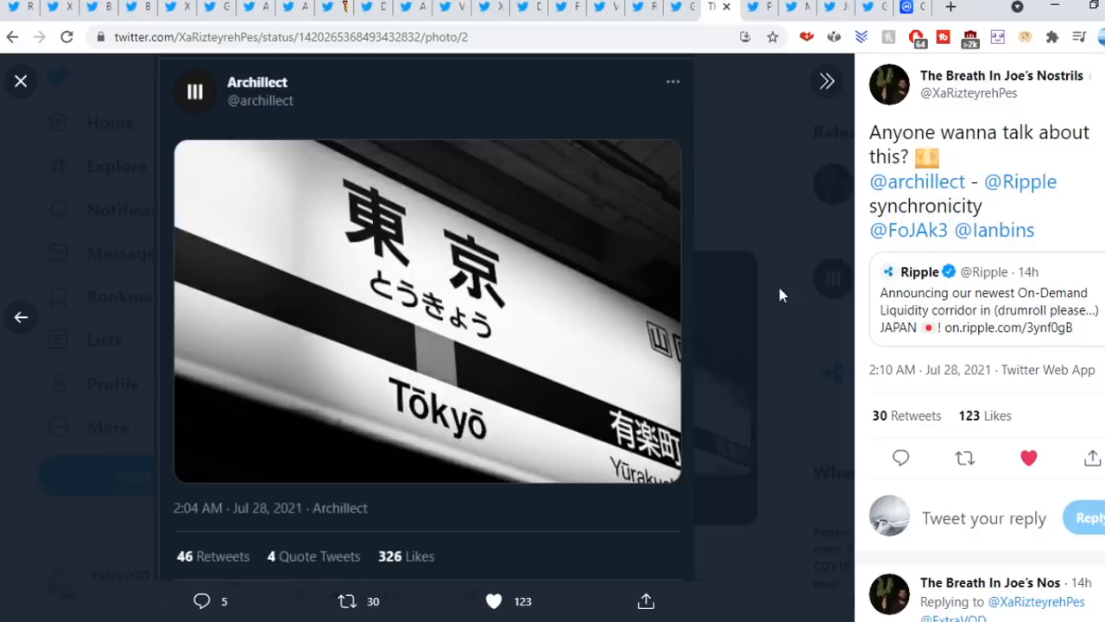
{"action": "scroll", "scroll_direction": "down", "scroll_amount": 3}
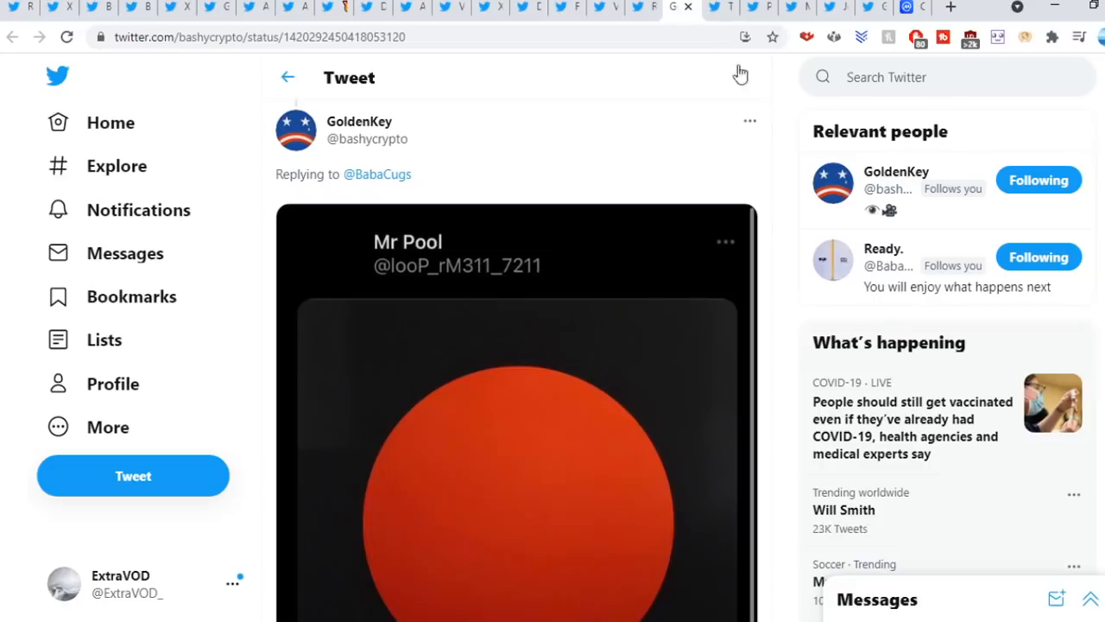
{"action": "mouse_move", "coordinate": [780, 212]}
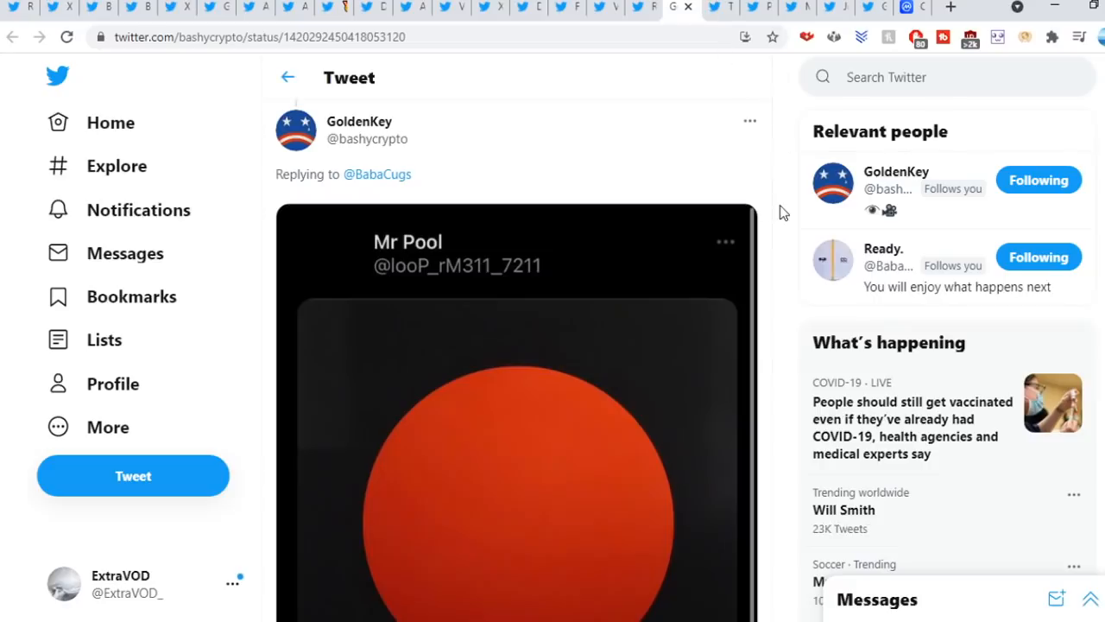
Enlarge the Mr Pool red circle image from GoldenKey's reply, then move to Ready.'s Ripple Japan tweet.
{"action": "left_click", "coordinate": [516, 432]}
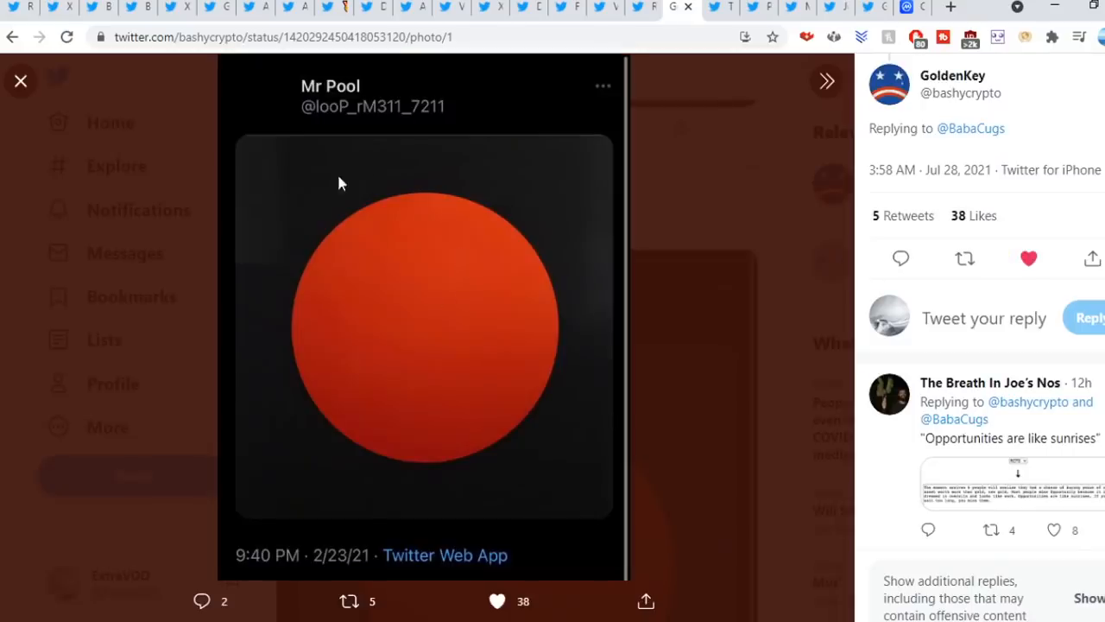
{"action": "mouse_move", "coordinate": [850, 390]}
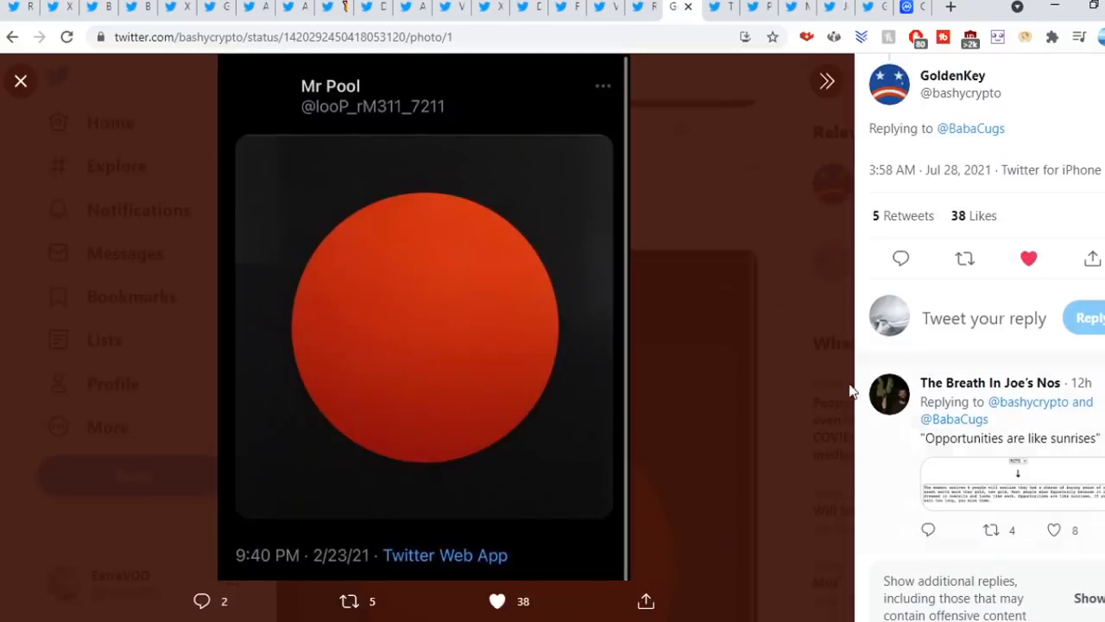
{"action": "mouse_move", "coordinate": [1087, 449]}
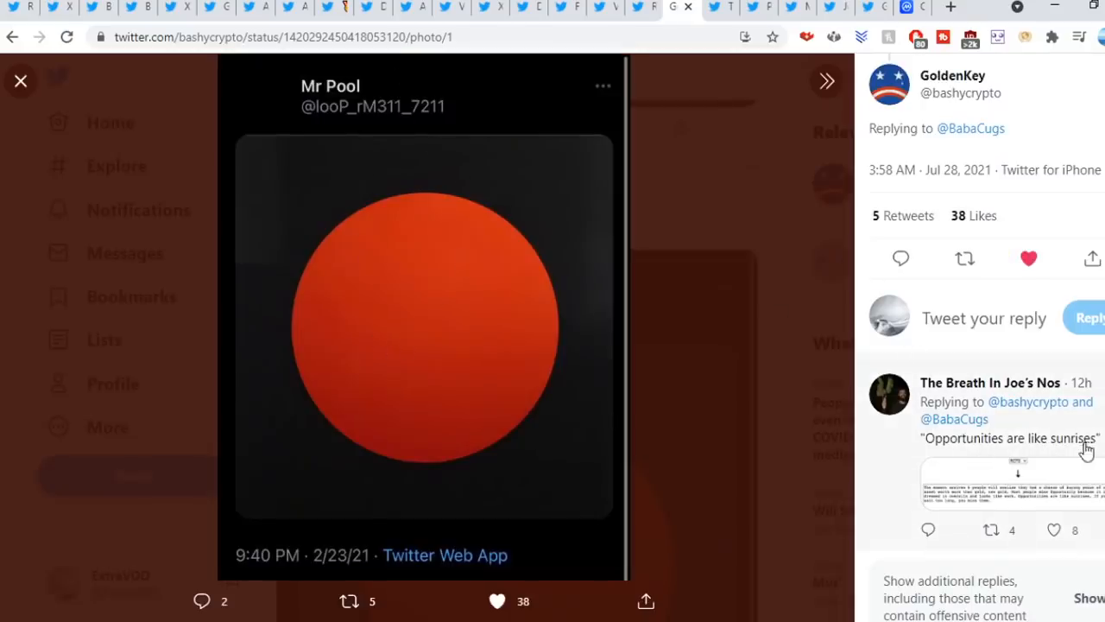
{"action": "left_click", "coordinate": [21, 81]}
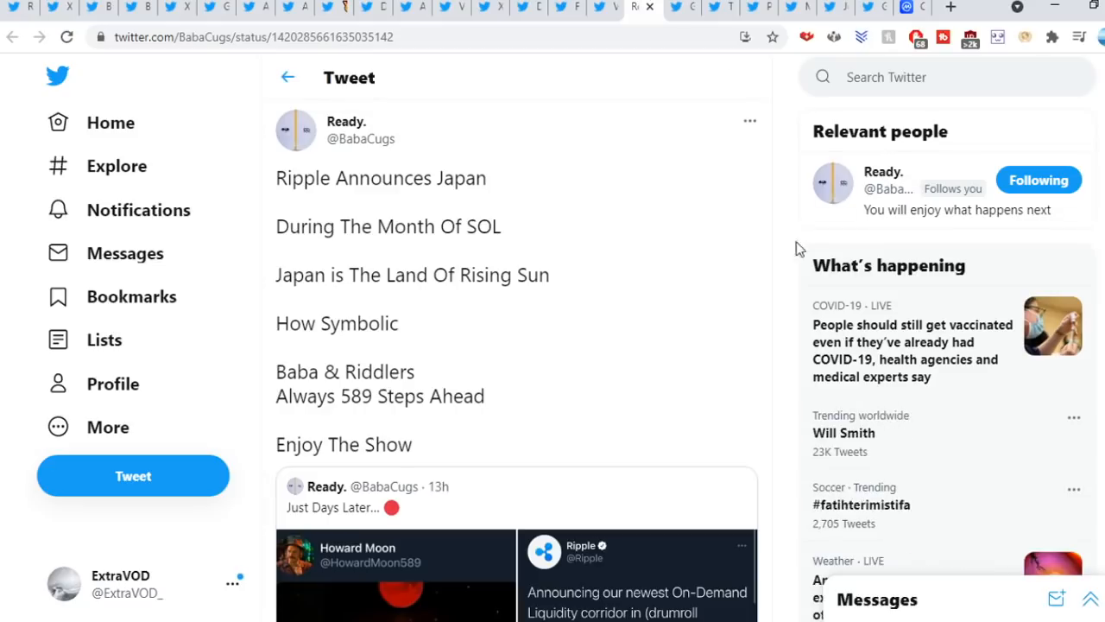
{"action": "mouse_move", "coordinate": [794, 238]}
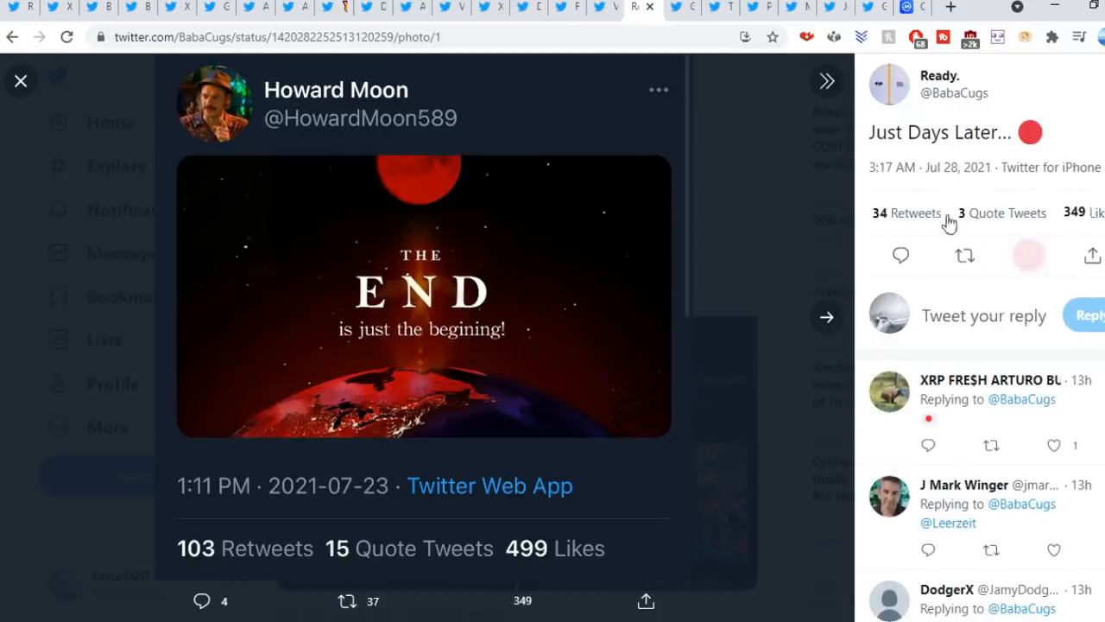
Like the 'Just Days Later...' tweet with its THE END image and return to the Ripple Japan tweet.
{"action": "left_click", "coordinate": [1029, 256]}
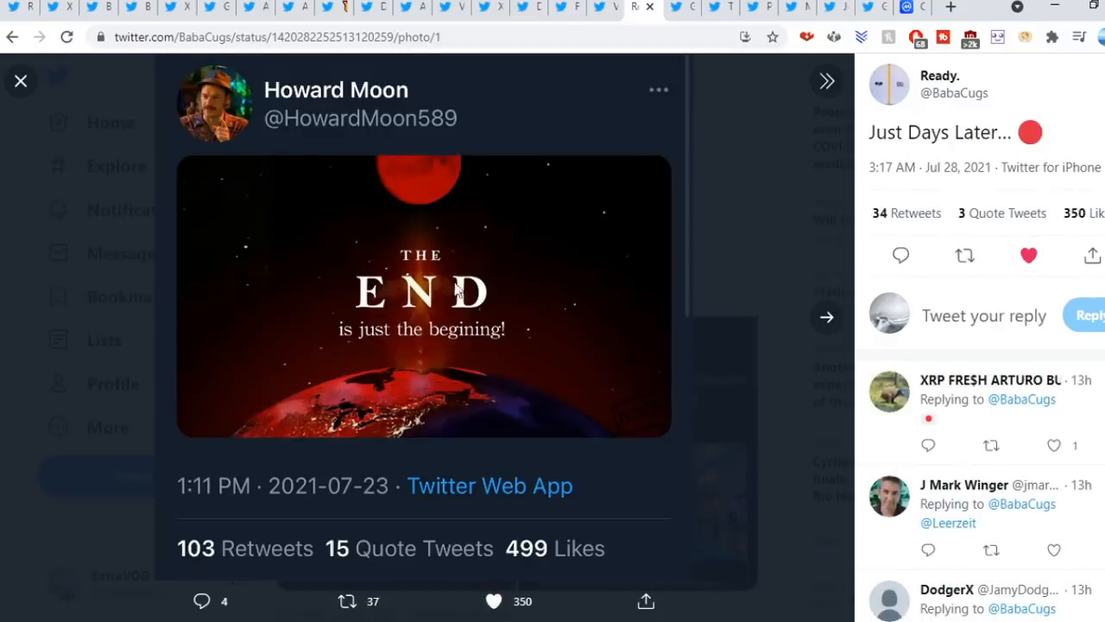
{"action": "mouse_move", "coordinate": [825, 317]}
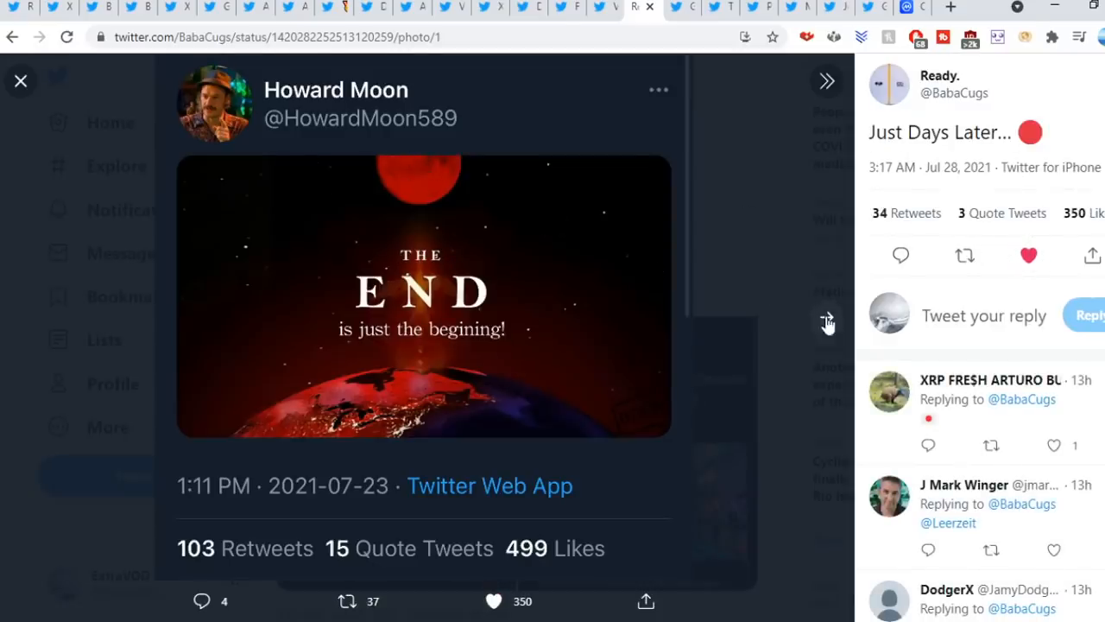
{"action": "left_click", "coordinate": [826, 323]}
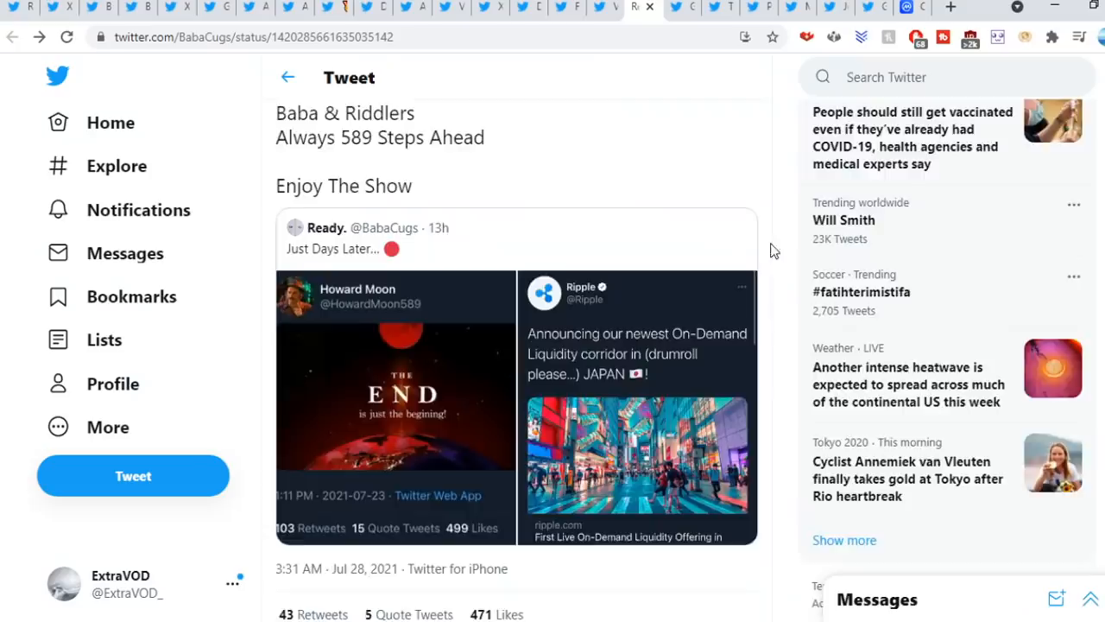
{"action": "scroll", "scroll_direction": "up", "scroll_amount": 3}
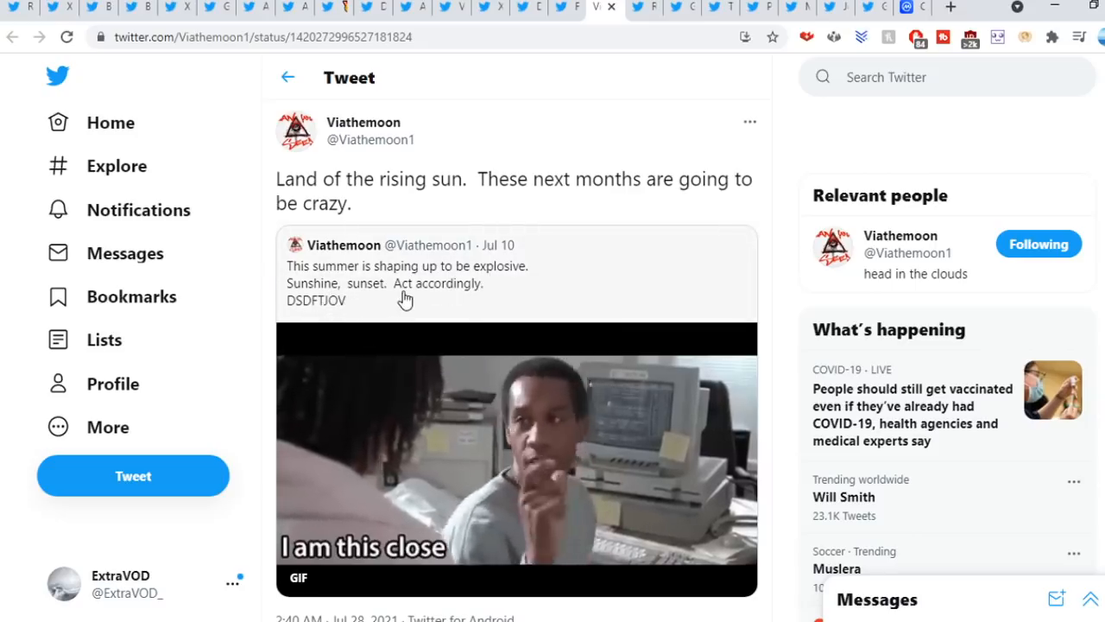
{"action": "scroll", "scroll_direction": "down", "scroll_amount": 3}
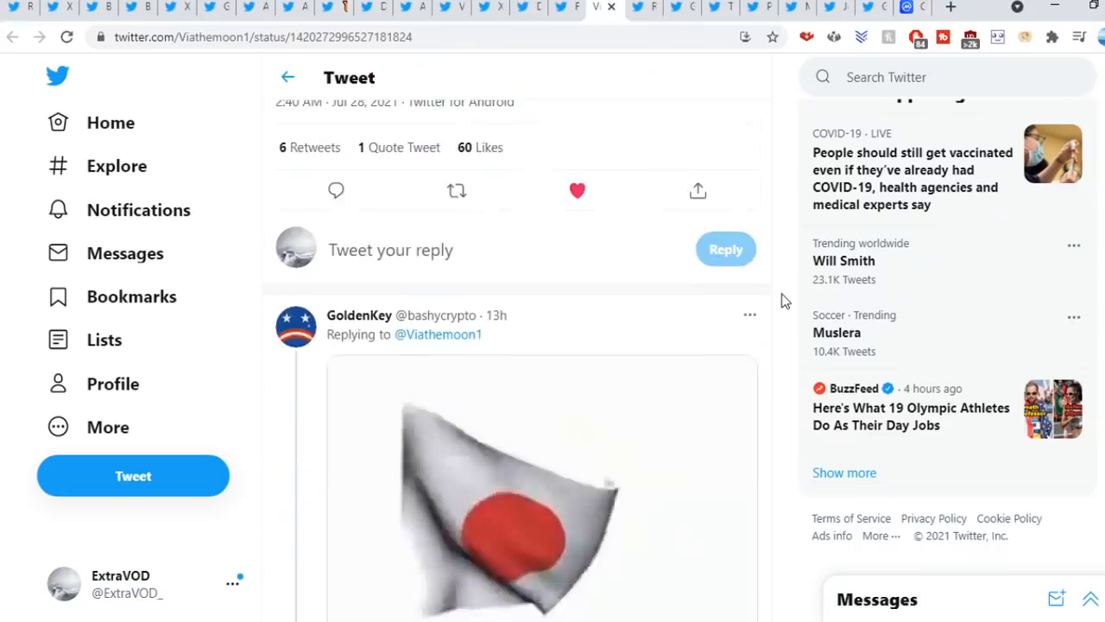
{"action": "scroll", "scroll_direction": "down", "scroll_amount": 3}
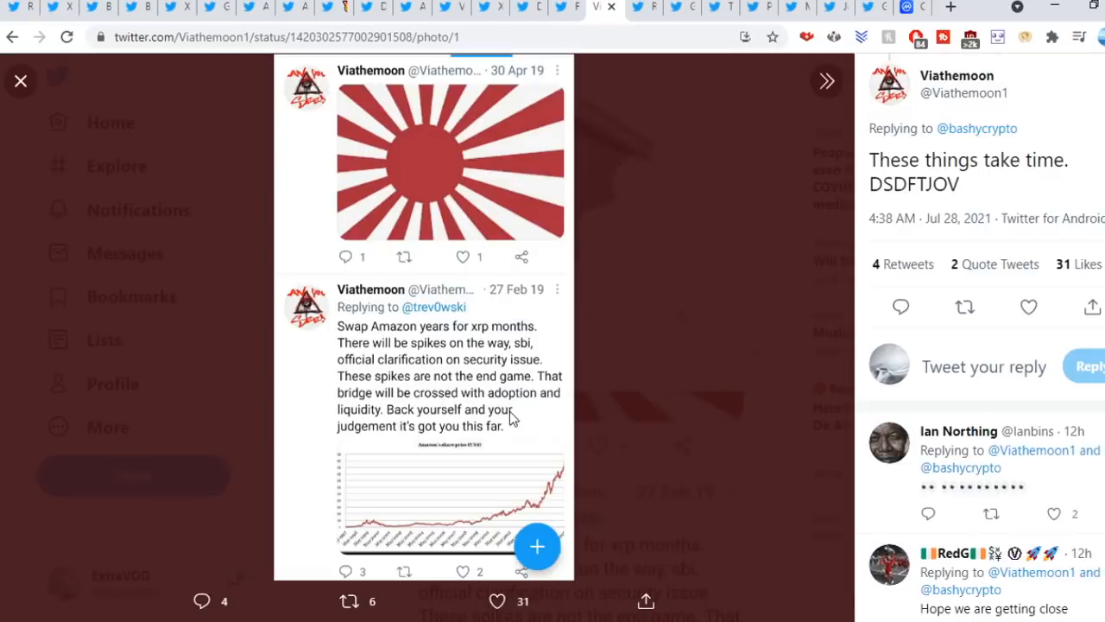
{"action": "left_click", "coordinate": [21, 81]}
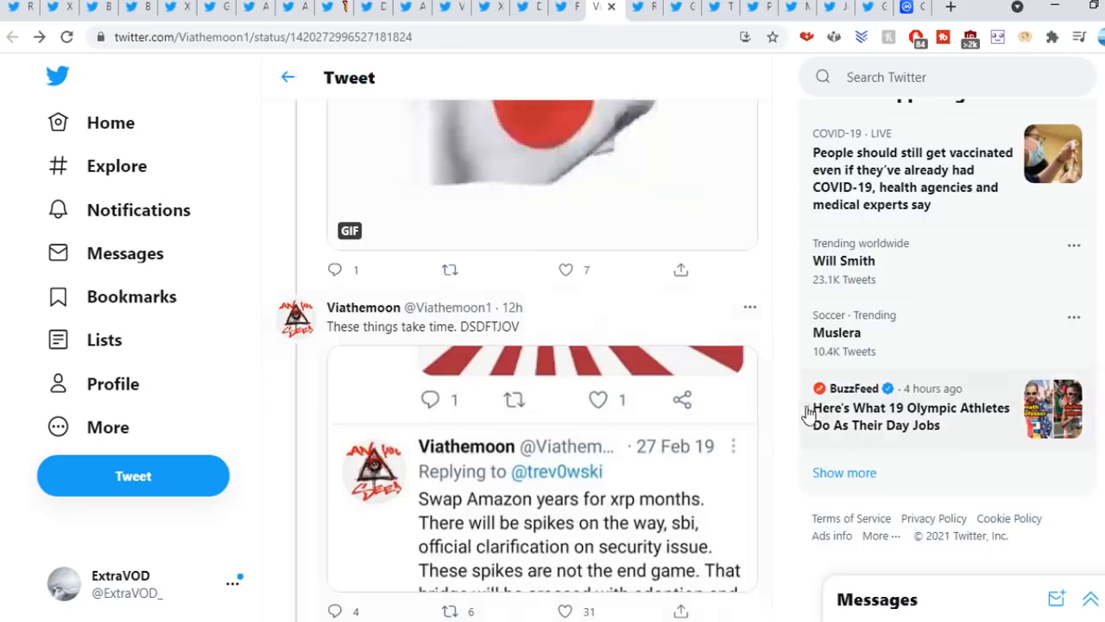
{"action": "scroll", "scroll_direction": "up", "scroll_amount": 3}
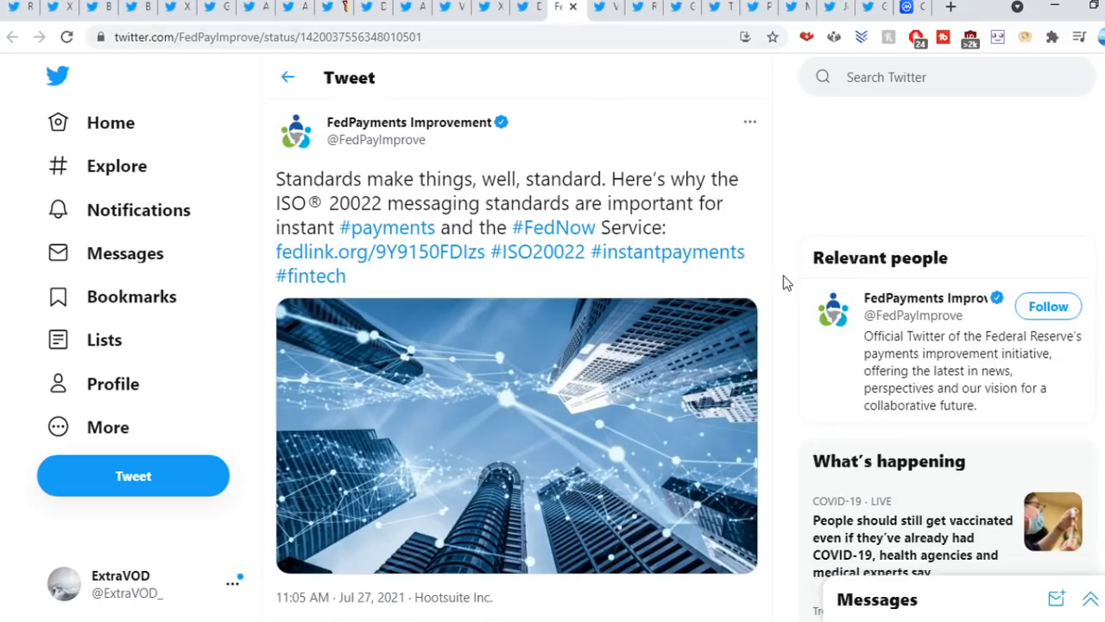
{"action": "mouse_move", "coordinate": [556, 211]}
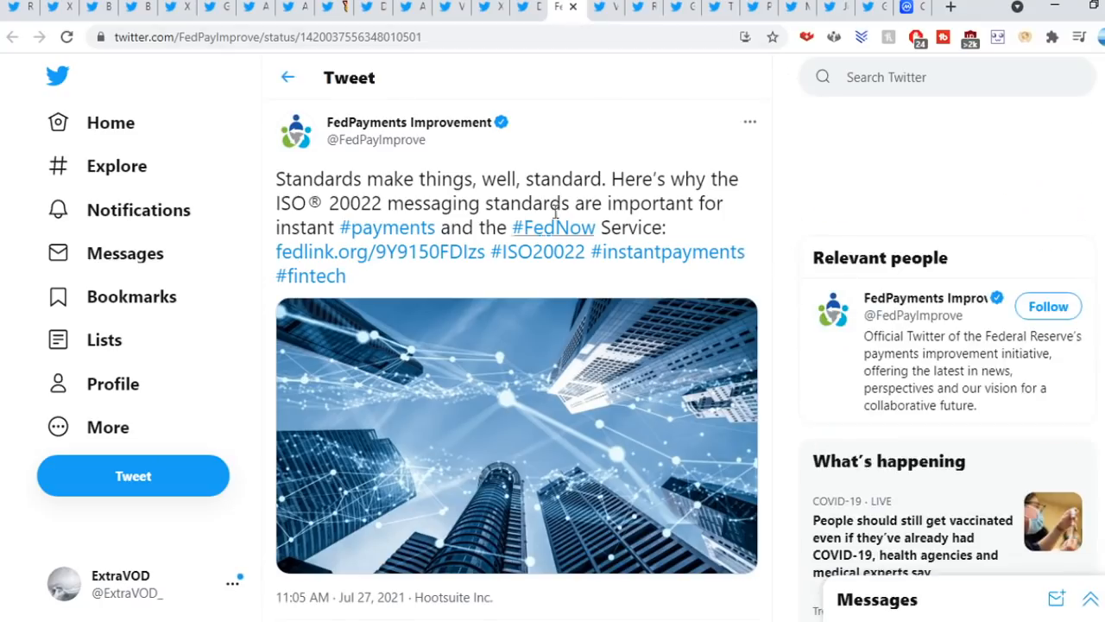
View the FedPayments skyscraper network image and the PrinceXrp reply photo full-size.
{"action": "left_click", "coordinate": [514, 436]}
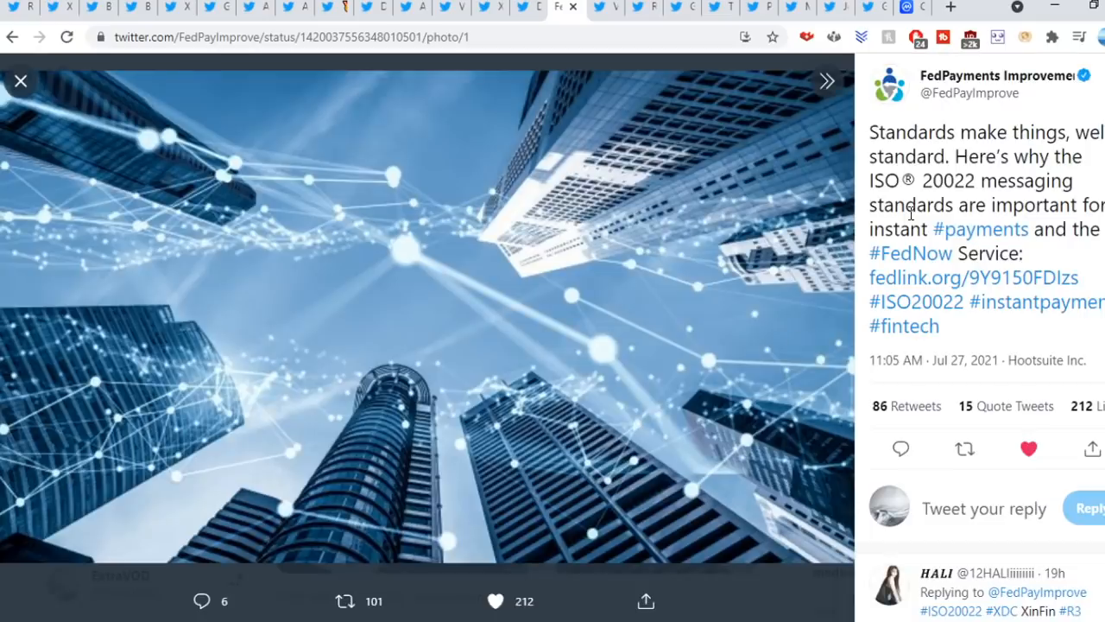
{"action": "mouse_move", "coordinate": [775, 594]}
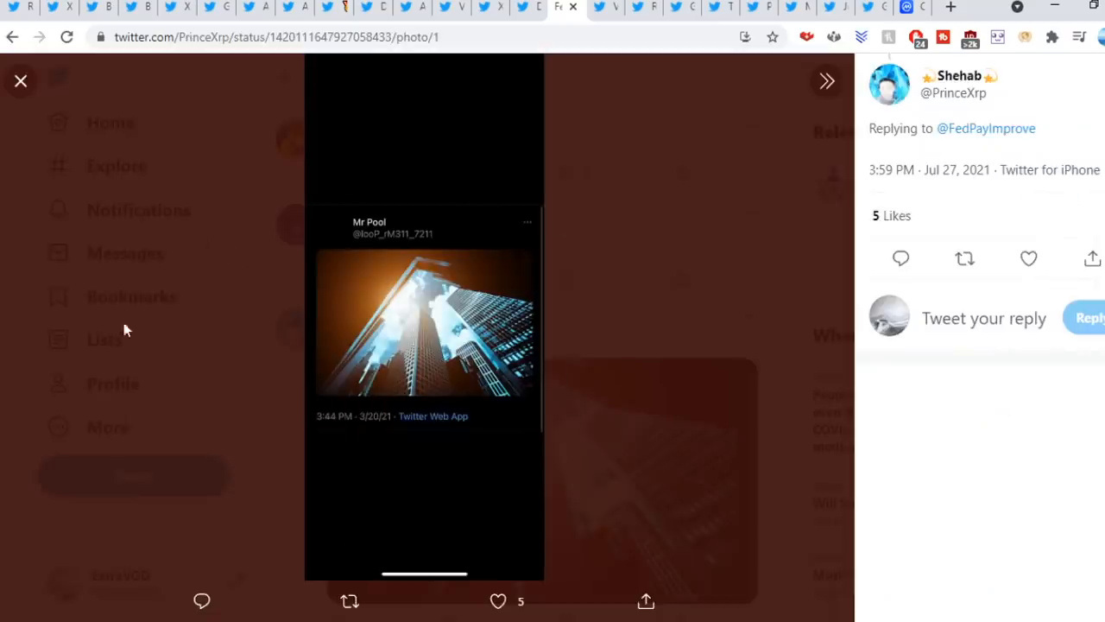
{"action": "left_click", "coordinate": [21, 81]}
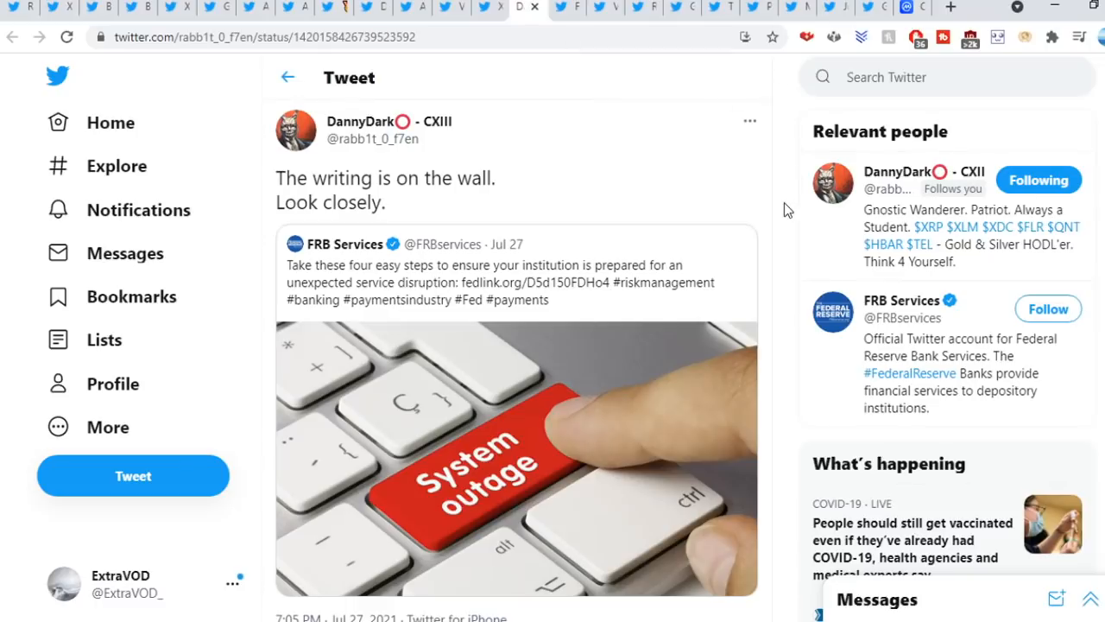
Enlarge the FRB Services 'System outage' keyboard photo from the quoted tweet.
{"action": "left_click", "coordinate": [514, 457]}
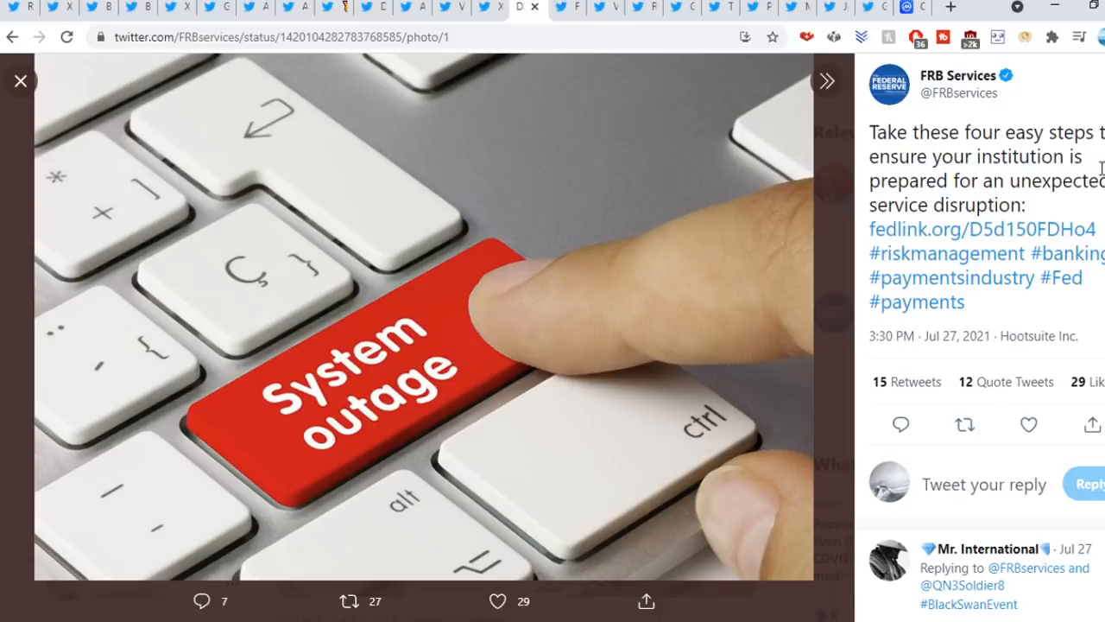
{"action": "mouse_move", "coordinate": [1032, 124]}
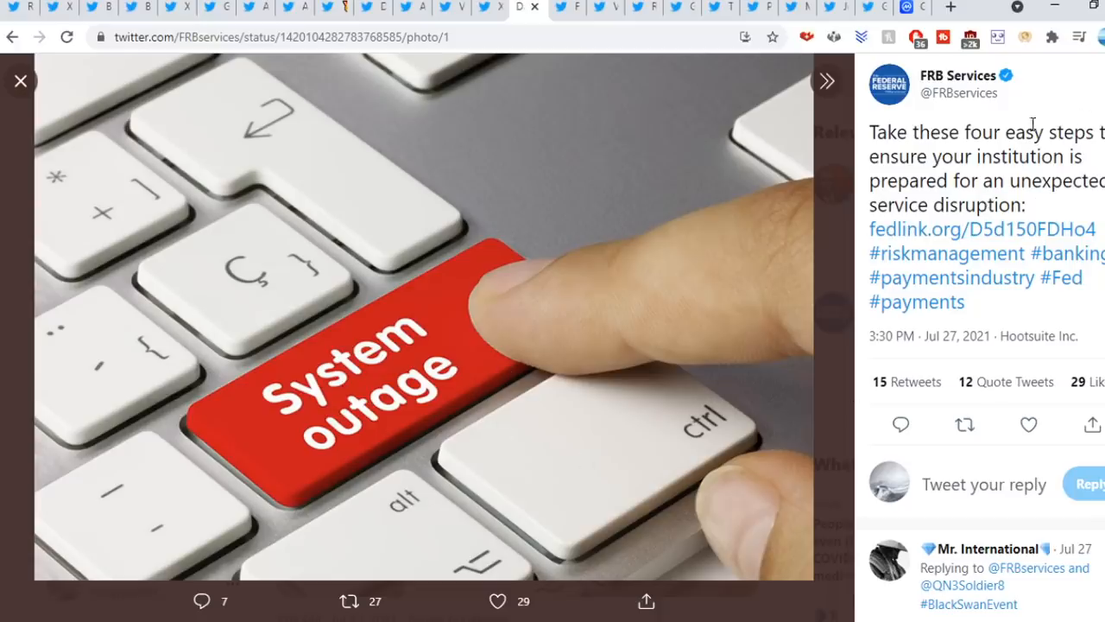
{"action": "mouse_move", "coordinate": [819, 387]}
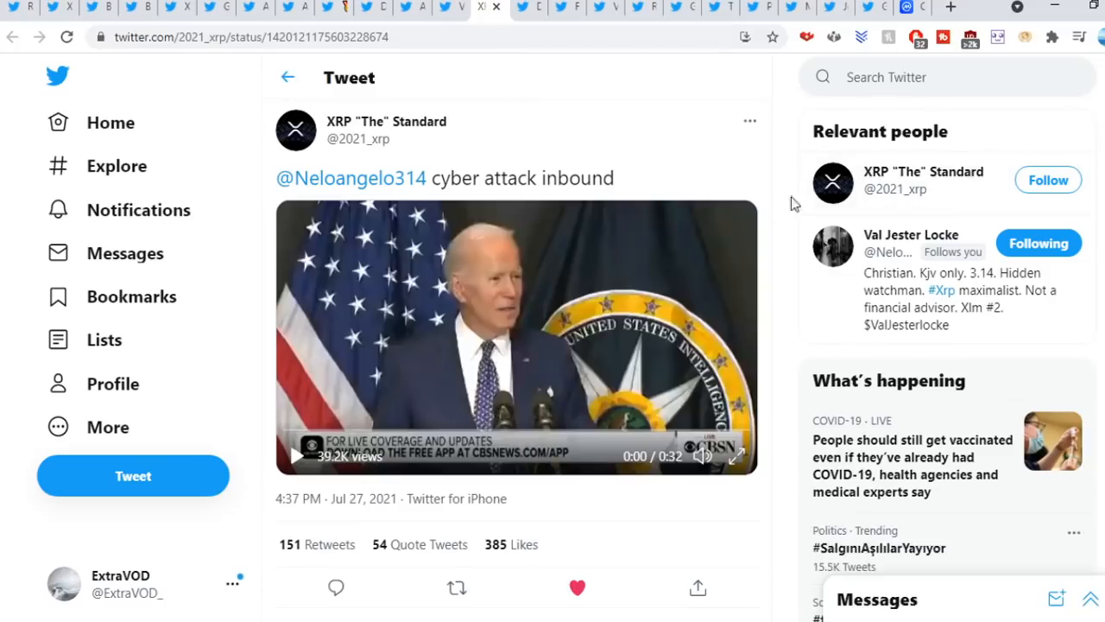
{"action": "mouse_move", "coordinate": [756, 171]}
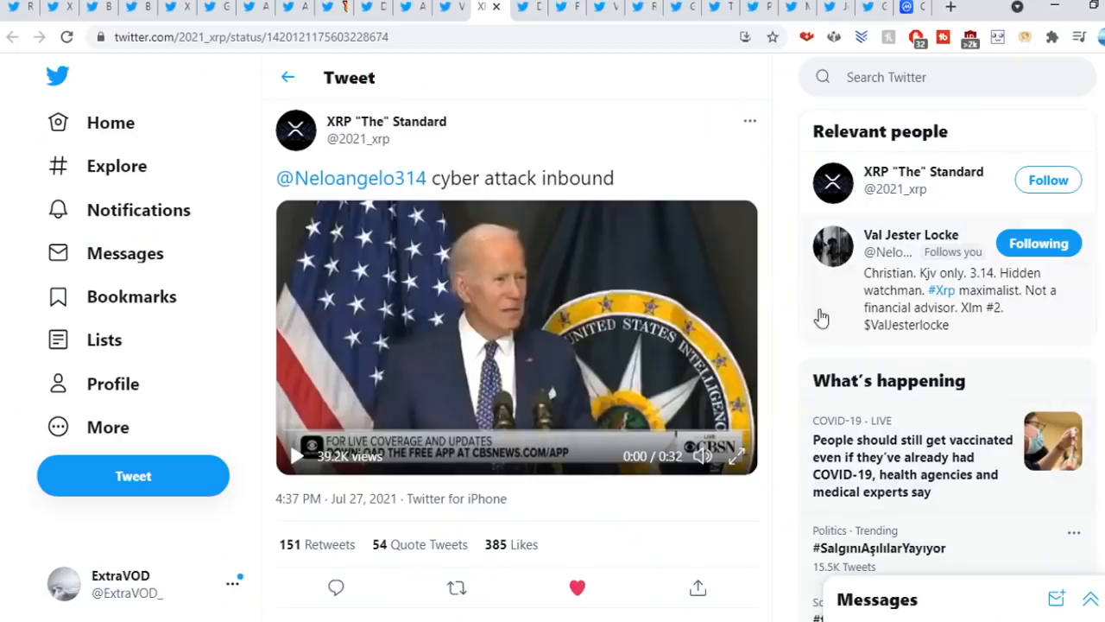
{"action": "mouse_move", "coordinate": [798, 280]}
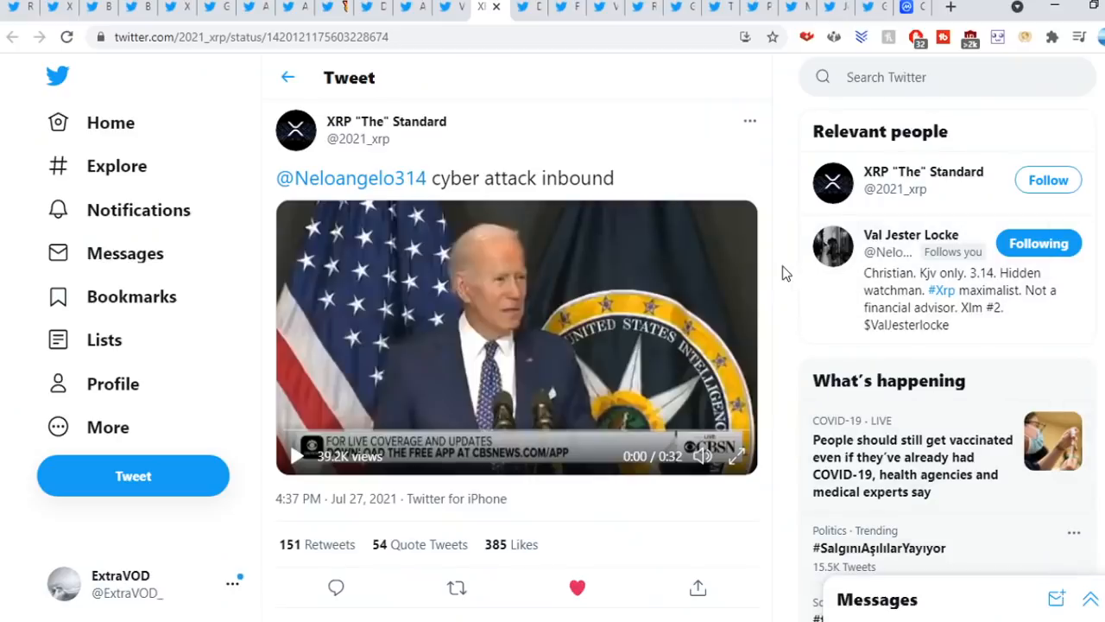
{"action": "mouse_move", "coordinate": [587, 335]}
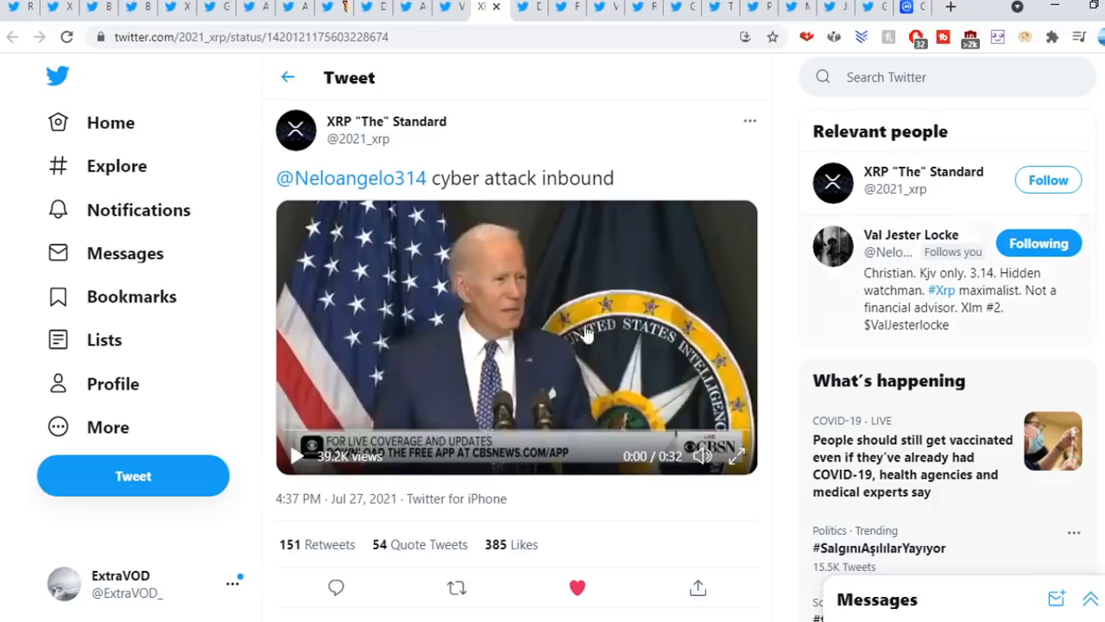
{"action": "scroll", "scroll_direction": "down", "scroll_amount": 3}
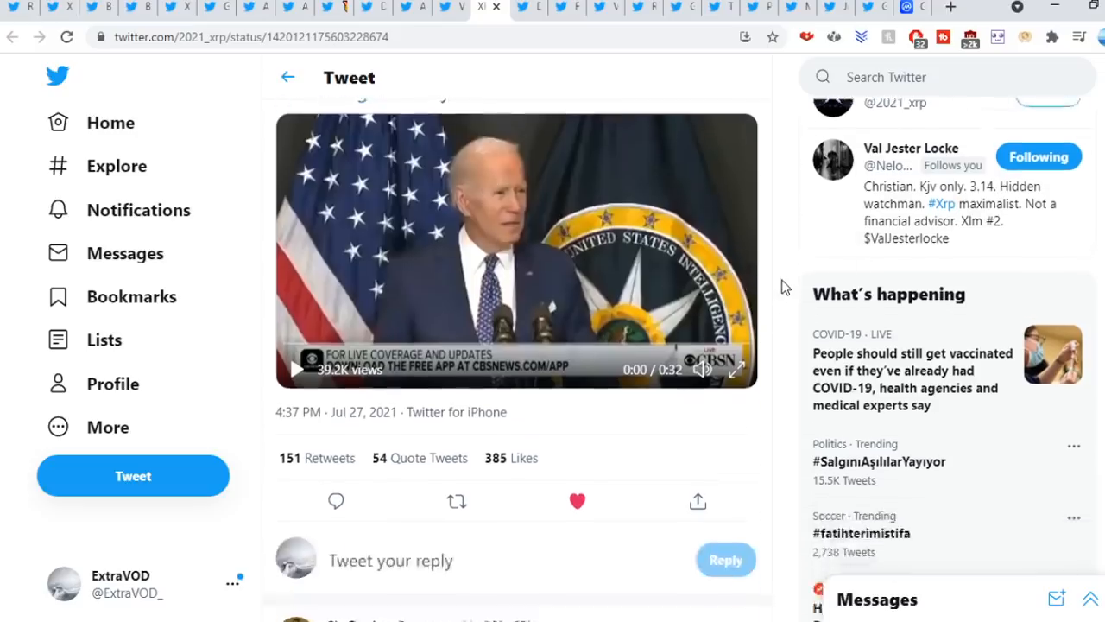
{"action": "scroll", "scroll_direction": "down", "scroll_amount": 3}
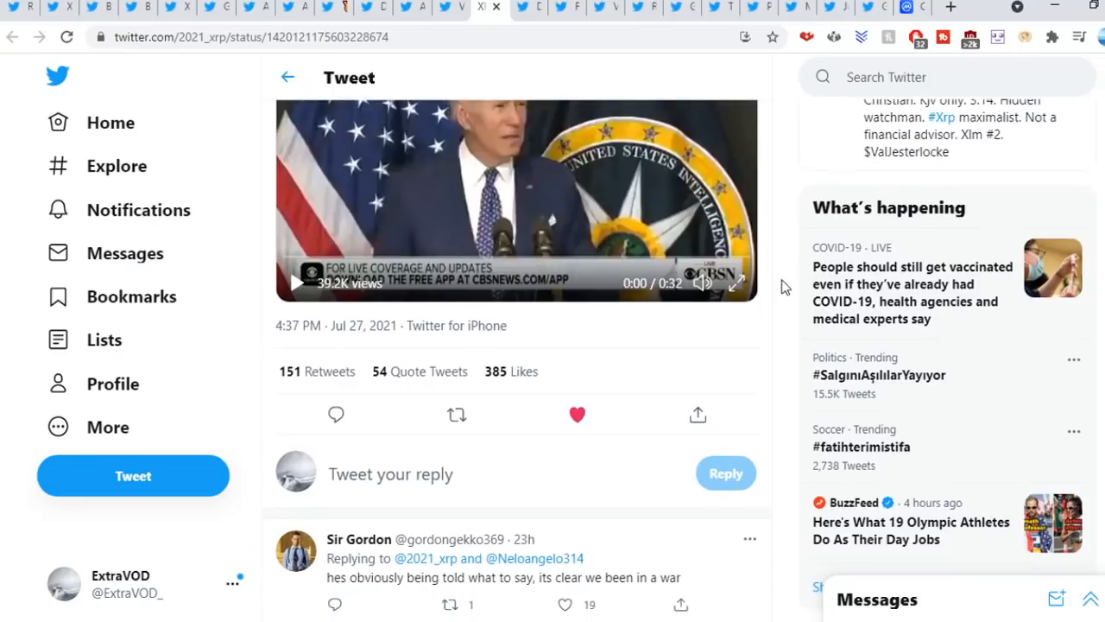
{"action": "scroll", "scroll_direction": "down", "scroll_amount": 3}
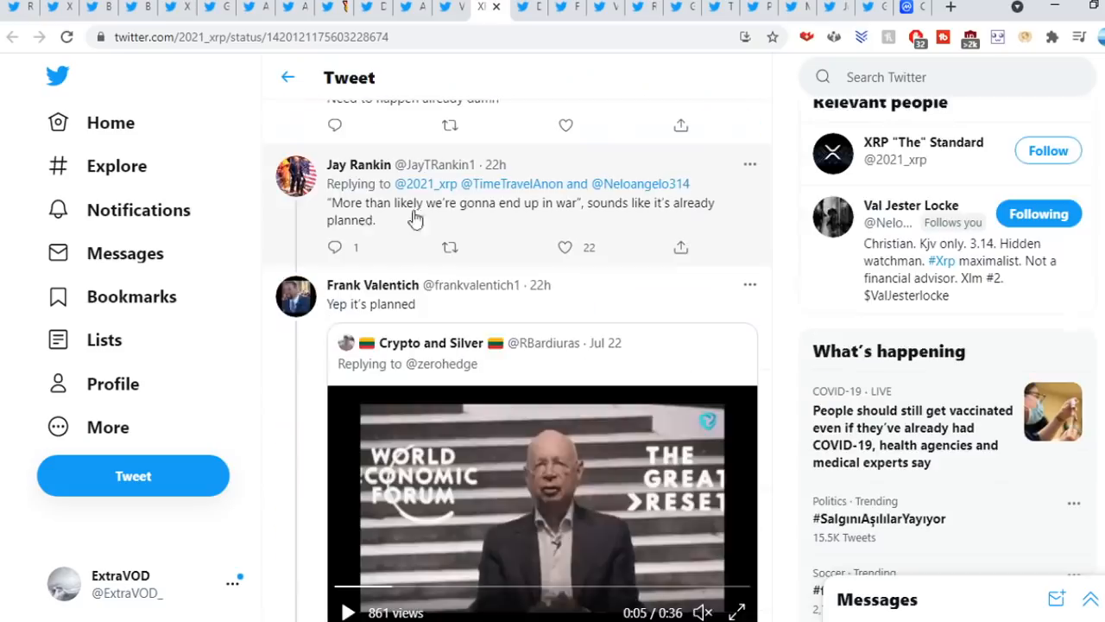
{"action": "mouse_move", "coordinate": [608, 214]}
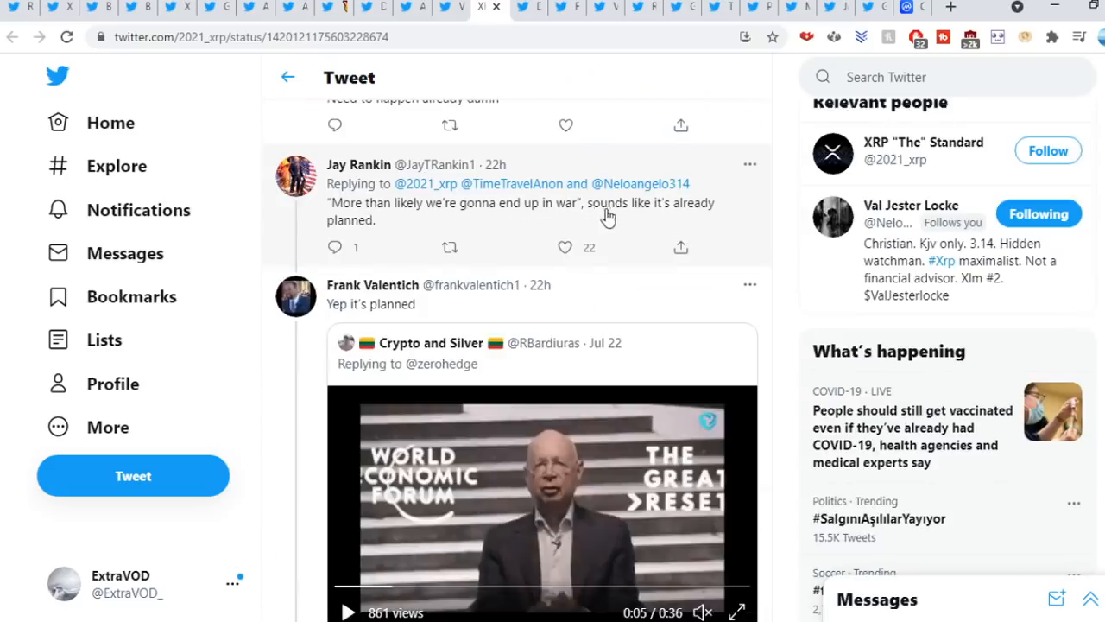
{"action": "scroll", "scroll_direction": "down", "scroll_amount": 3}
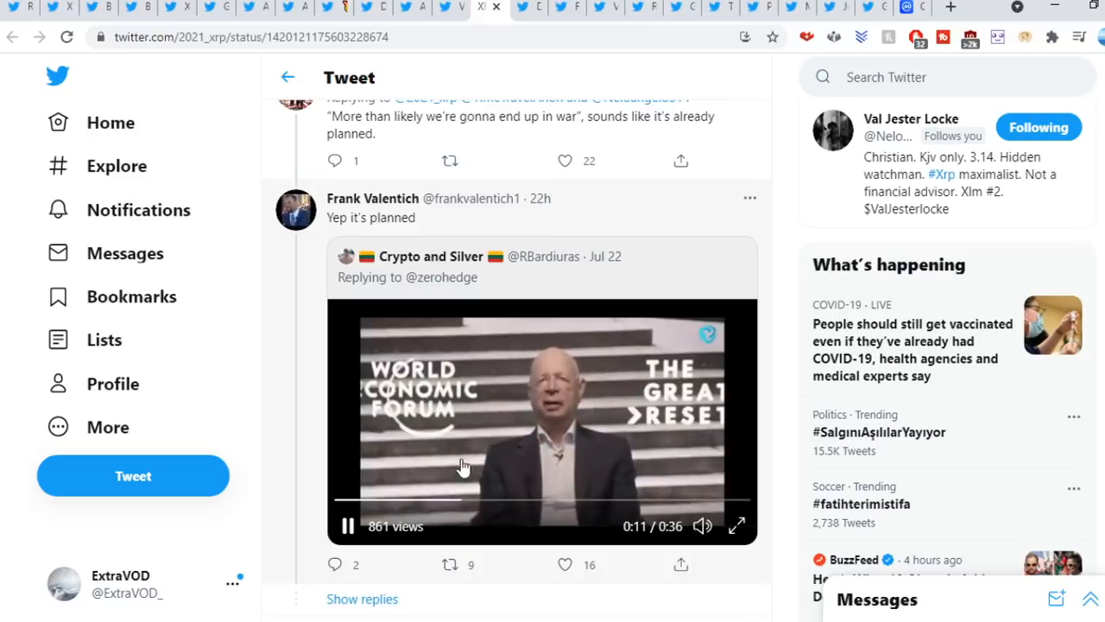
{"action": "scroll", "scroll_direction": "up", "scroll_amount": 3}
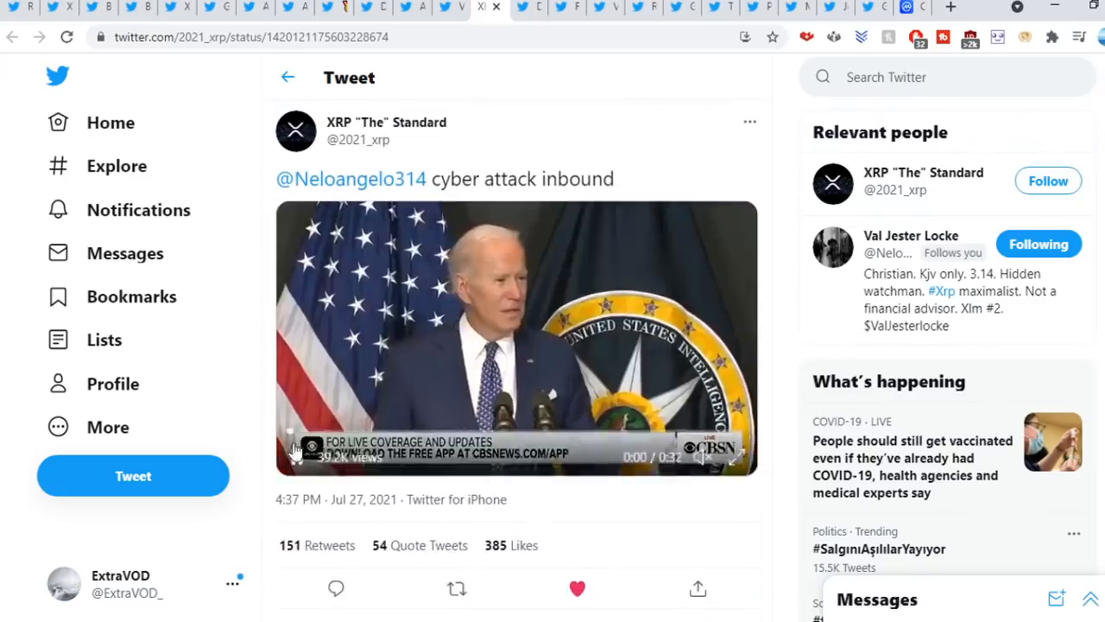
{"action": "left_click", "coordinate": [349, 178]}
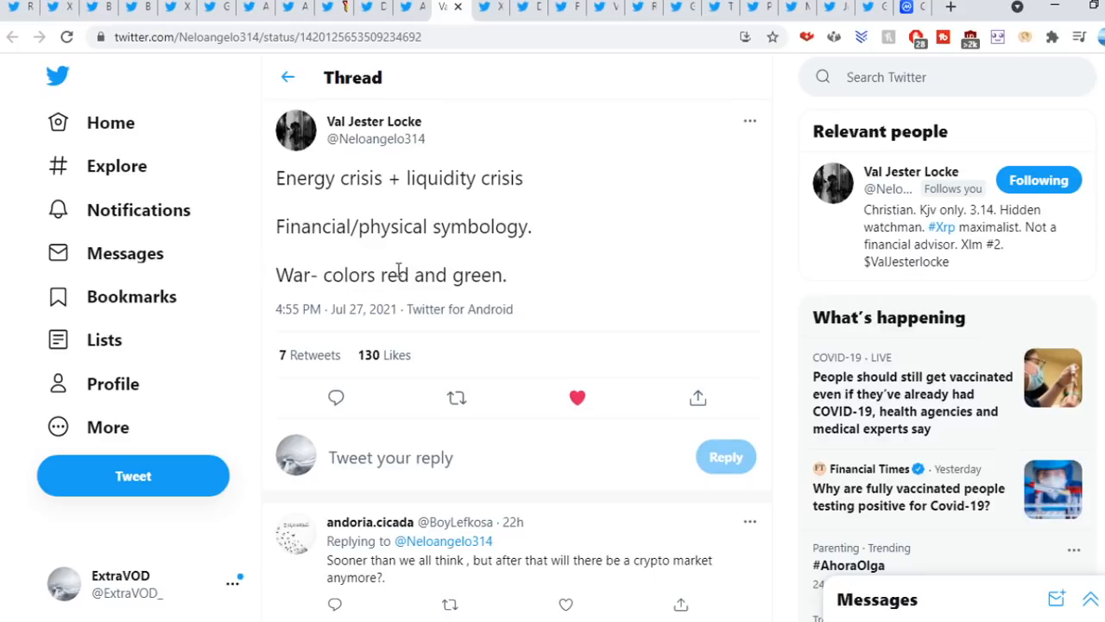
{"action": "mouse_move", "coordinate": [487, 256]}
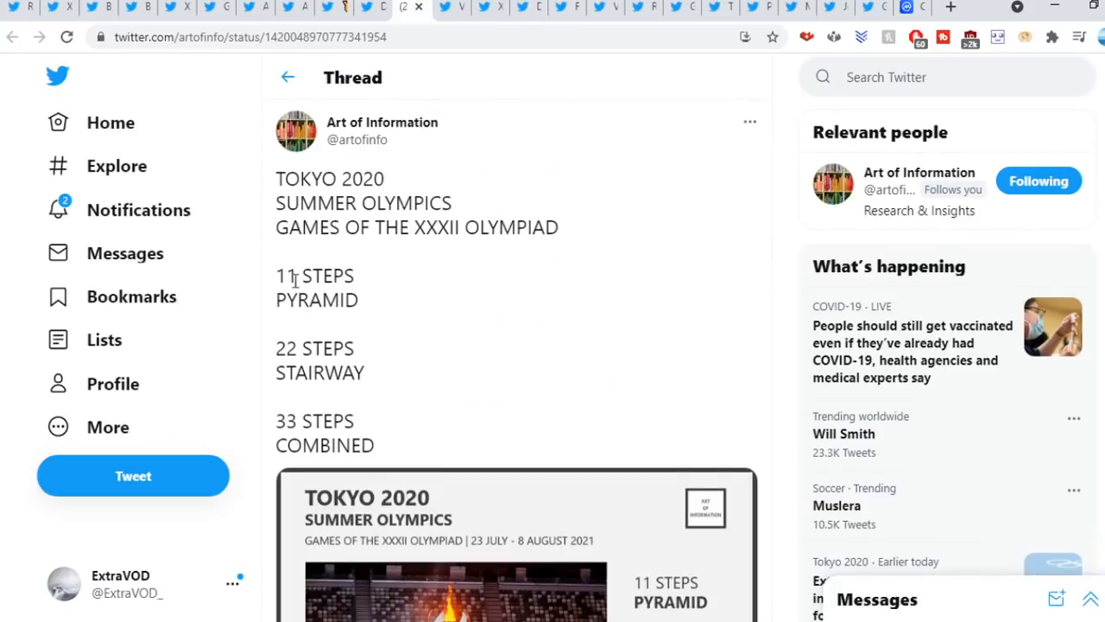
{"action": "double_click", "coordinate": [316, 301]}
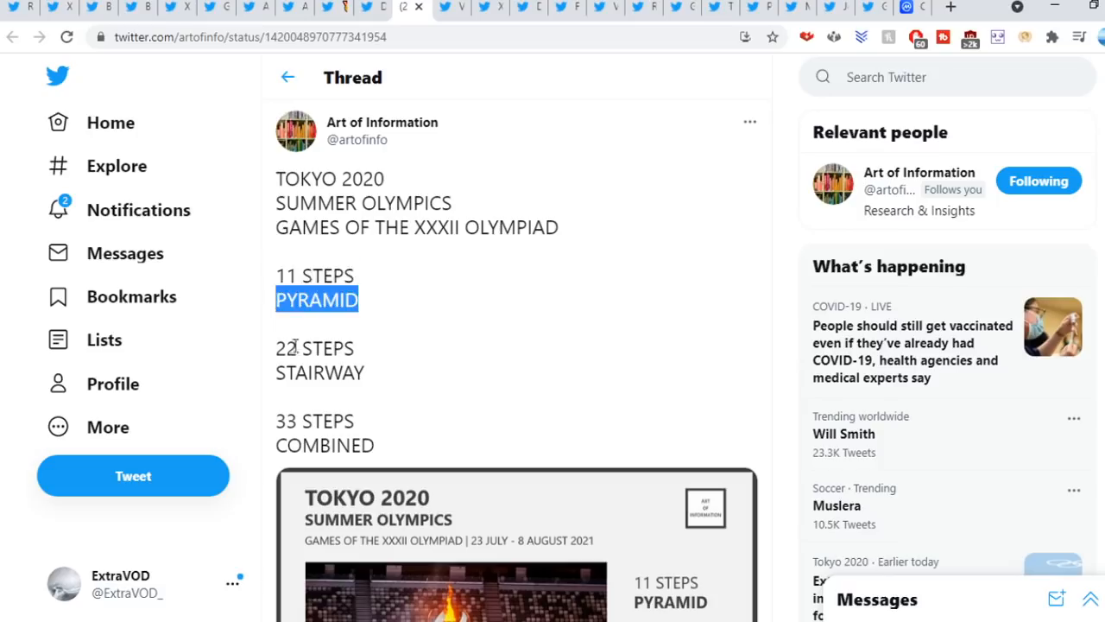
{"action": "double_click", "coordinate": [320, 373]}
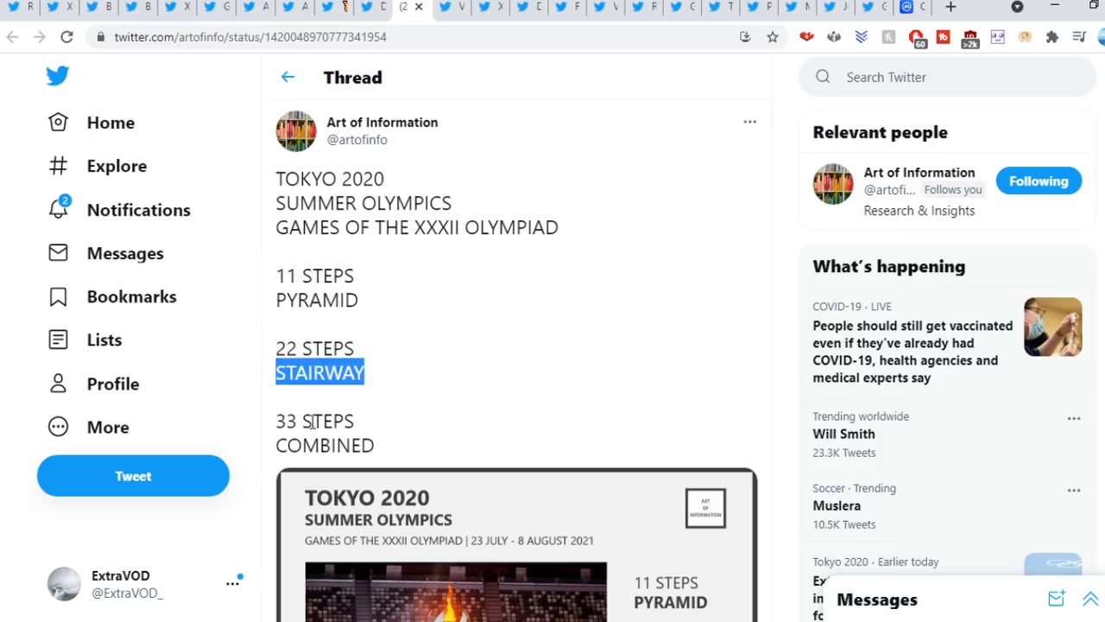
{"action": "double_click", "coordinate": [325, 445]}
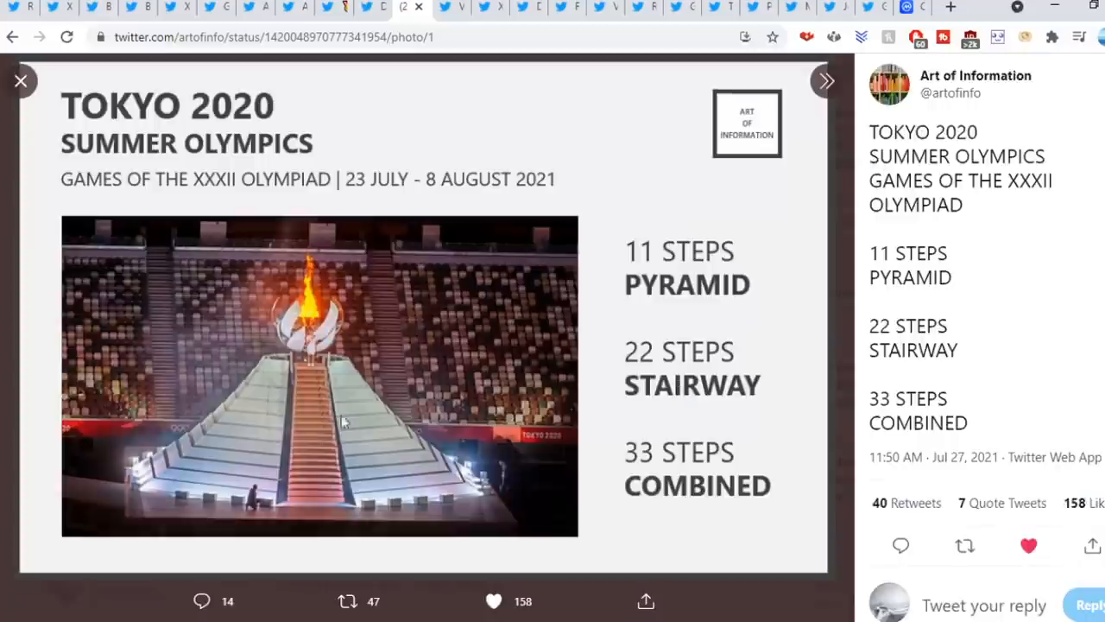
{"action": "mouse_move", "coordinate": [287, 371]}
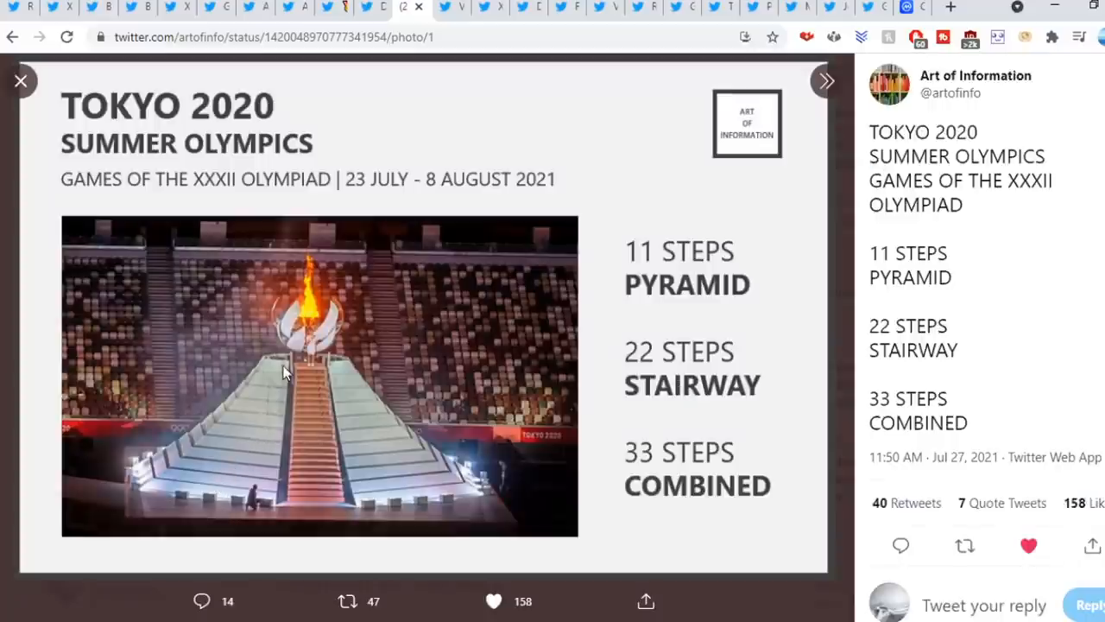
{"action": "mouse_move", "coordinate": [326, 338]}
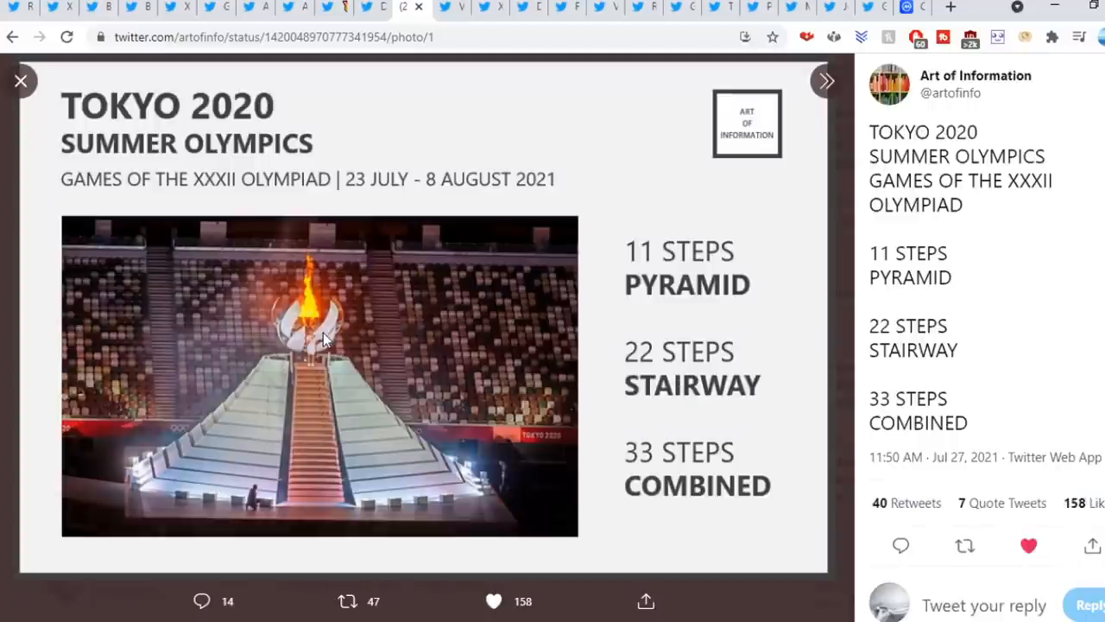
{"action": "left_click", "coordinate": [21, 81]}
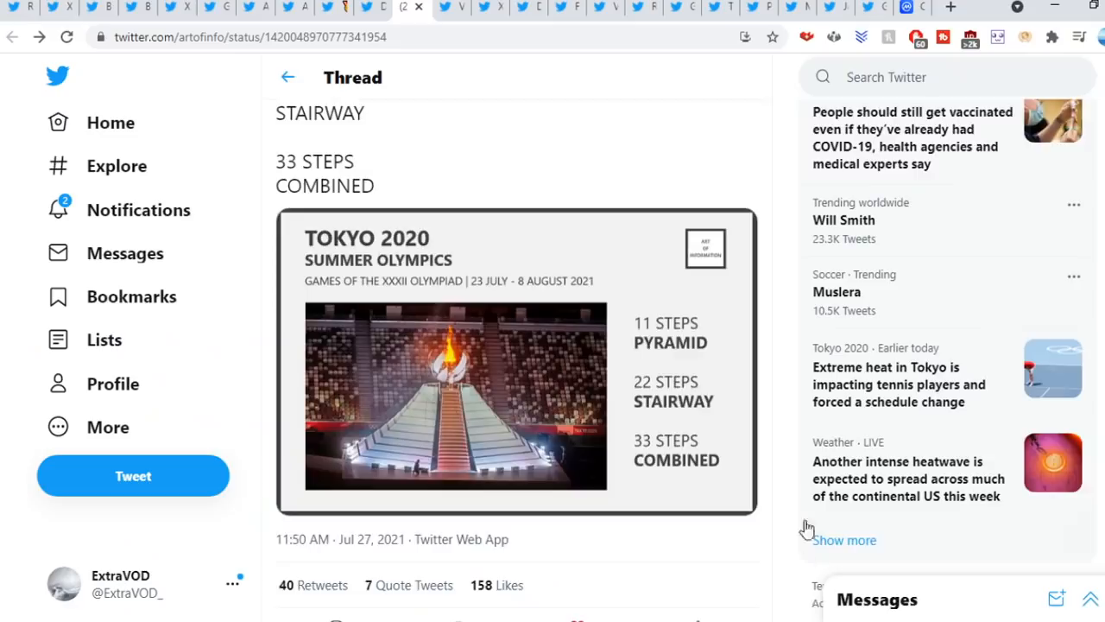
{"action": "scroll", "scroll_direction": "down", "scroll_amount": 3}
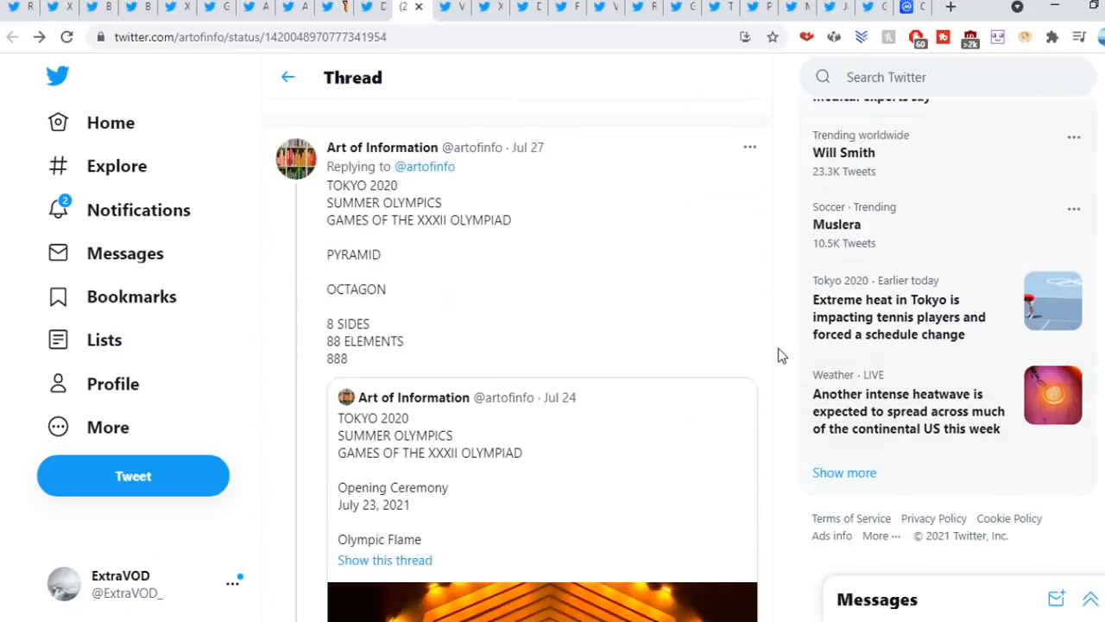
{"action": "scroll", "scroll_direction": "down", "scroll_amount": 3}
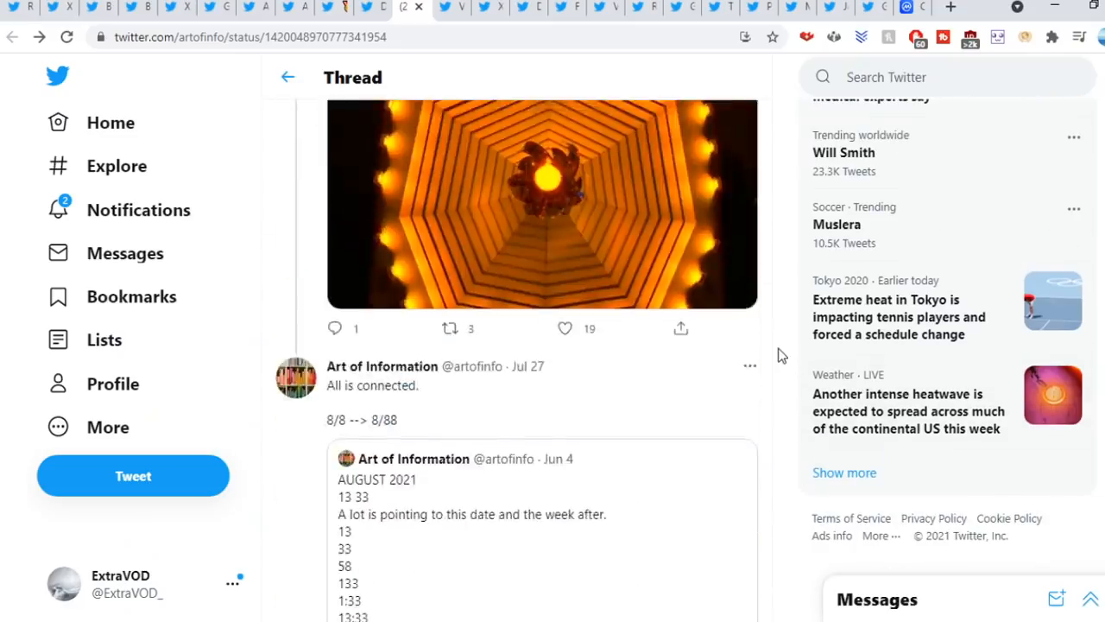
{"action": "scroll", "scroll_direction": "down", "scroll_amount": 3}
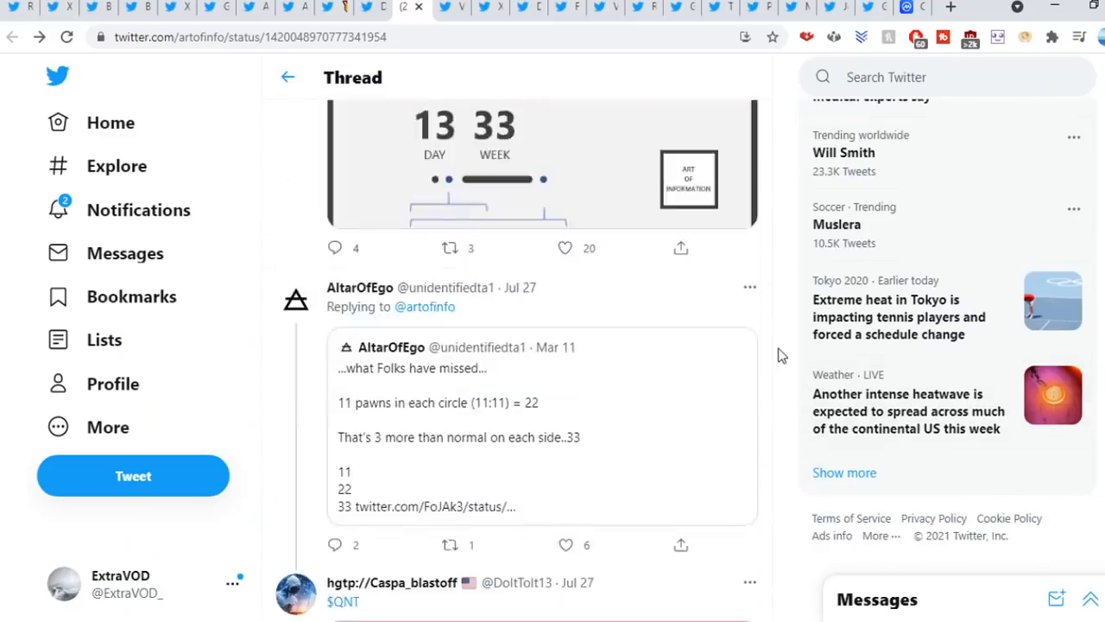
{"action": "scroll", "scroll_direction": "up", "scroll_amount": 3}
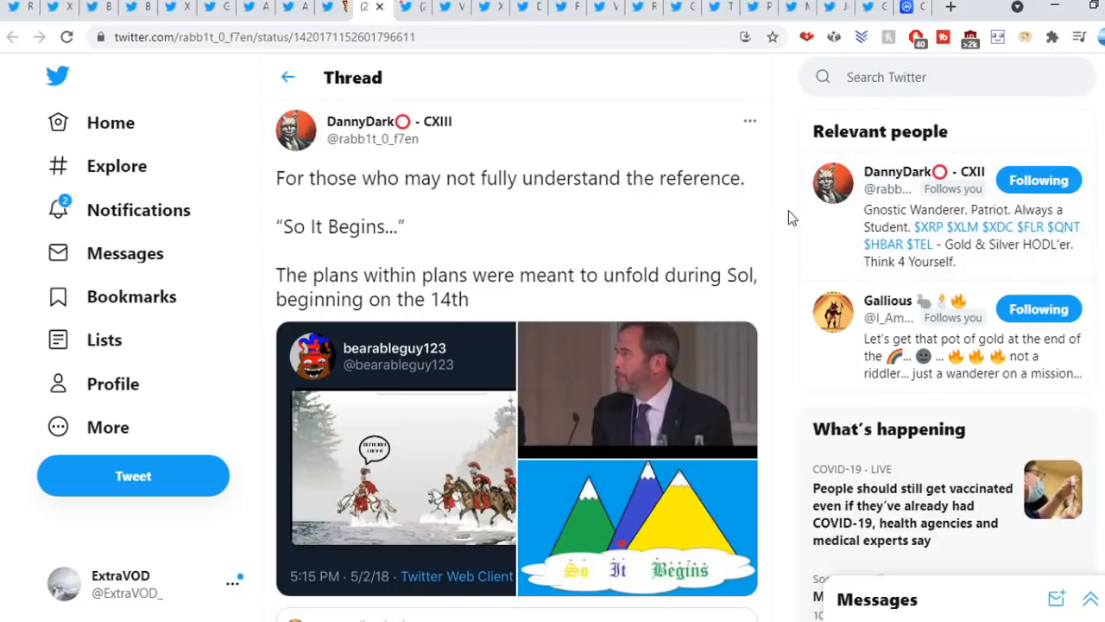
Highlight the 'plans within plans ... beginning on the 14th' sentence of the So It Begins tweet.
{"action": "left_click_drag", "start_coordinate": [319, 178], "coordinate": [674, 178]}
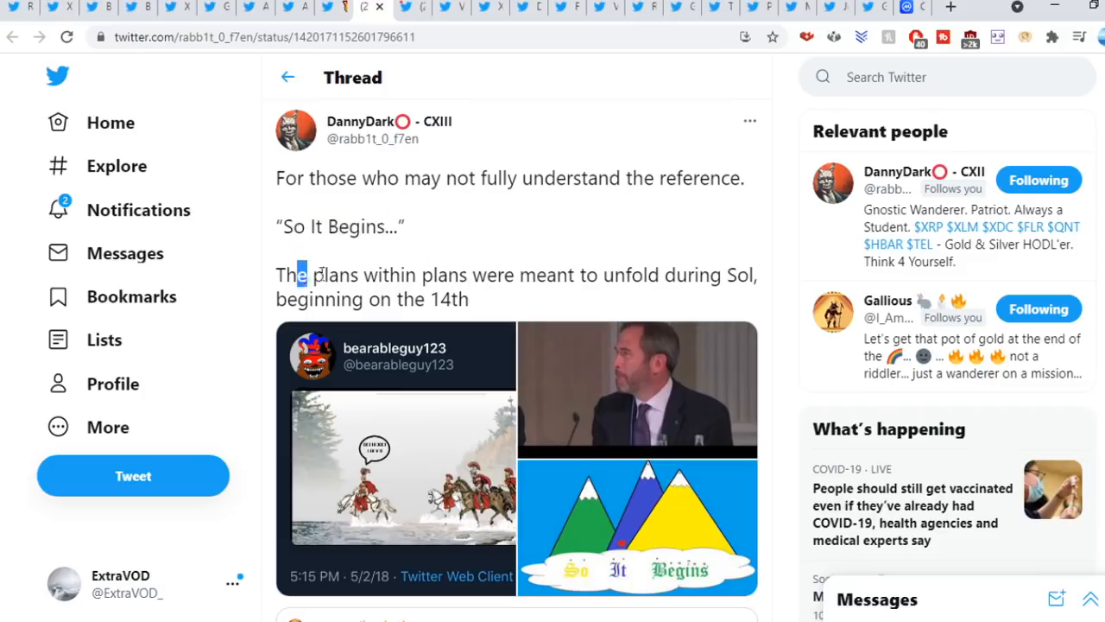
{"action": "left_click_drag", "start_coordinate": [297, 274], "coordinate": [673, 274]}
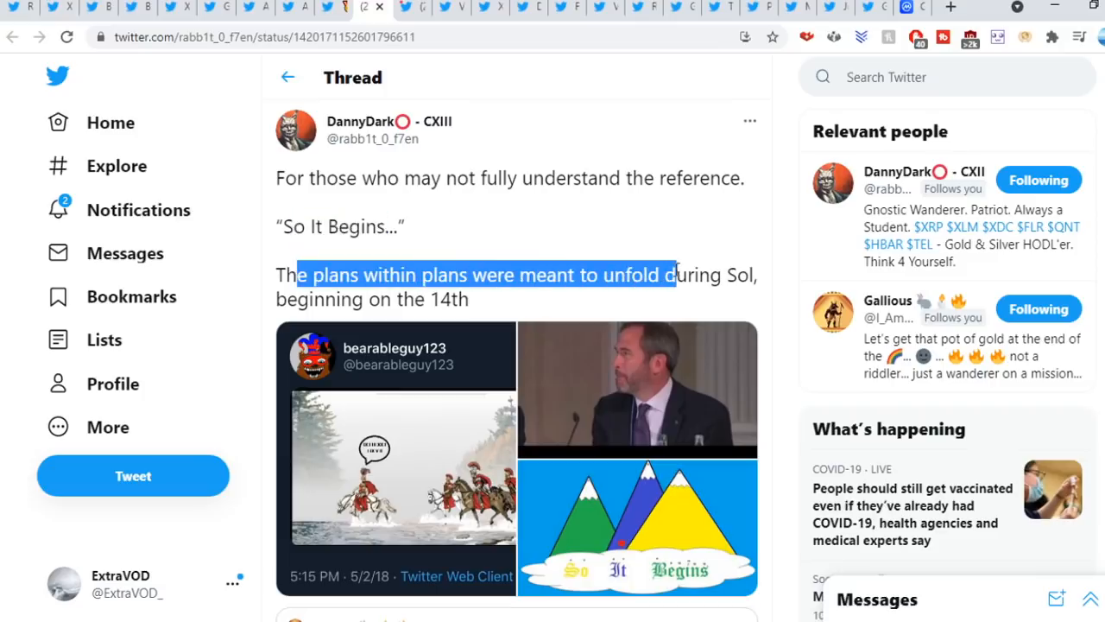
{"action": "left_click_drag", "start_coordinate": [677, 275], "coordinate": [463, 299]}
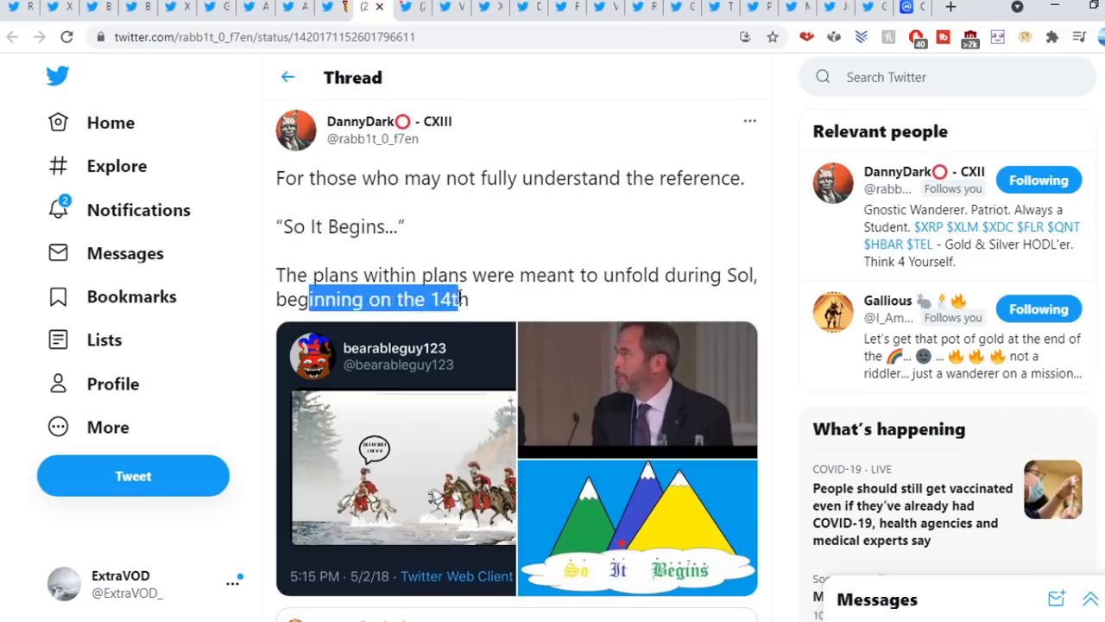
View the attached pictures full size through the three-mountain picture, then leave the viewer.
{"action": "left_click", "coordinate": [403, 467]}
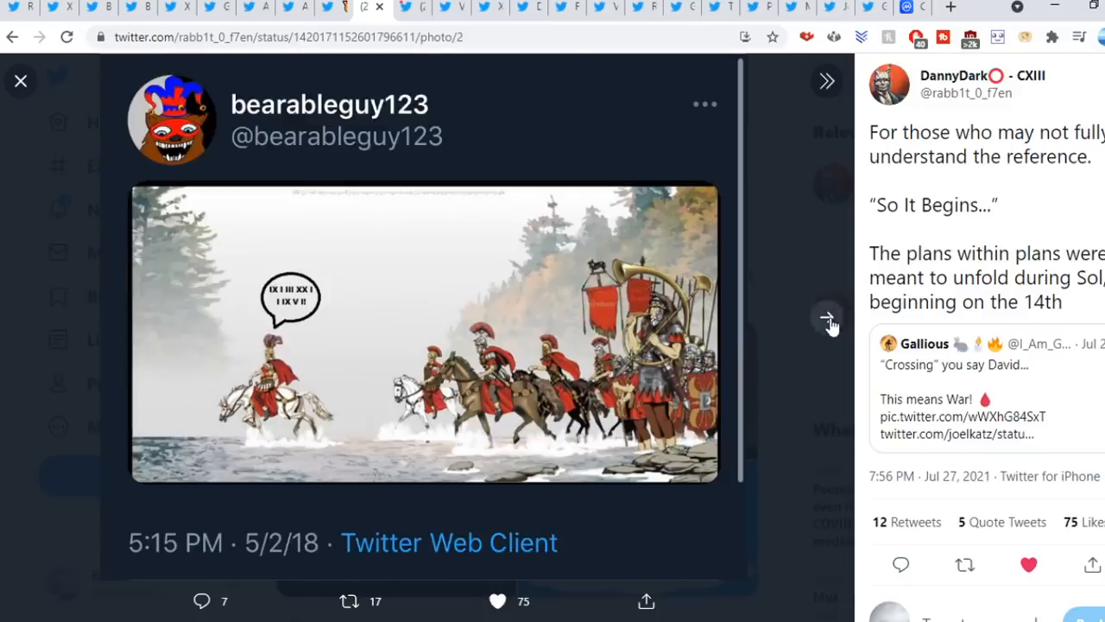
{"action": "left_click", "coordinate": [825, 318]}
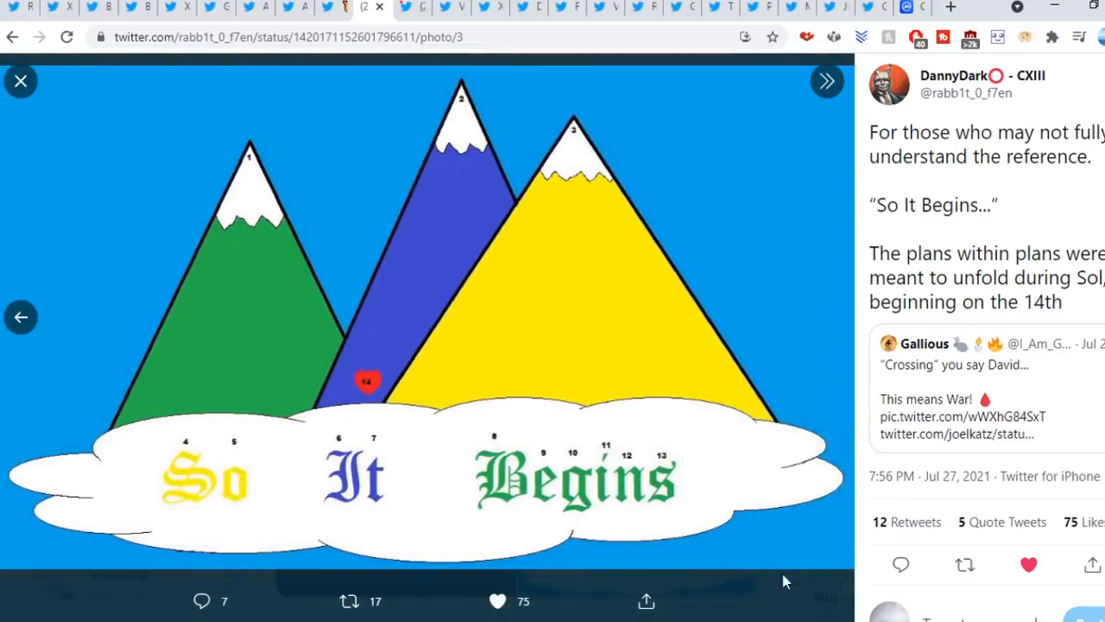
{"action": "left_click", "coordinate": [21, 82]}
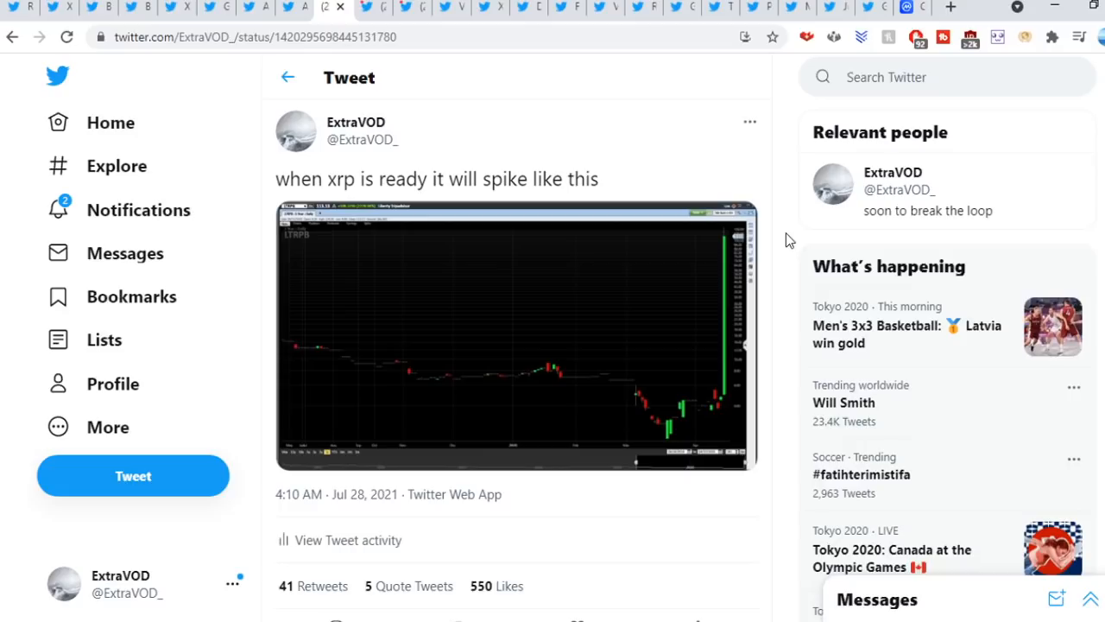
View ExtraVOD's XRP spike chart enlarged, then move on to the 30th / 31st quote tweet.
{"action": "scroll", "scroll_direction": "down", "scroll_amount": 3}
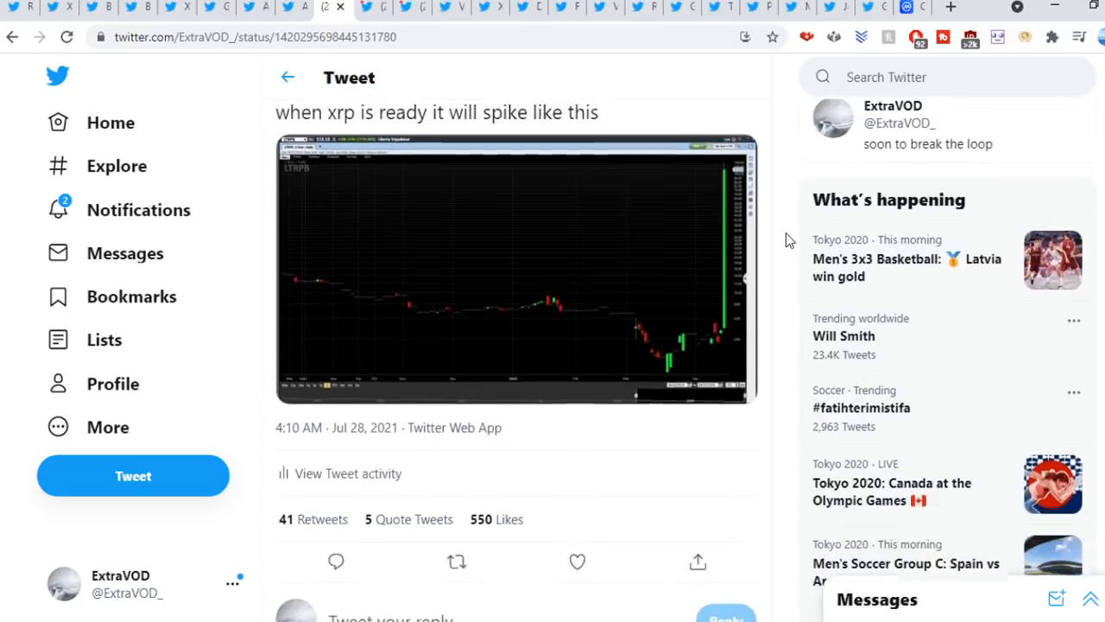
{"action": "left_click", "coordinate": [517, 268]}
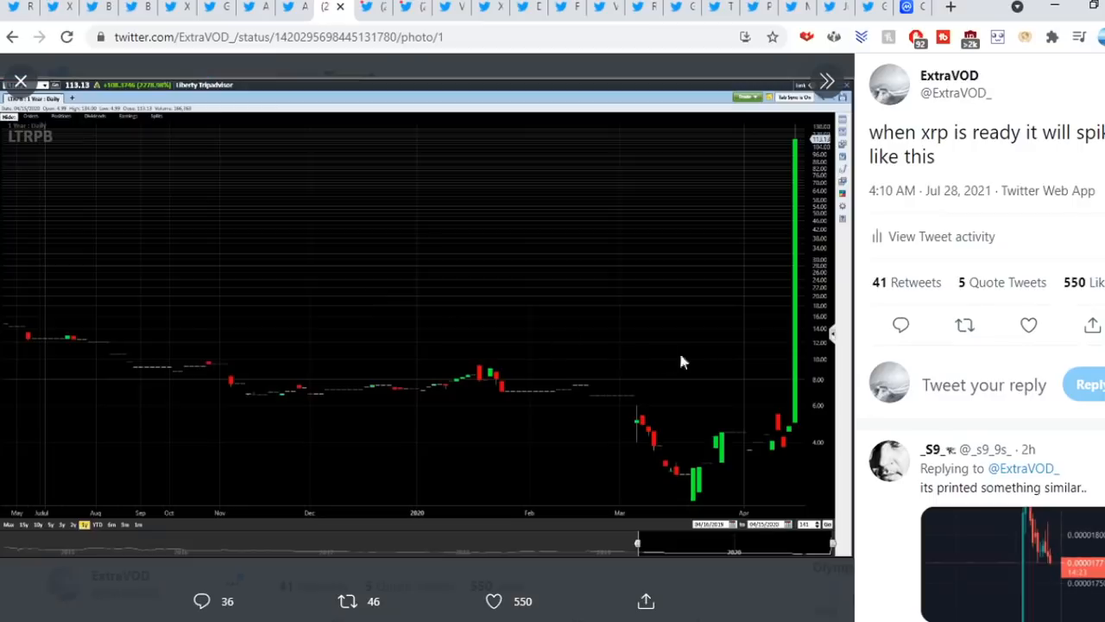
{"action": "mouse_move", "coordinate": [794, 153]}
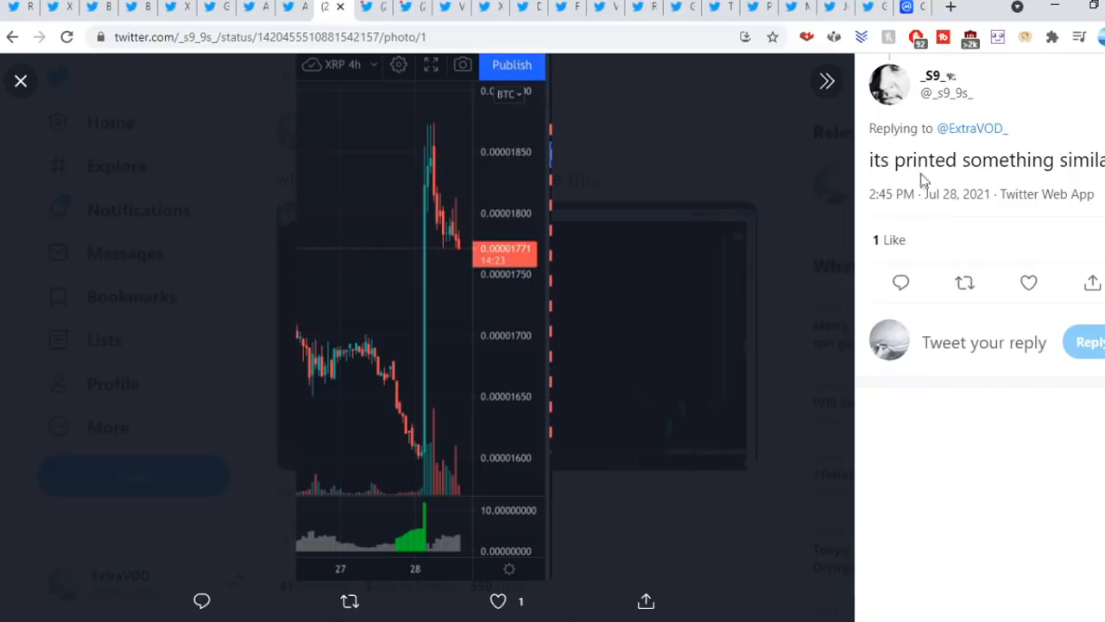
{"action": "mouse_move", "coordinate": [635, 297]}
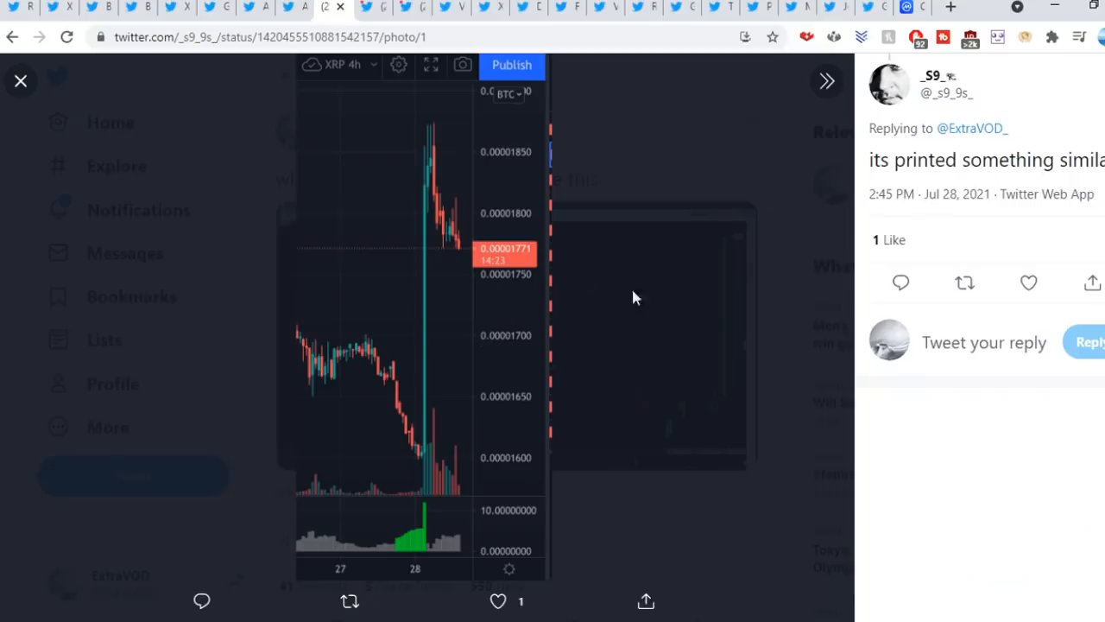
{"action": "left_click", "coordinate": [20, 81]}
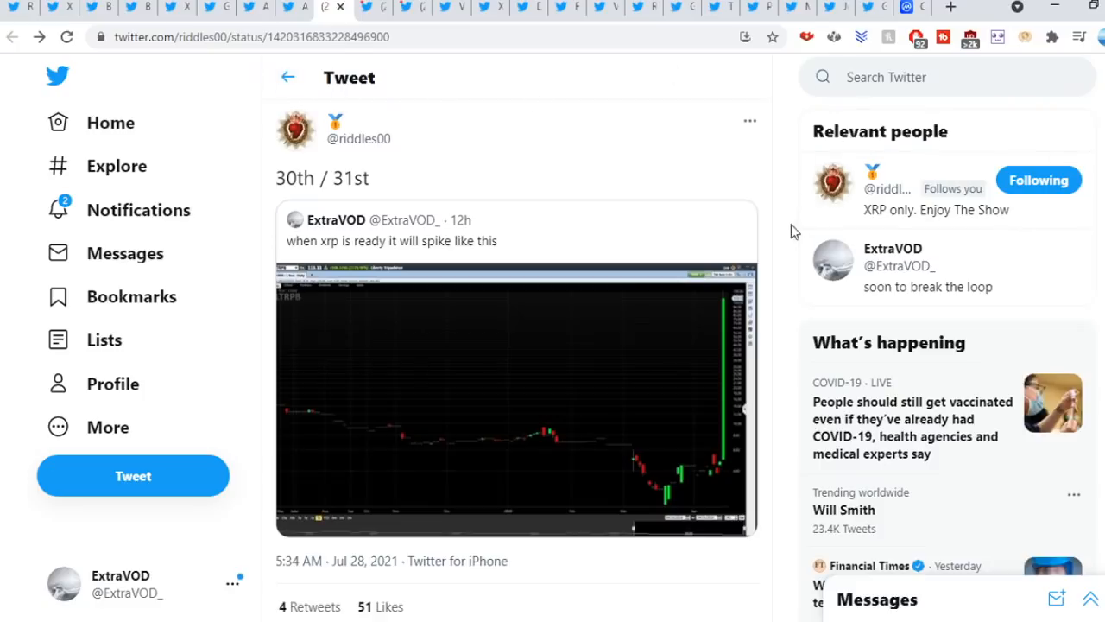
{"action": "mouse_move", "coordinate": [774, 173]}
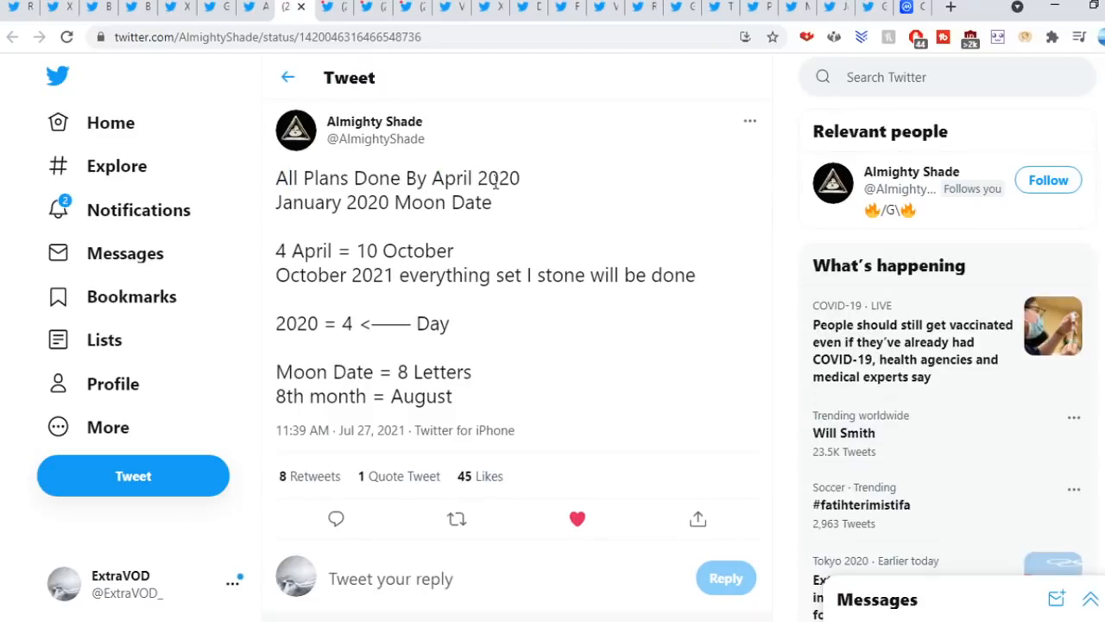
{"action": "mouse_move", "coordinate": [474, 204]}
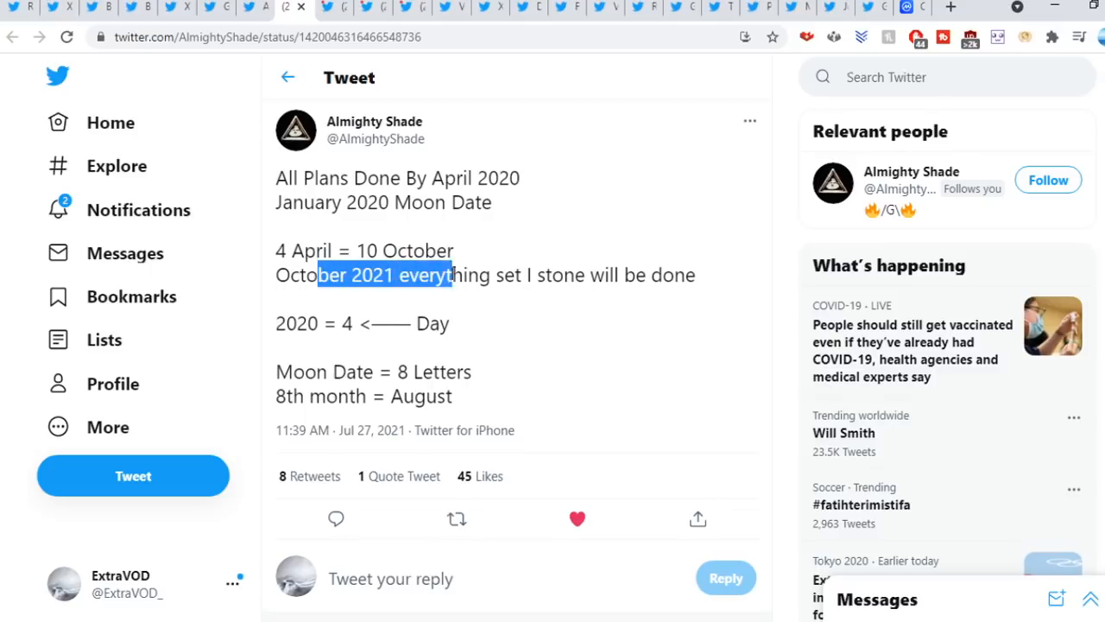
{"action": "left_click_drag", "start_coordinate": [449, 275], "coordinate": [656, 275]}
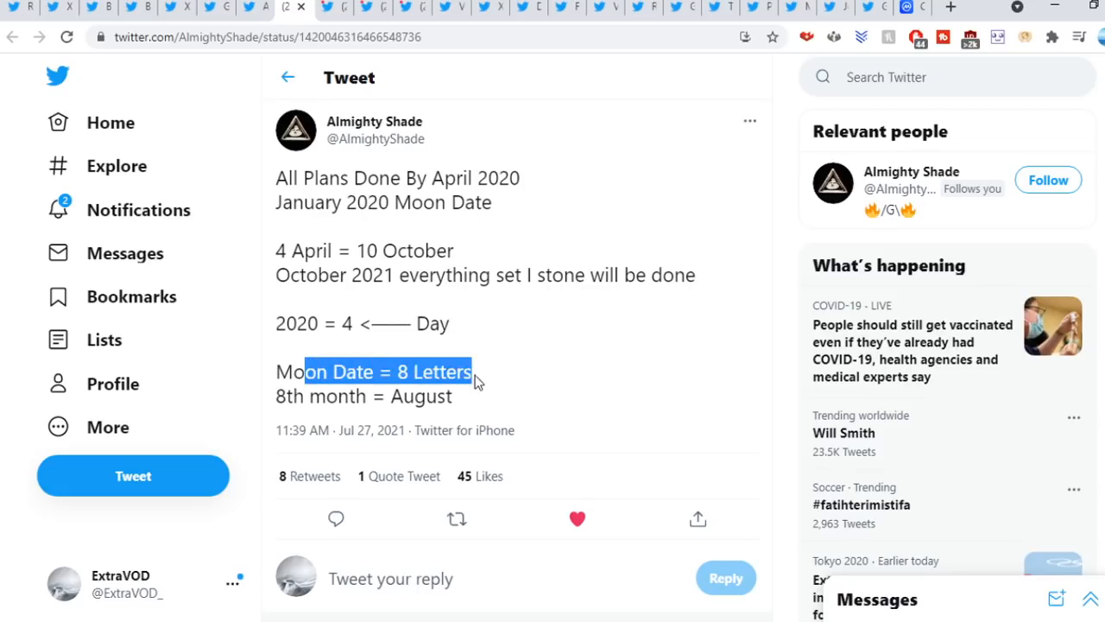
{"action": "left_click_drag", "start_coordinate": [473, 372], "coordinate": [354, 396]}
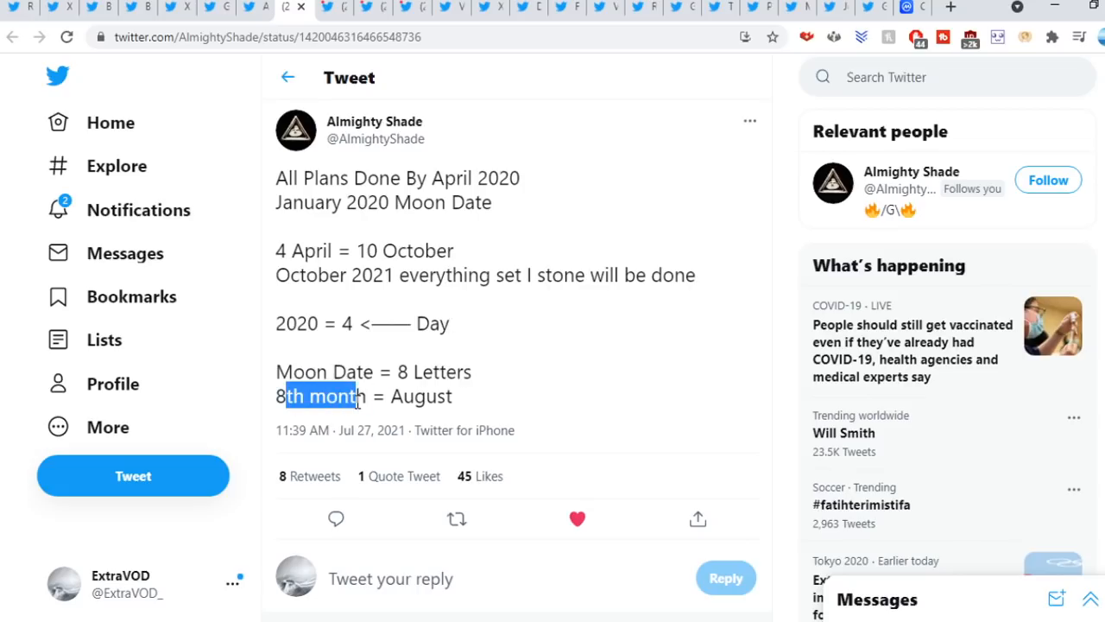
{"action": "scroll", "scroll_direction": "down", "scroll_amount": 3}
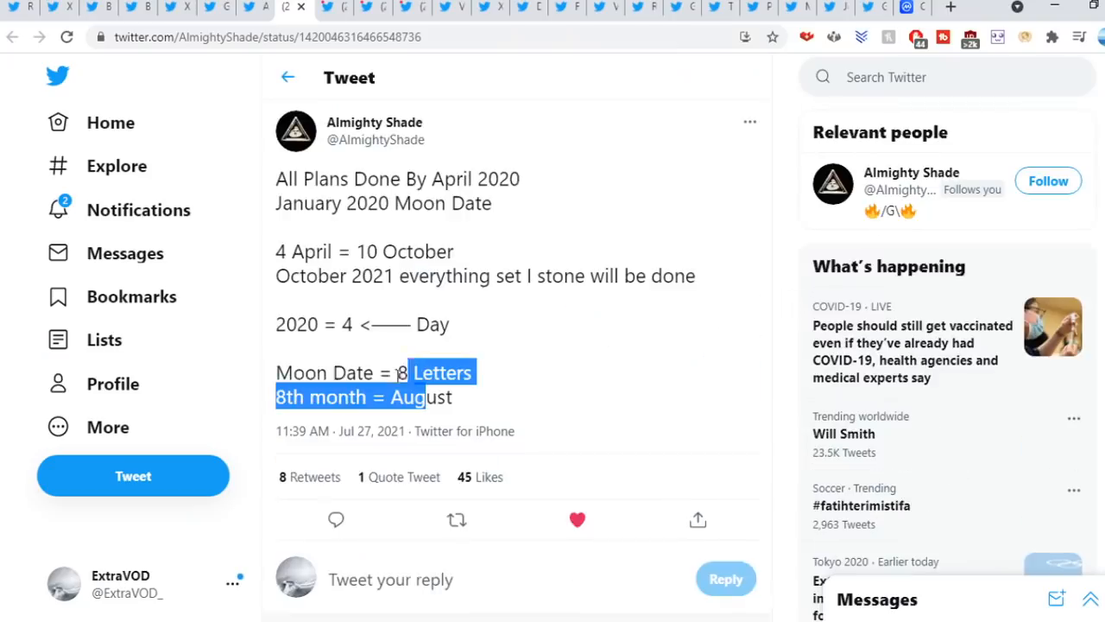
{"action": "left_click", "coordinate": [785, 240]}
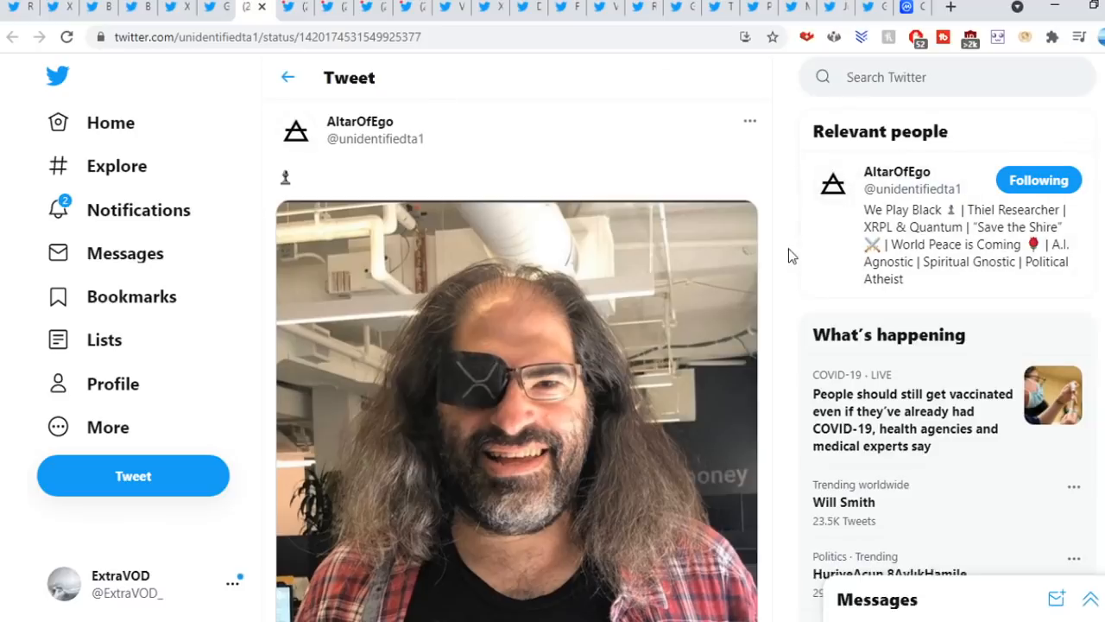
View the eye-patch photo full size and open the quoted Odin tweet.
{"action": "left_click", "coordinate": [516, 411]}
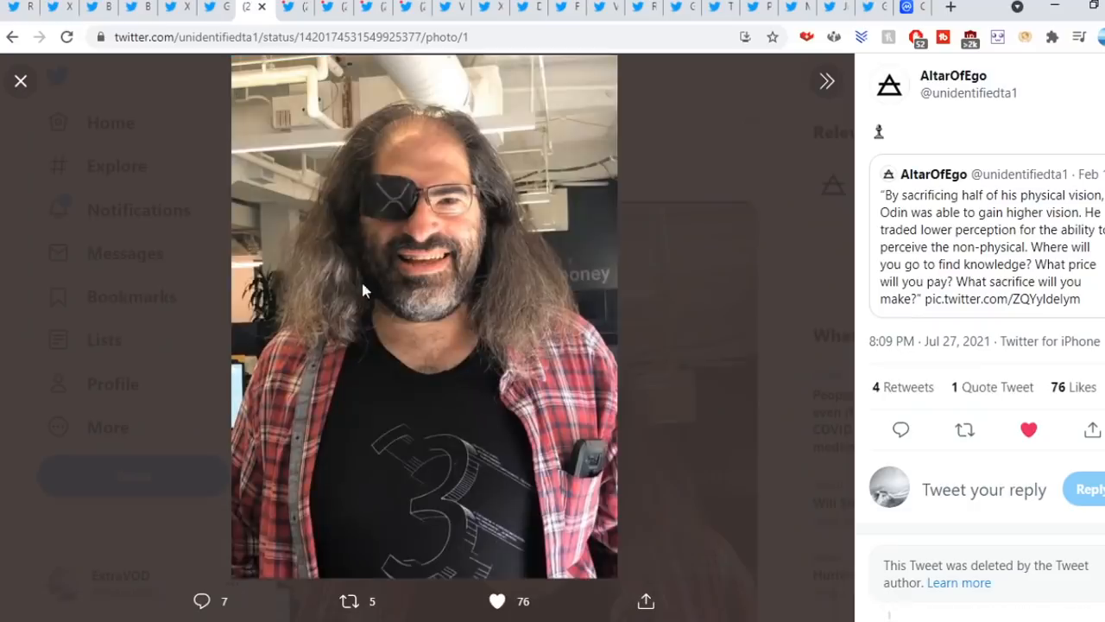
{"action": "left_click", "coordinate": [21, 82]}
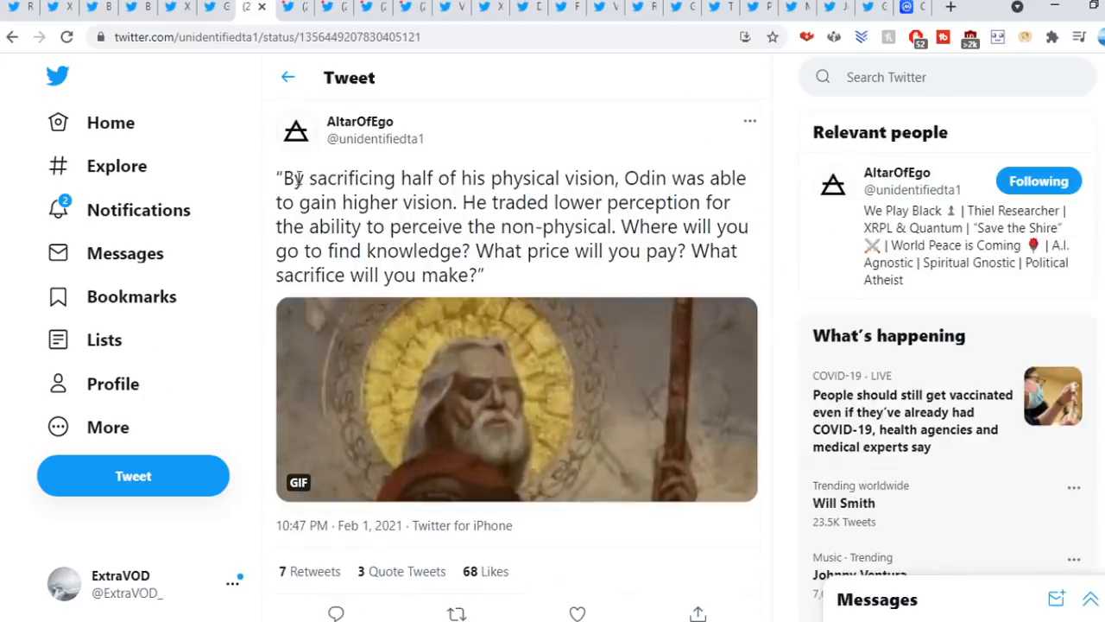
Highlight the full Odin quote about sacrificing physical vision and lower perception.
{"action": "left_click_drag", "start_coordinate": [292, 178], "coordinate": [604, 178]}
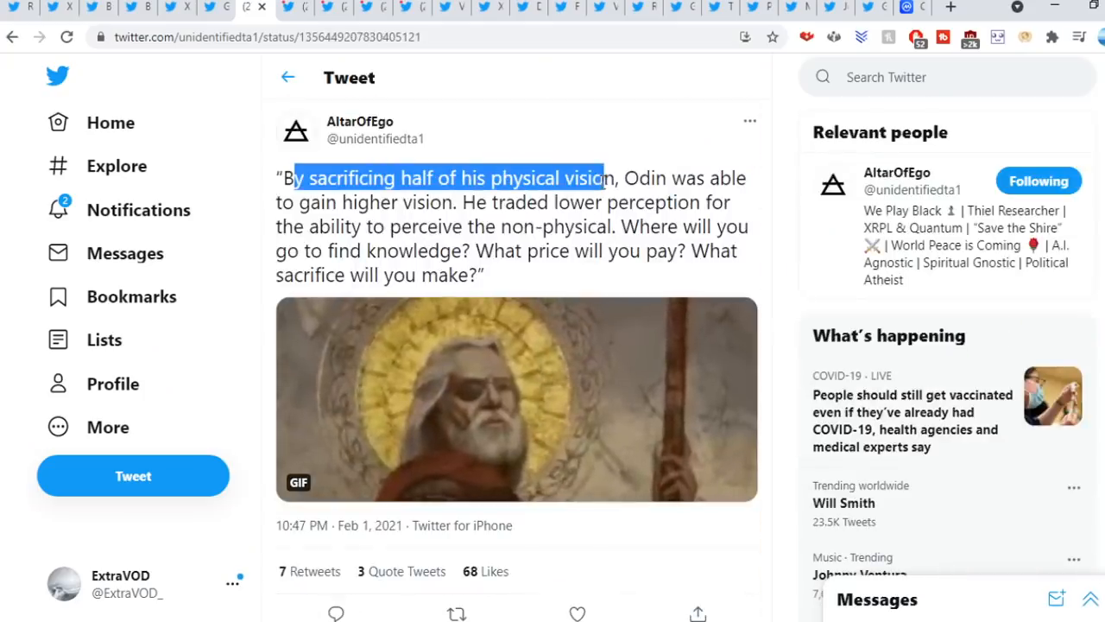
{"action": "left_click_drag", "start_coordinate": [608, 176], "coordinate": [415, 202]}
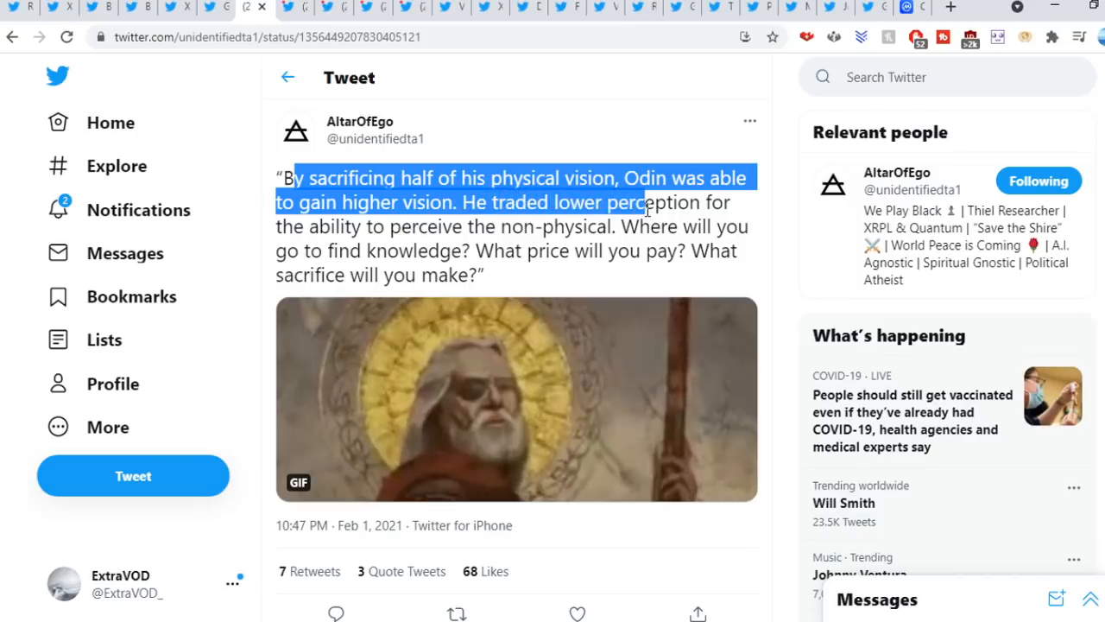
{"action": "left_click_drag", "start_coordinate": [643, 202], "coordinate": [500, 226]}
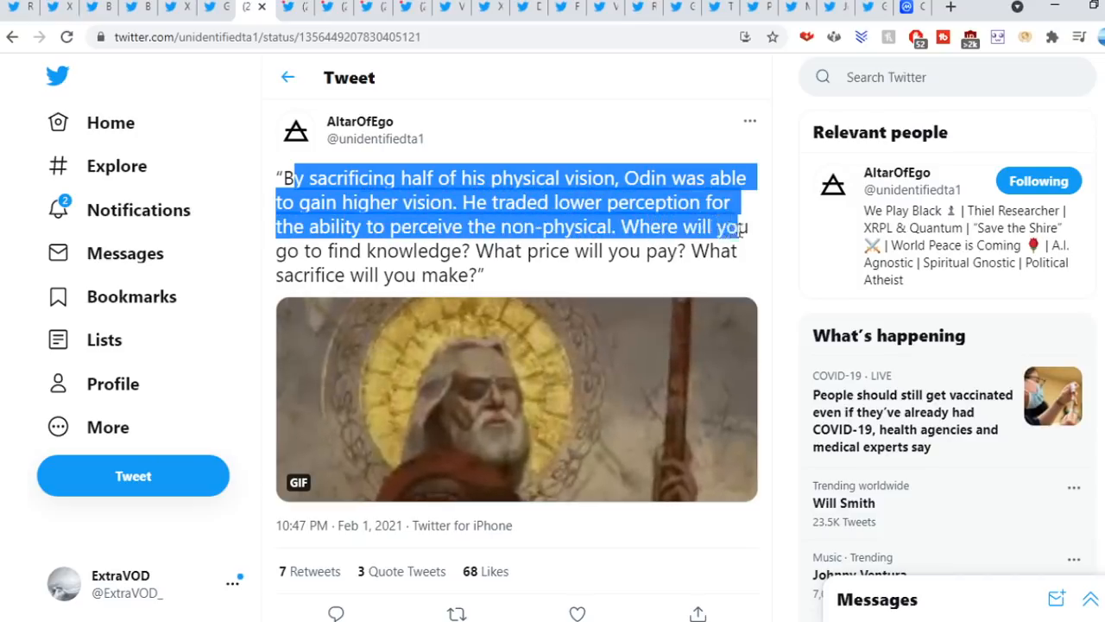
{"action": "left_click_drag", "start_coordinate": [740, 228], "coordinate": [596, 250]}
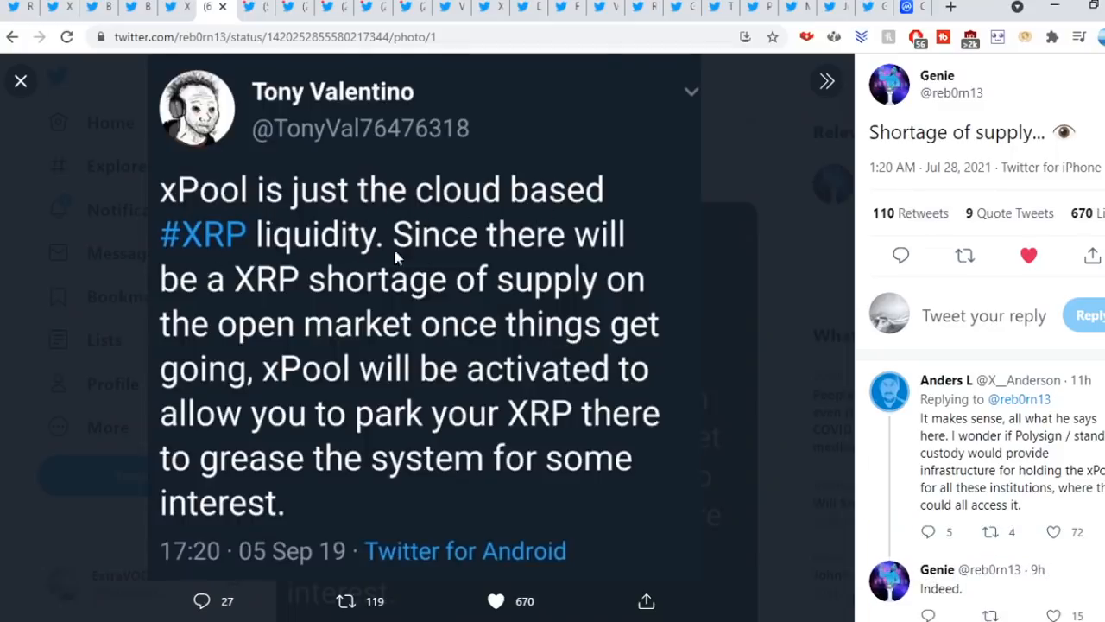
{"action": "mouse_move", "coordinate": [370, 297]}
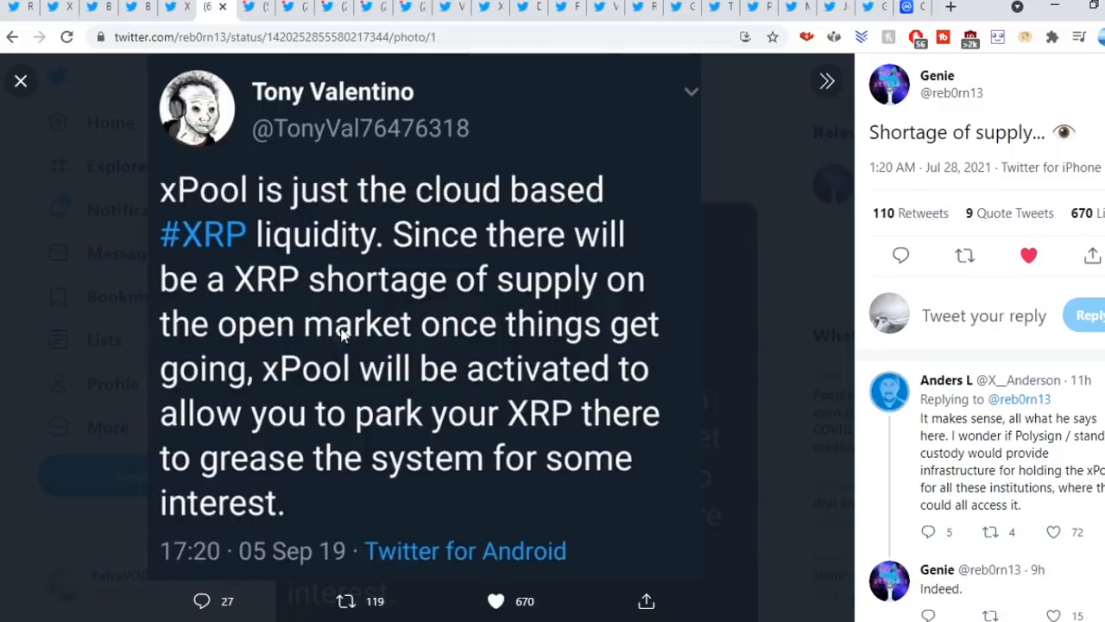
{"action": "mouse_move", "coordinate": [290, 383]}
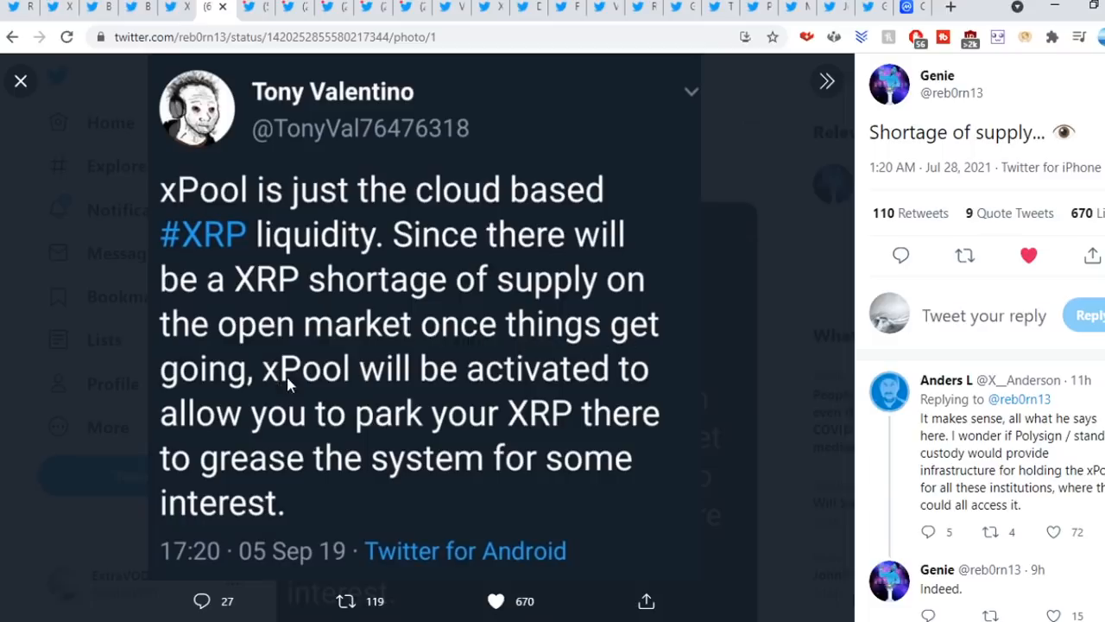
{"action": "mouse_move", "coordinate": [266, 428]}
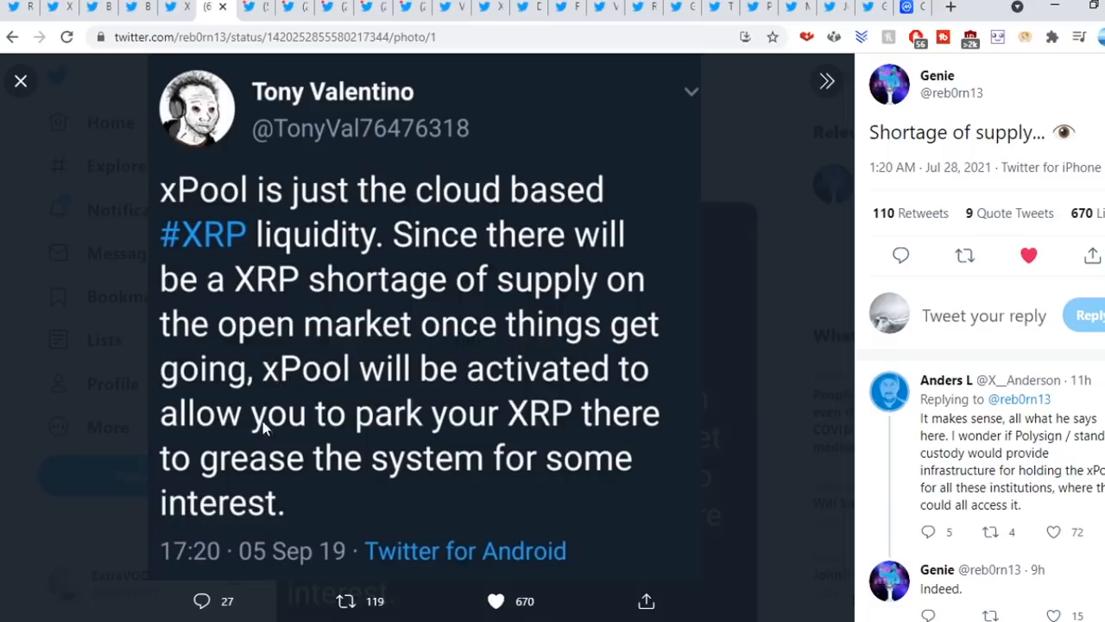
{"action": "mouse_move", "coordinate": [235, 494]}
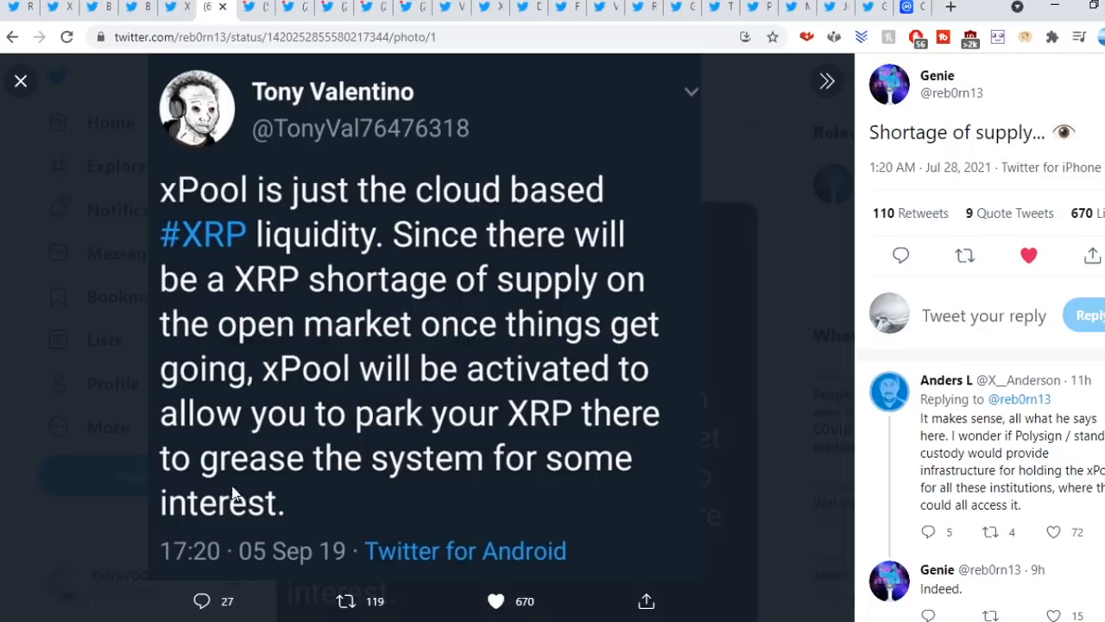
{"action": "mouse_move", "coordinate": [262, 508]}
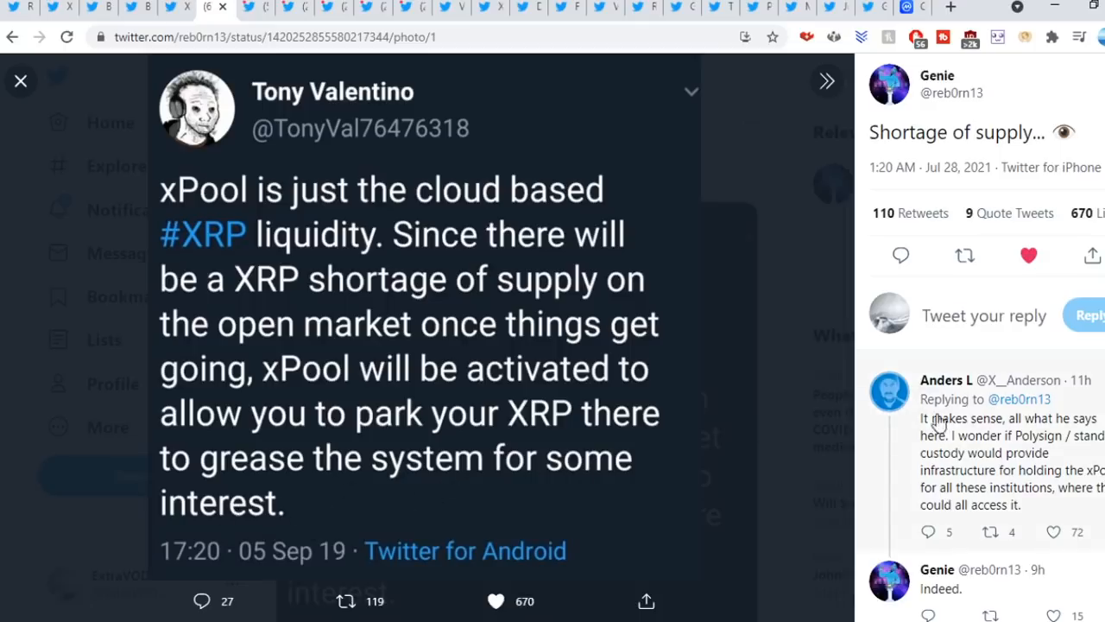
{"action": "mouse_move", "coordinate": [983, 428]}
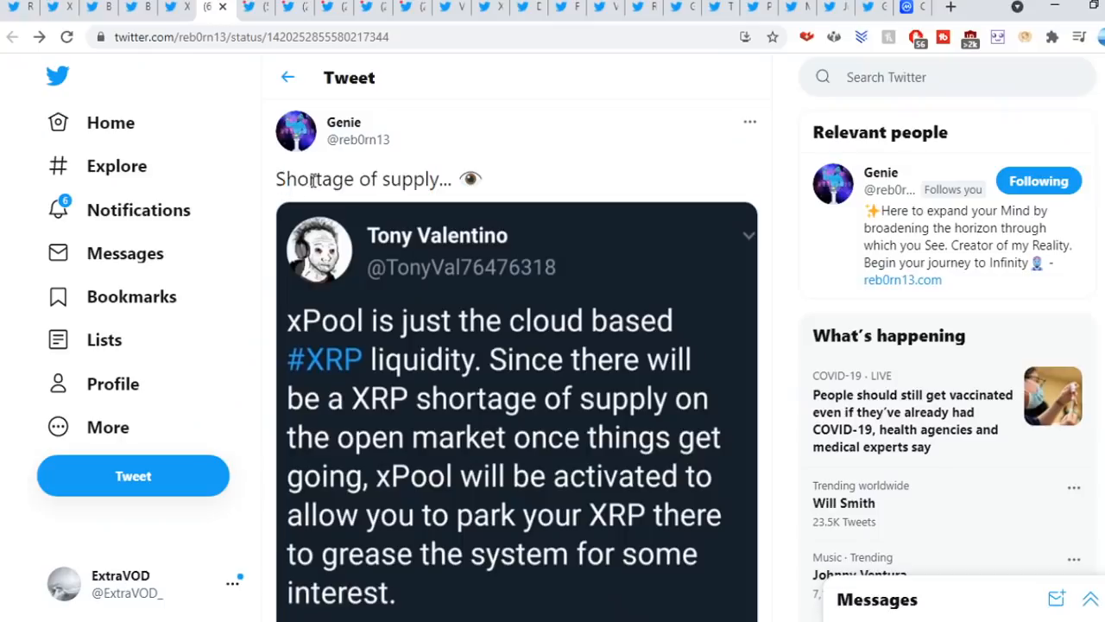
{"action": "mouse_move", "coordinate": [652, 280]}
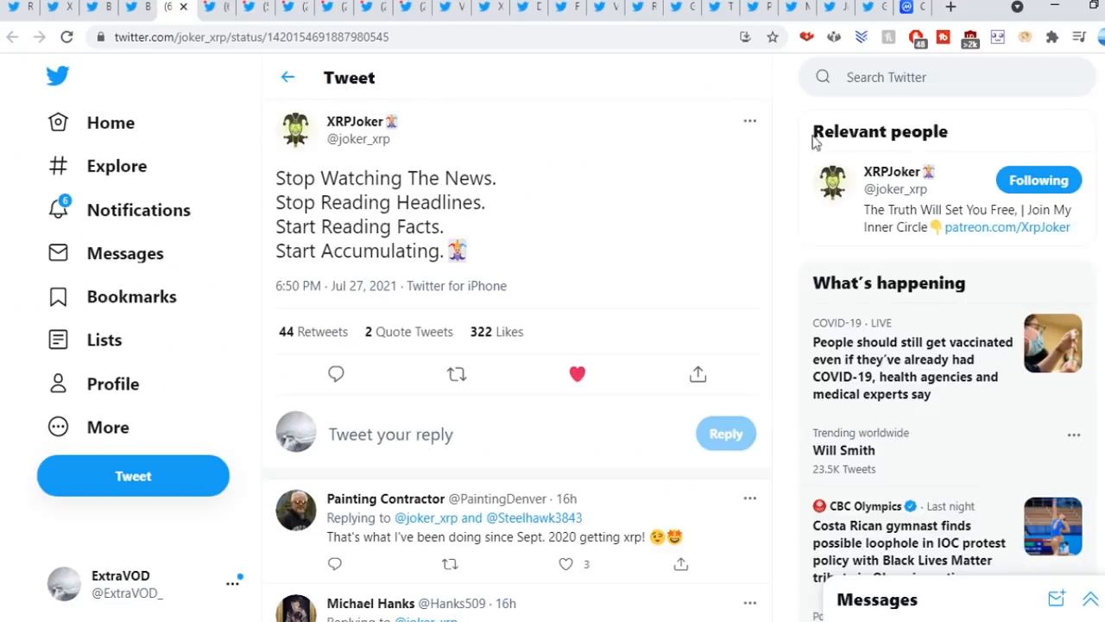
{"action": "mouse_move", "coordinate": [786, 250]}
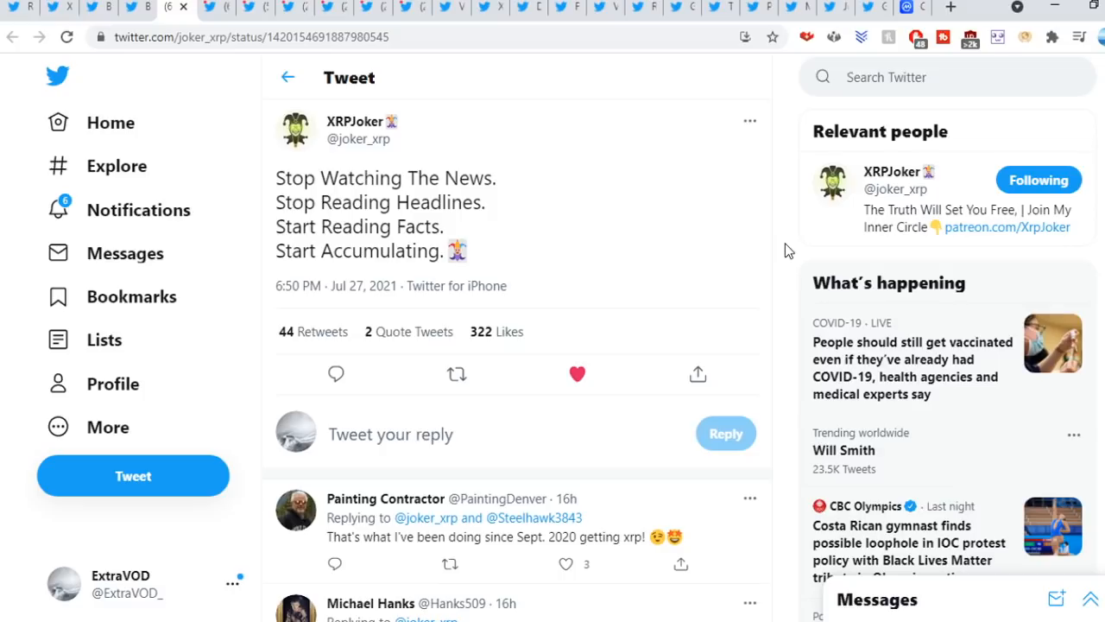
Bring the 'Stop Watching The News' replies into view and return to the tweet.
{"action": "scroll", "scroll_direction": "down", "scroll_amount": 3}
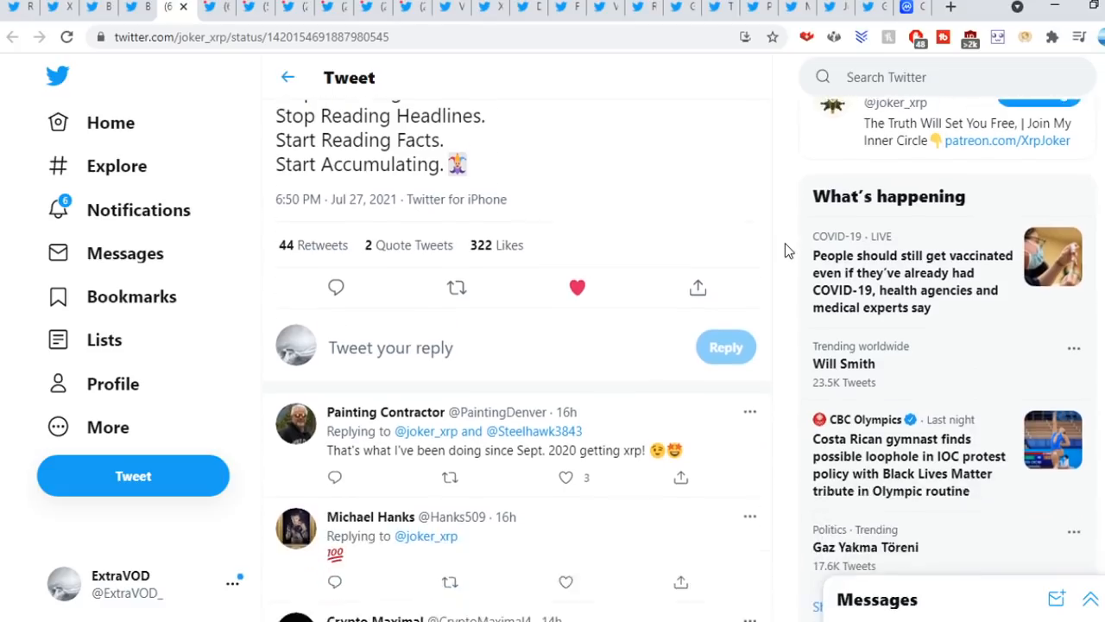
{"action": "scroll", "scroll_direction": "up", "scroll_amount": 3}
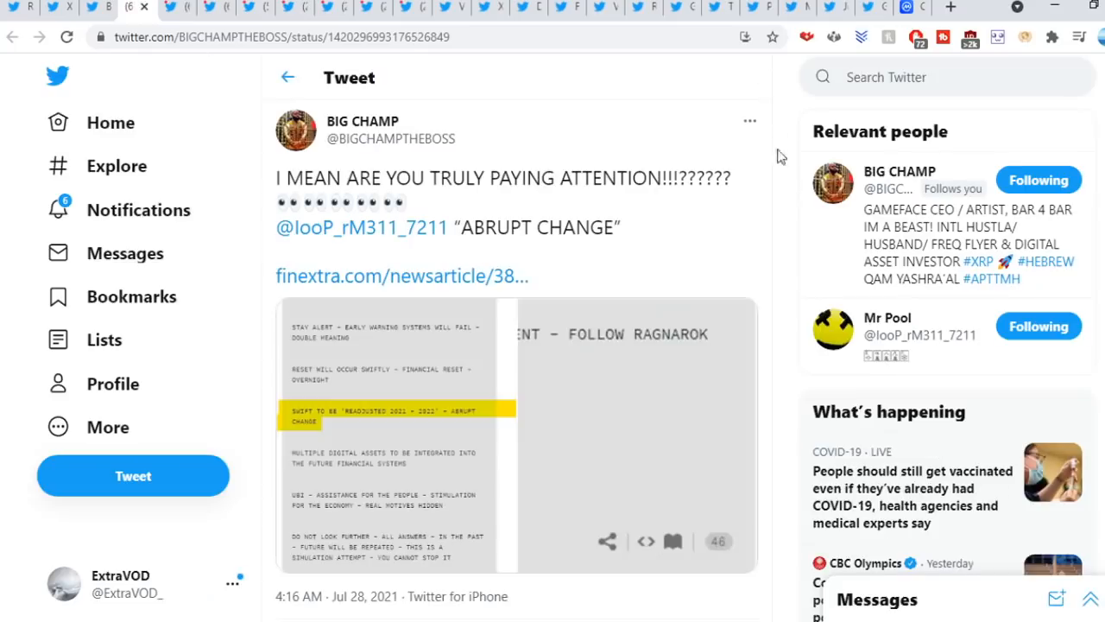
{"action": "mouse_move", "coordinate": [784, 251]}
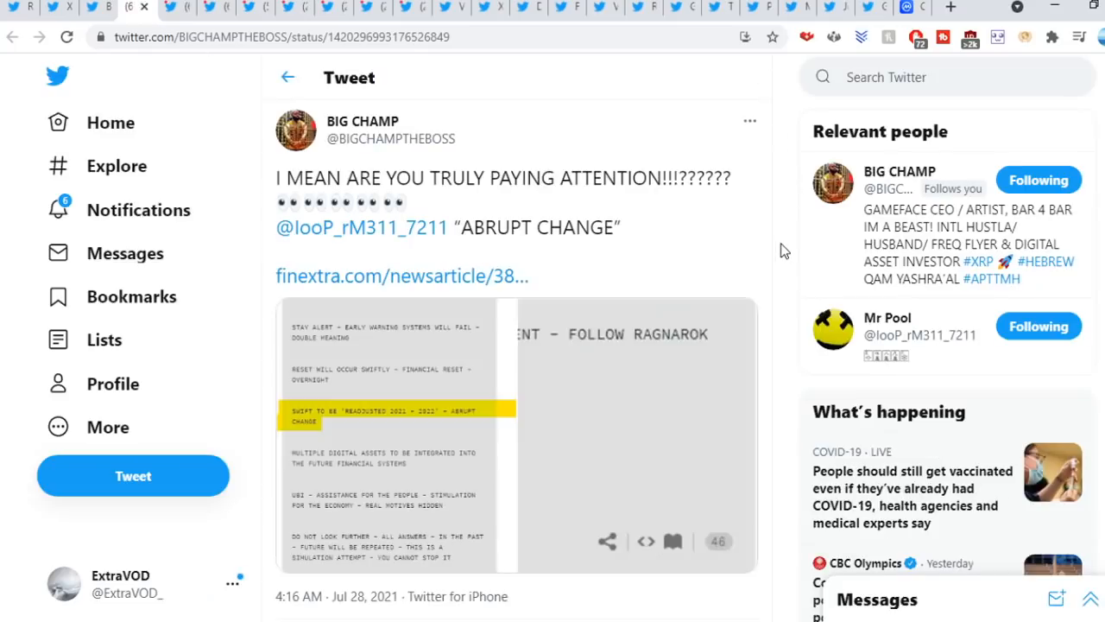
View the 'Abrupt Change' SWIFT predictions image full-size.
{"action": "left_click", "coordinate": [448, 397]}
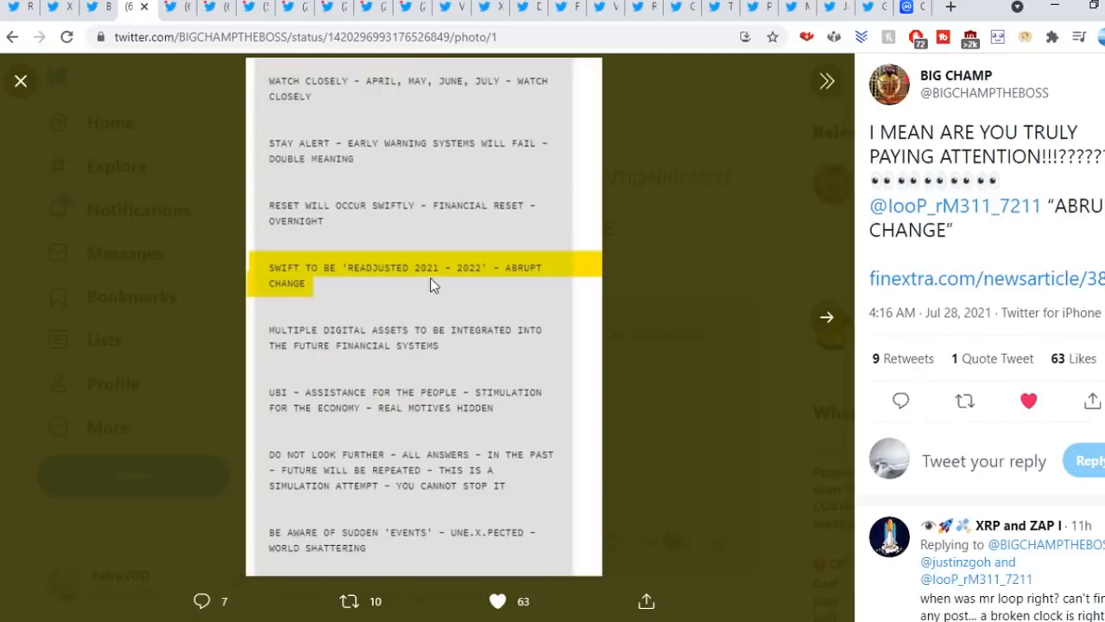
{"action": "mouse_move", "coordinate": [611, 290]}
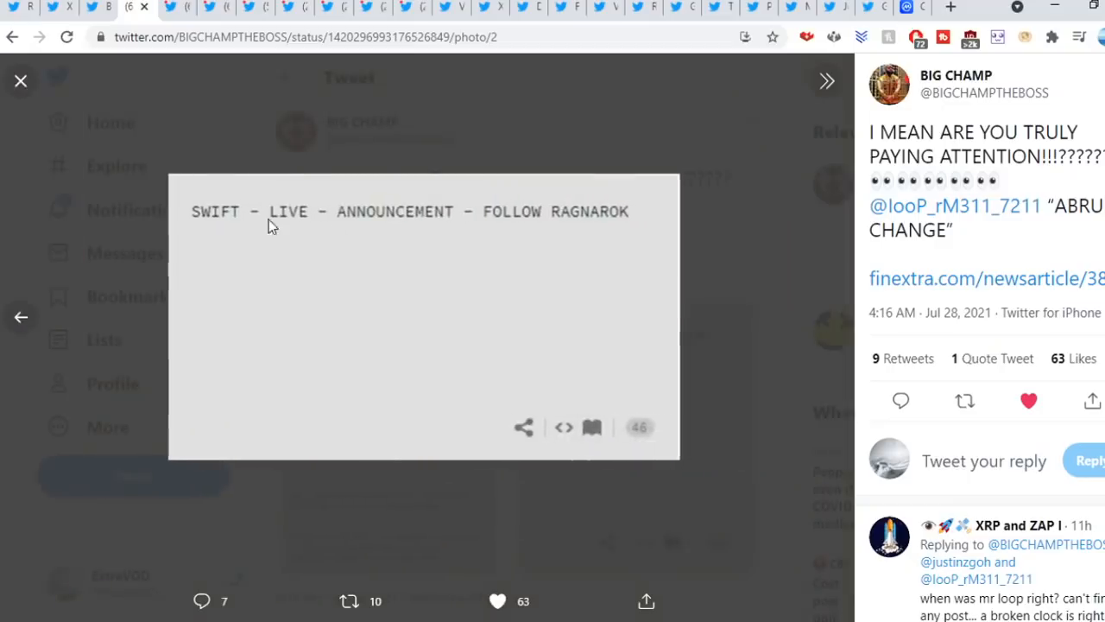
{"action": "mouse_move", "coordinate": [487, 231]}
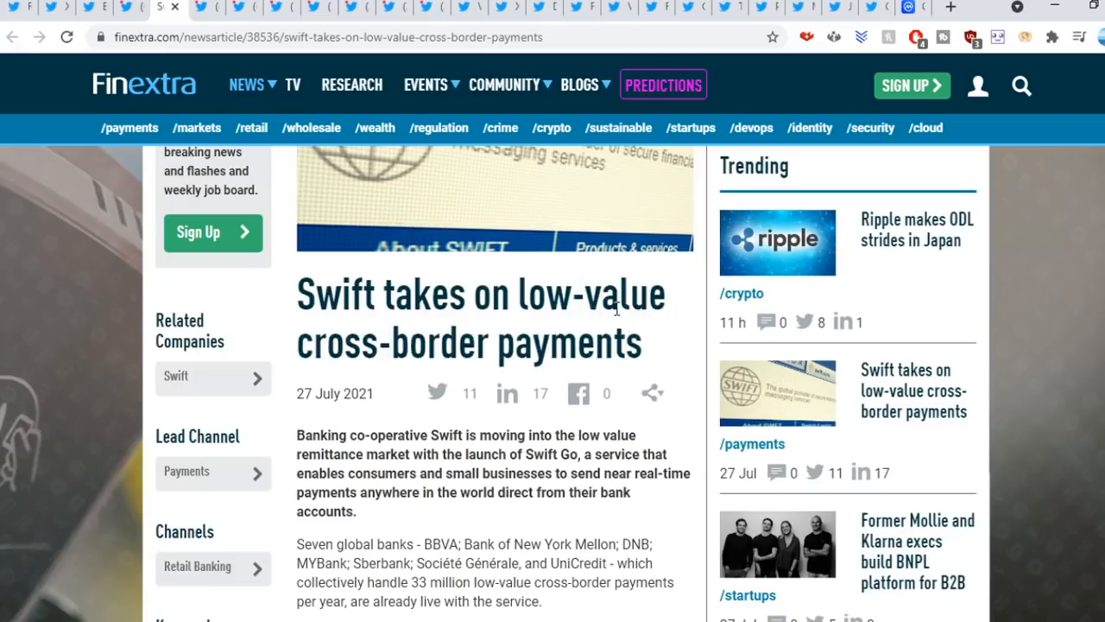
Follow the finextra.com link to the Swift low-value cross-border payments article.
{"action": "left_click", "coordinate": [129, 128]}
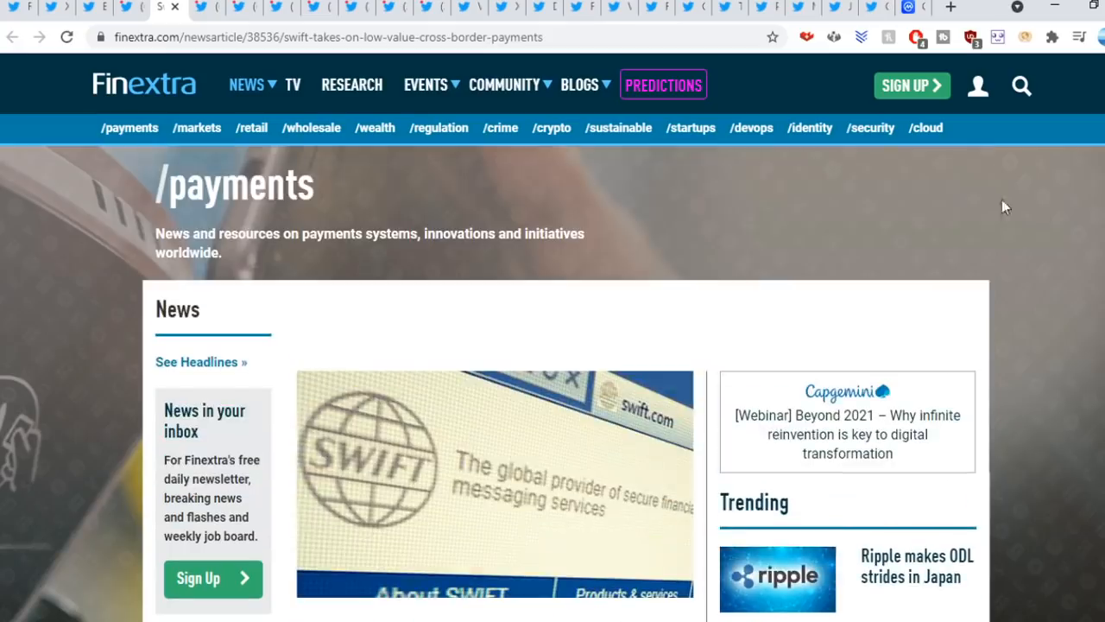
{"action": "left_click", "coordinate": [159, 7]}
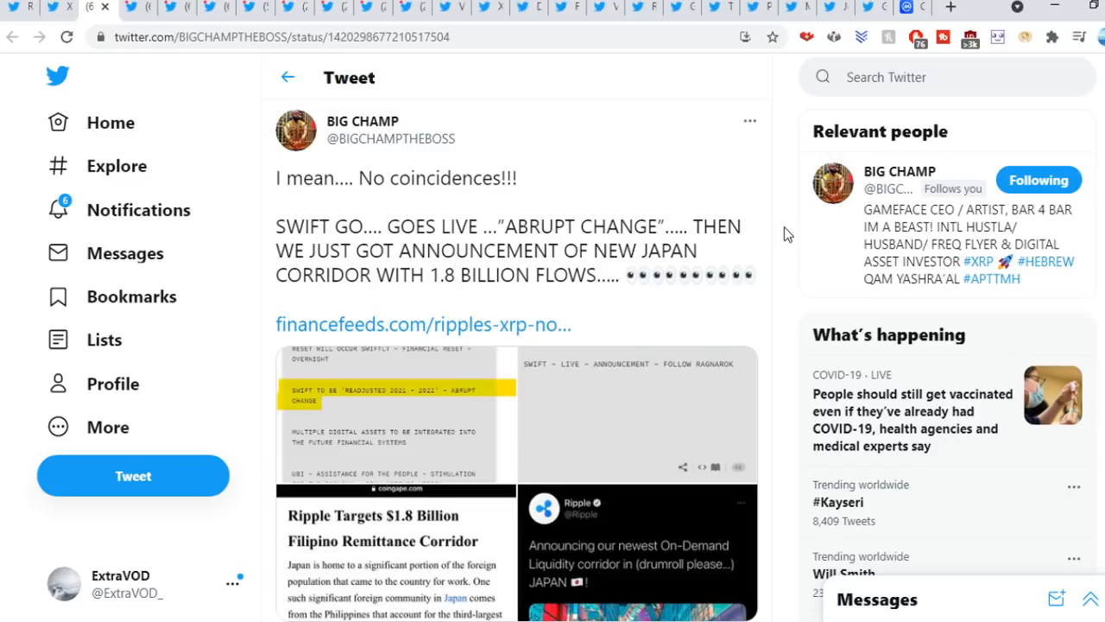
Browse the 'No coincidences' images to the Ripple Japan ODL announcement screenshot, then leave the viewer.
{"action": "scroll", "scroll_direction": "down", "scroll_amount": 3}
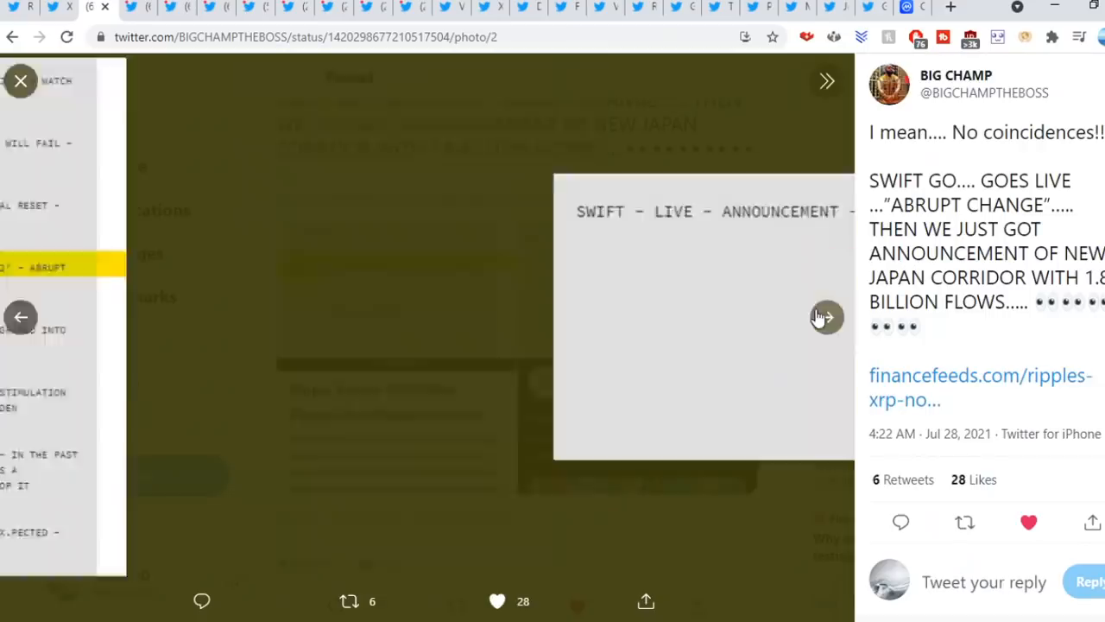
{"action": "left_click", "coordinate": [826, 318]}
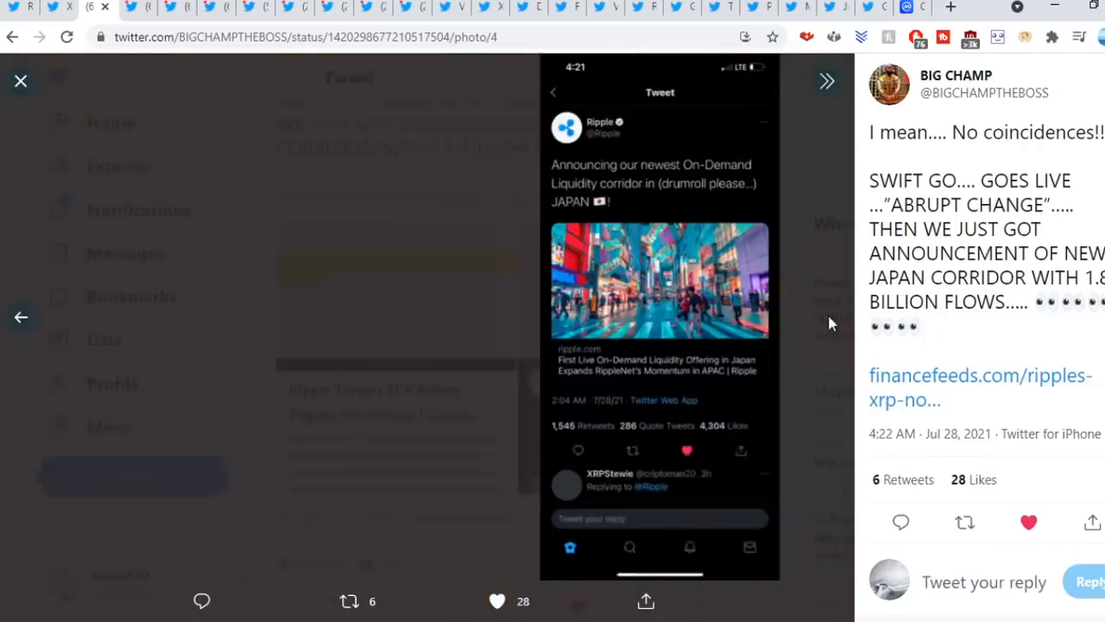
{"action": "left_click", "coordinate": [21, 82]}
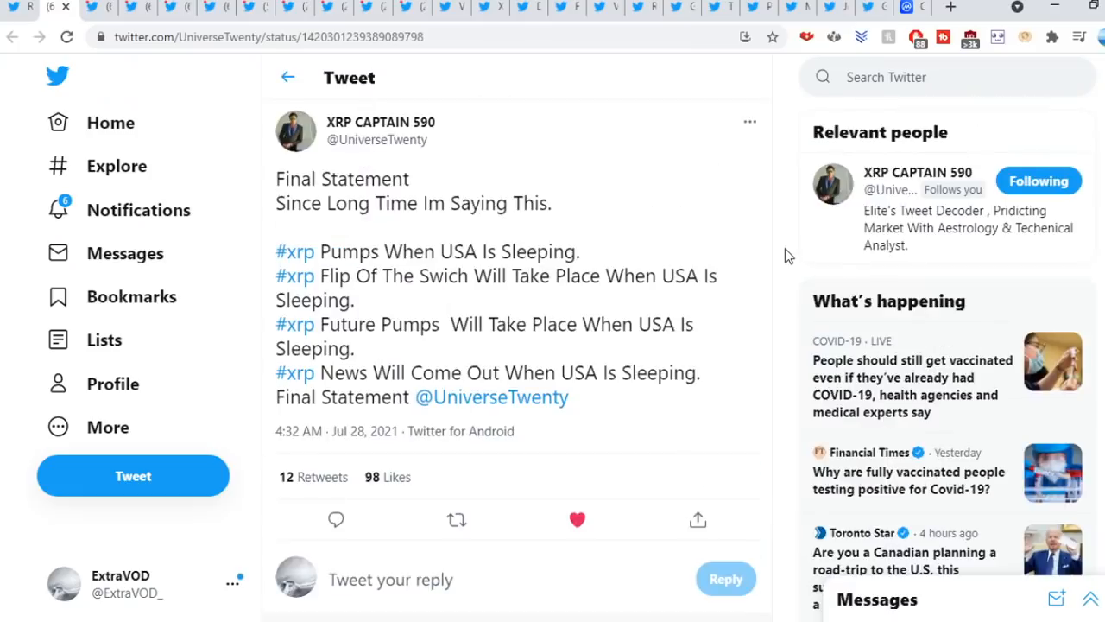
Read XRP CAPTAIN 590's 'Final Statement' about xrp pumps while the USA sleeps.
{"action": "scroll", "scroll_direction": "down", "scroll_amount": 3}
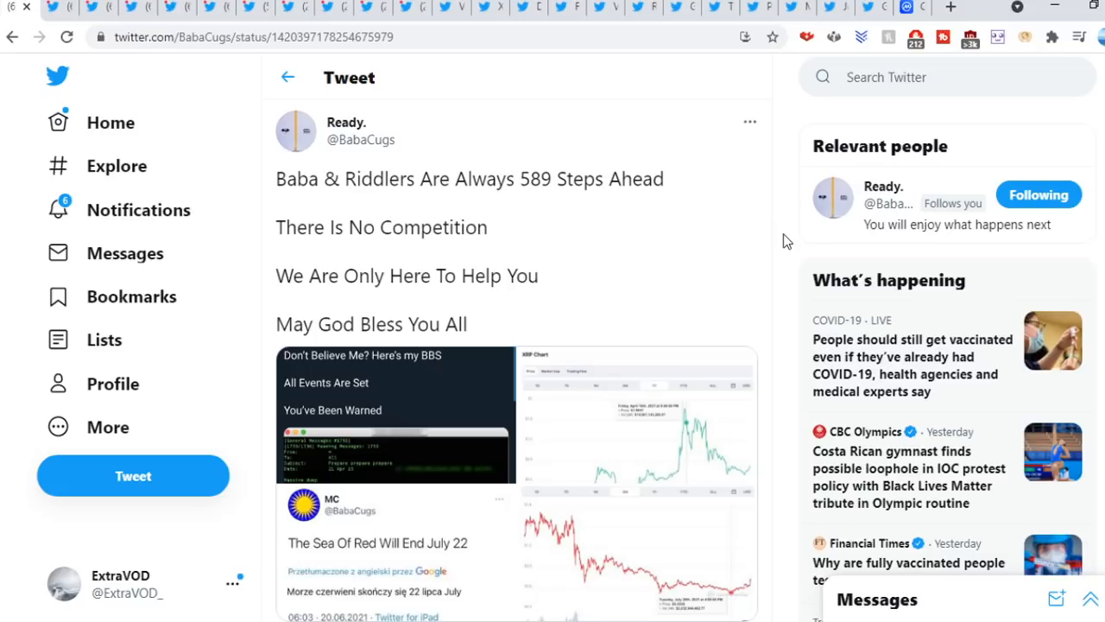
View the XRP chart, Sea Of Red prediction and red three-month chart enlarged, then return to the tweet.
{"action": "left_click", "coordinate": [413, 401]}
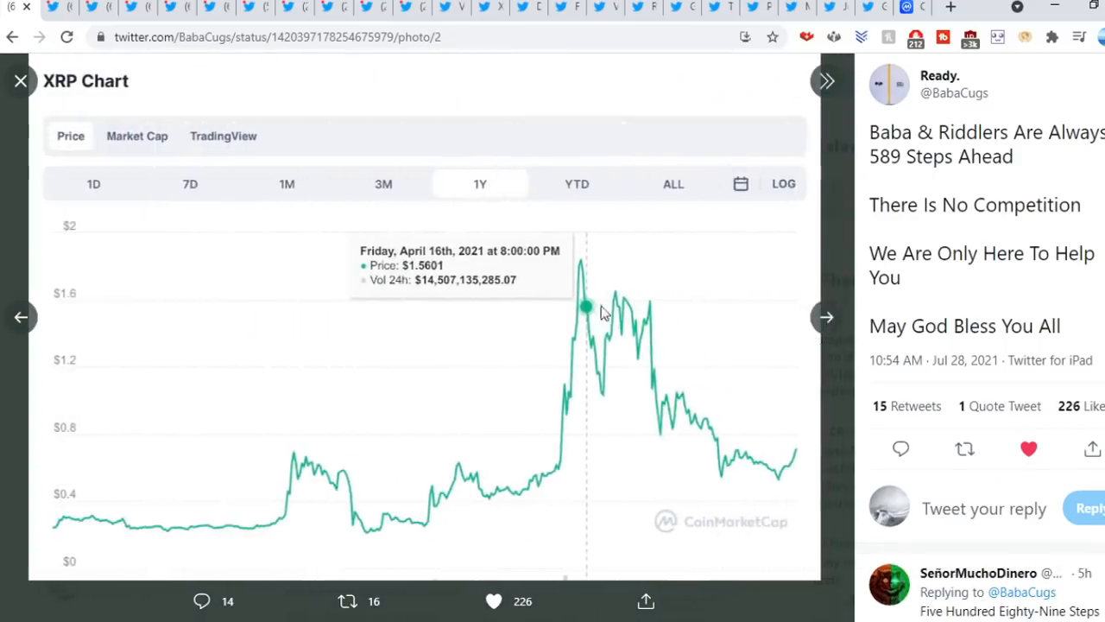
{"action": "left_click", "coordinate": [825, 317]}
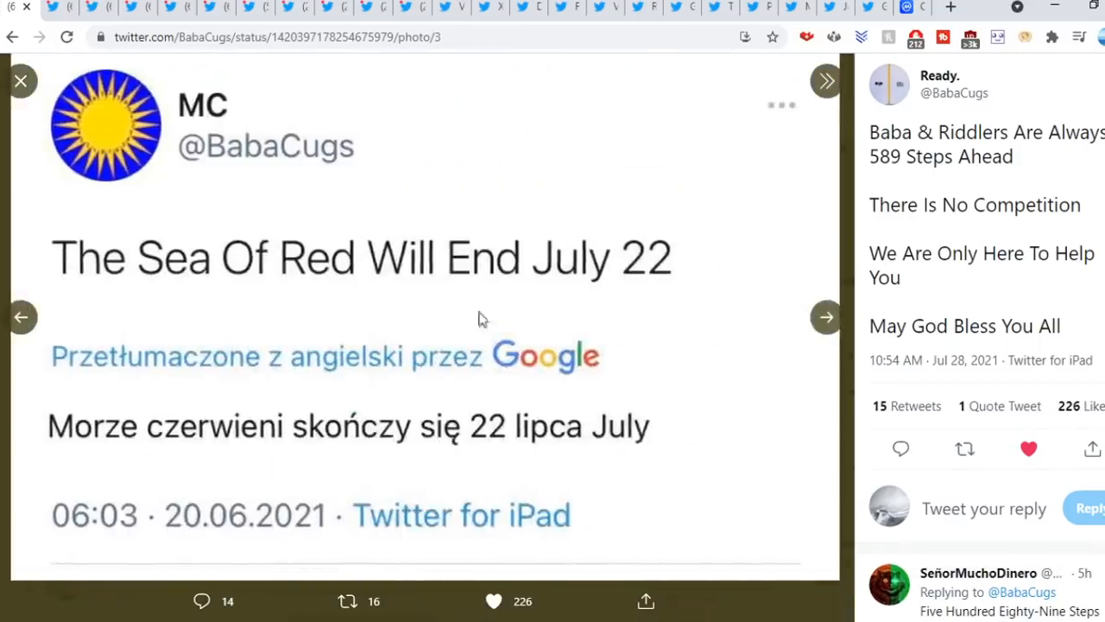
{"action": "mouse_move", "coordinate": [849, 319]}
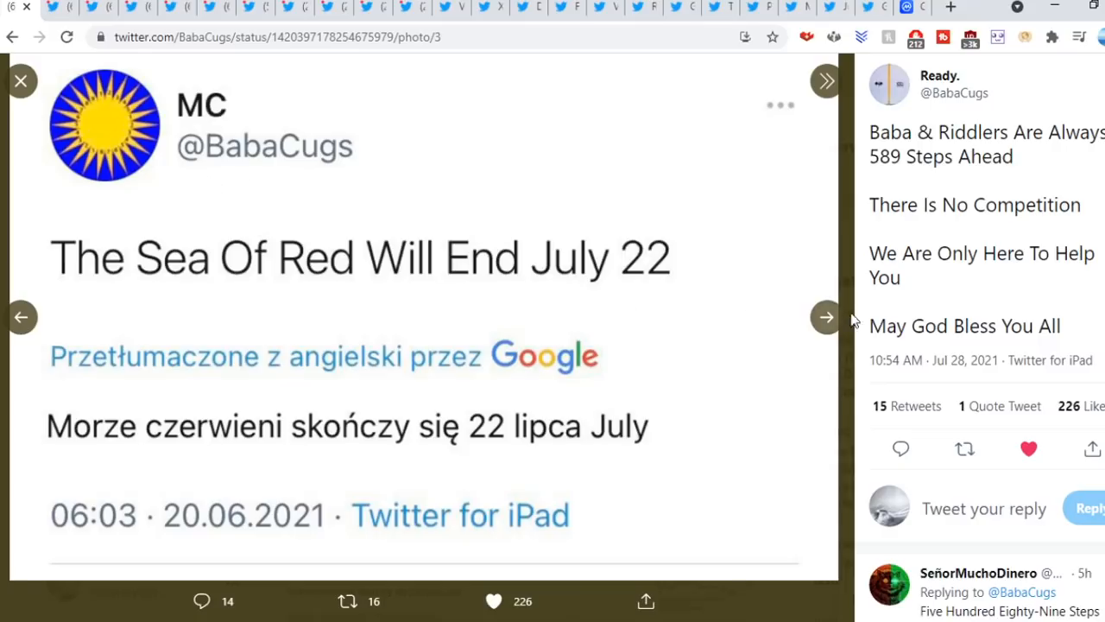
{"action": "left_click", "coordinate": [826, 318]}
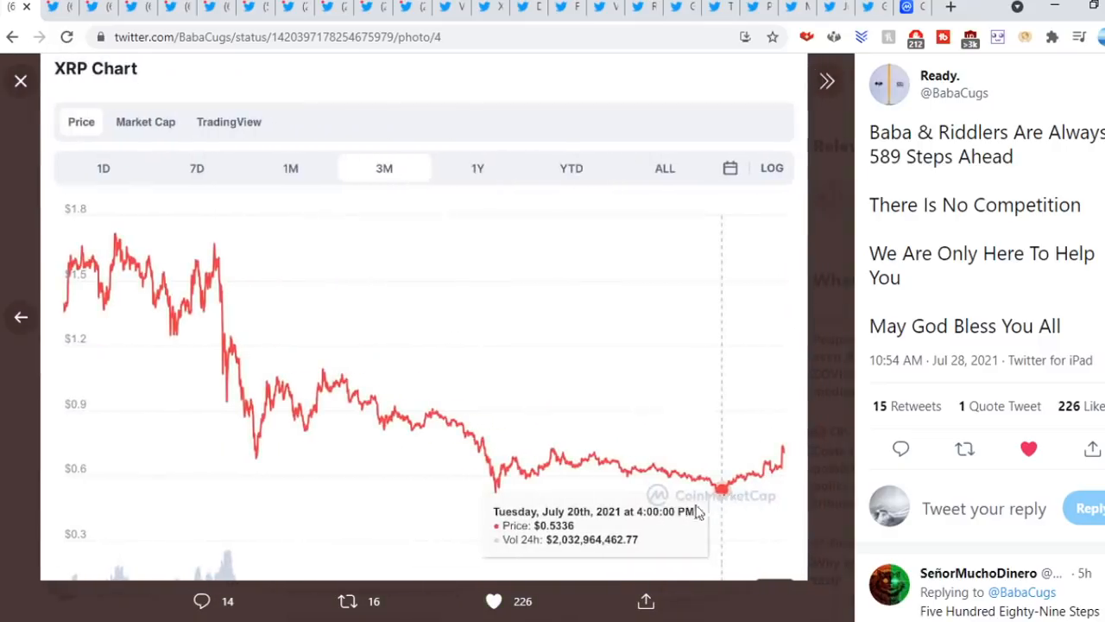
{"action": "mouse_move", "coordinate": [539, 532]}
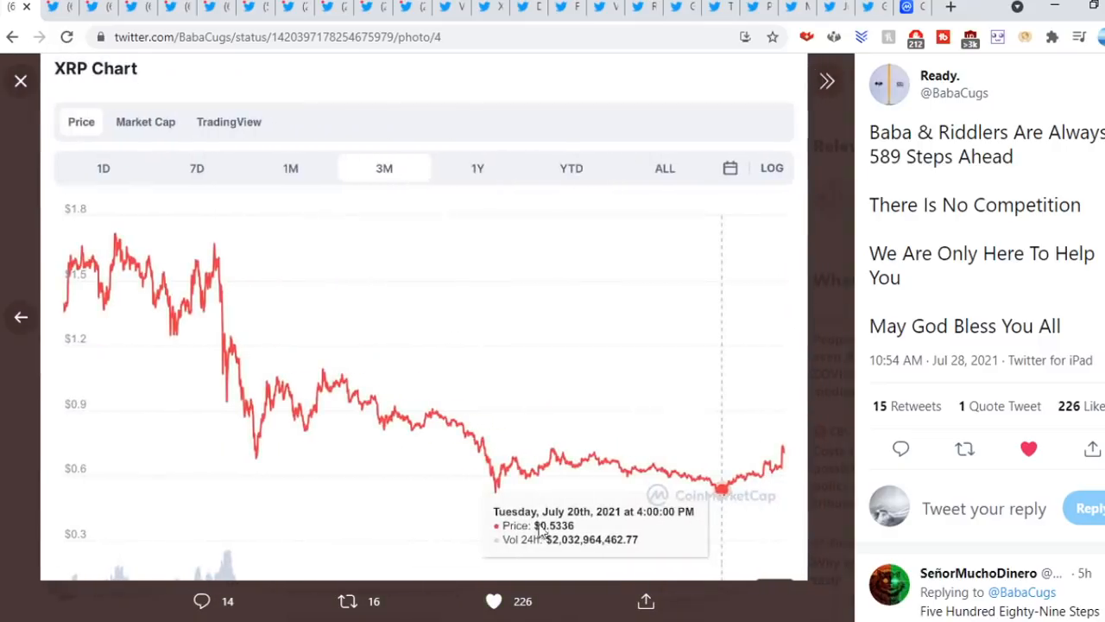
{"action": "left_click", "coordinate": [21, 81]}
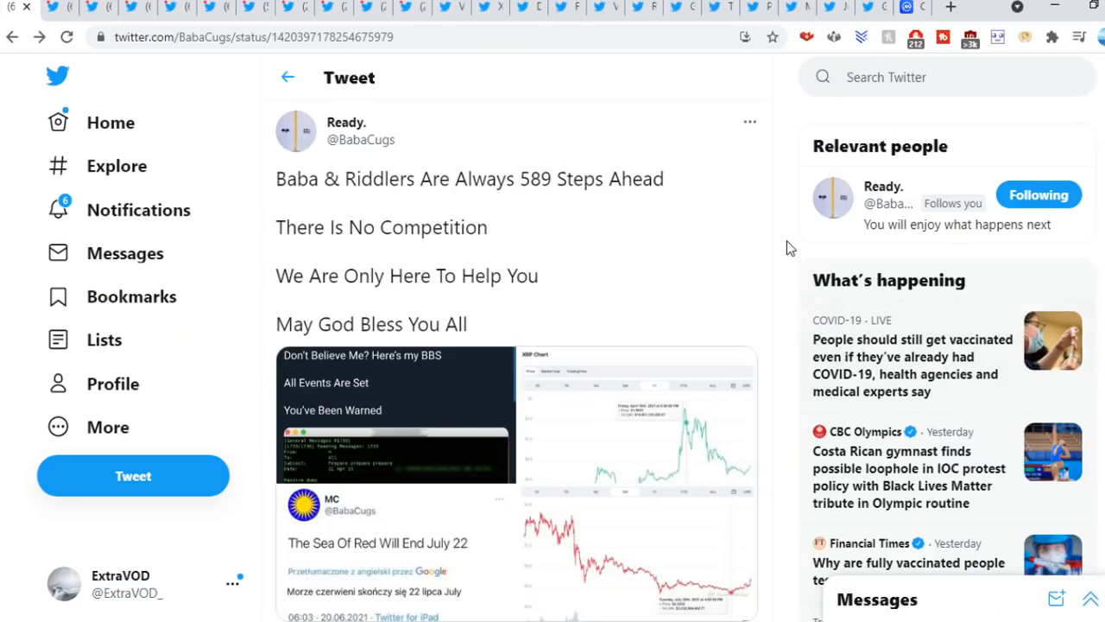
{"action": "mouse_move", "coordinate": [891, 104]}
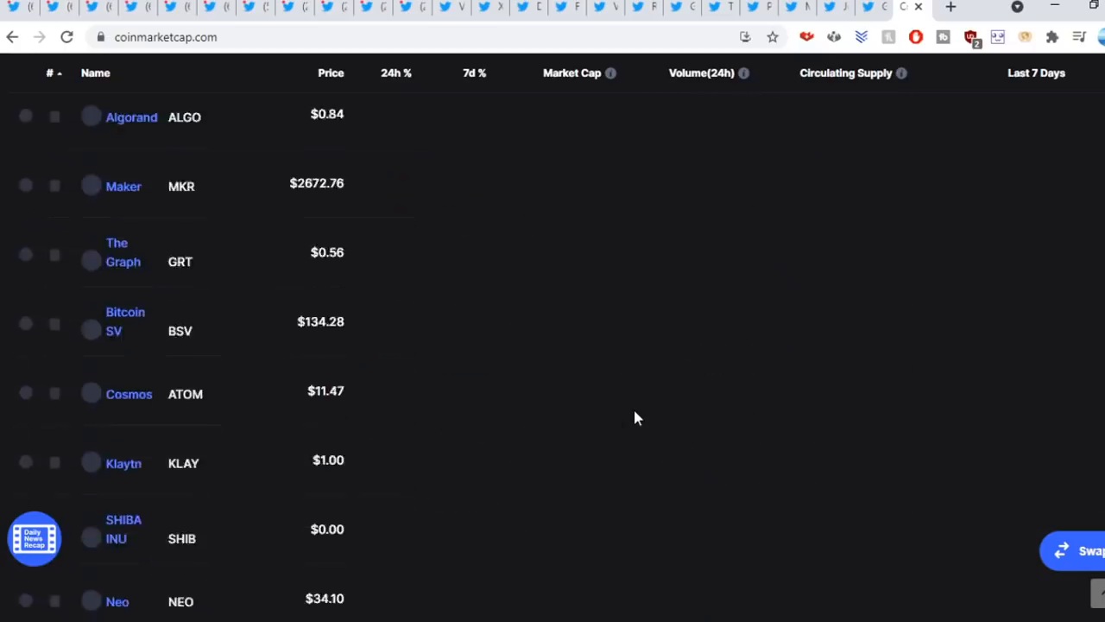
Scroll the CoinMarketCap price table back up to Bitcoin, Ethereum and Tether at the top.
{"action": "scroll", "scroll_direction": "down", "scroll_amount": 3}
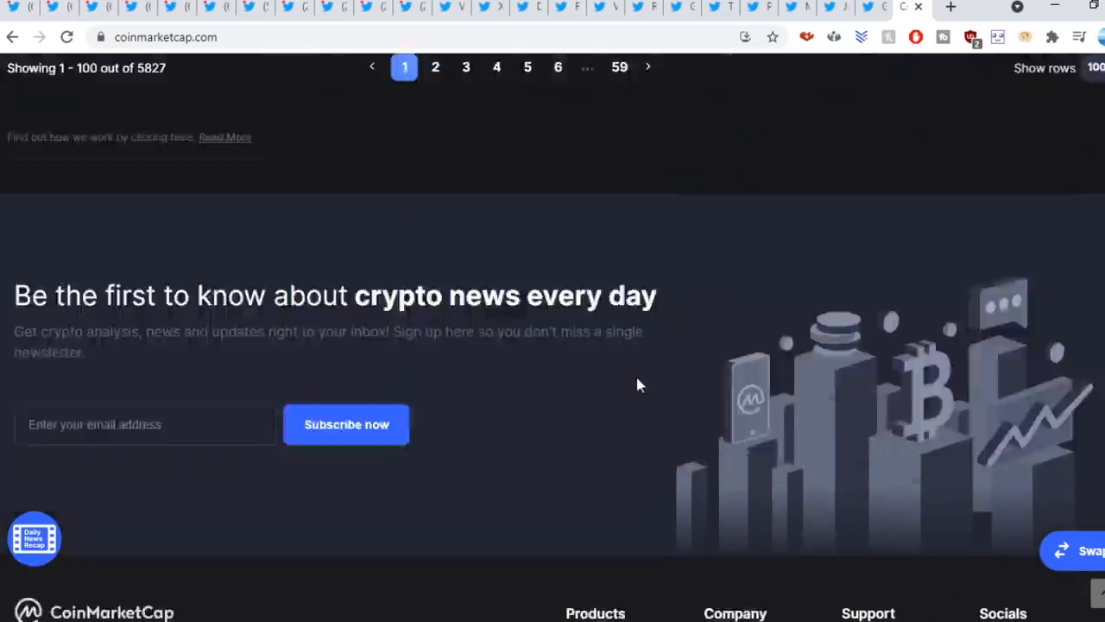
{"action": "scroll", "scroll_direction": "up", "scroll_amount": 3}
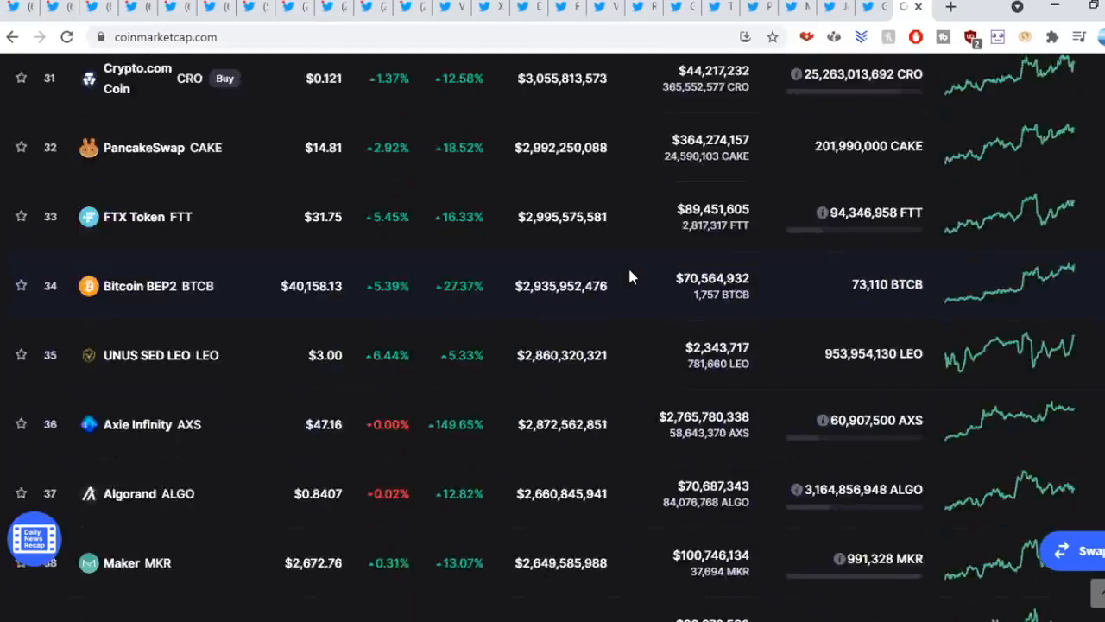
{"action": "scroll", "scroll_direction": "up", "scroll_amount": 3}
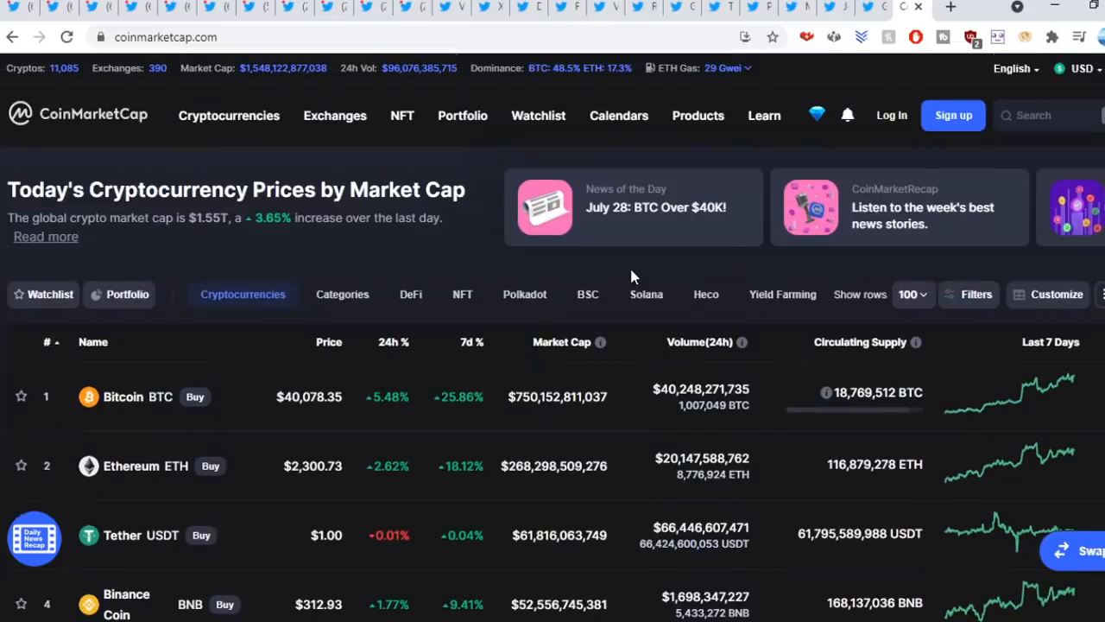